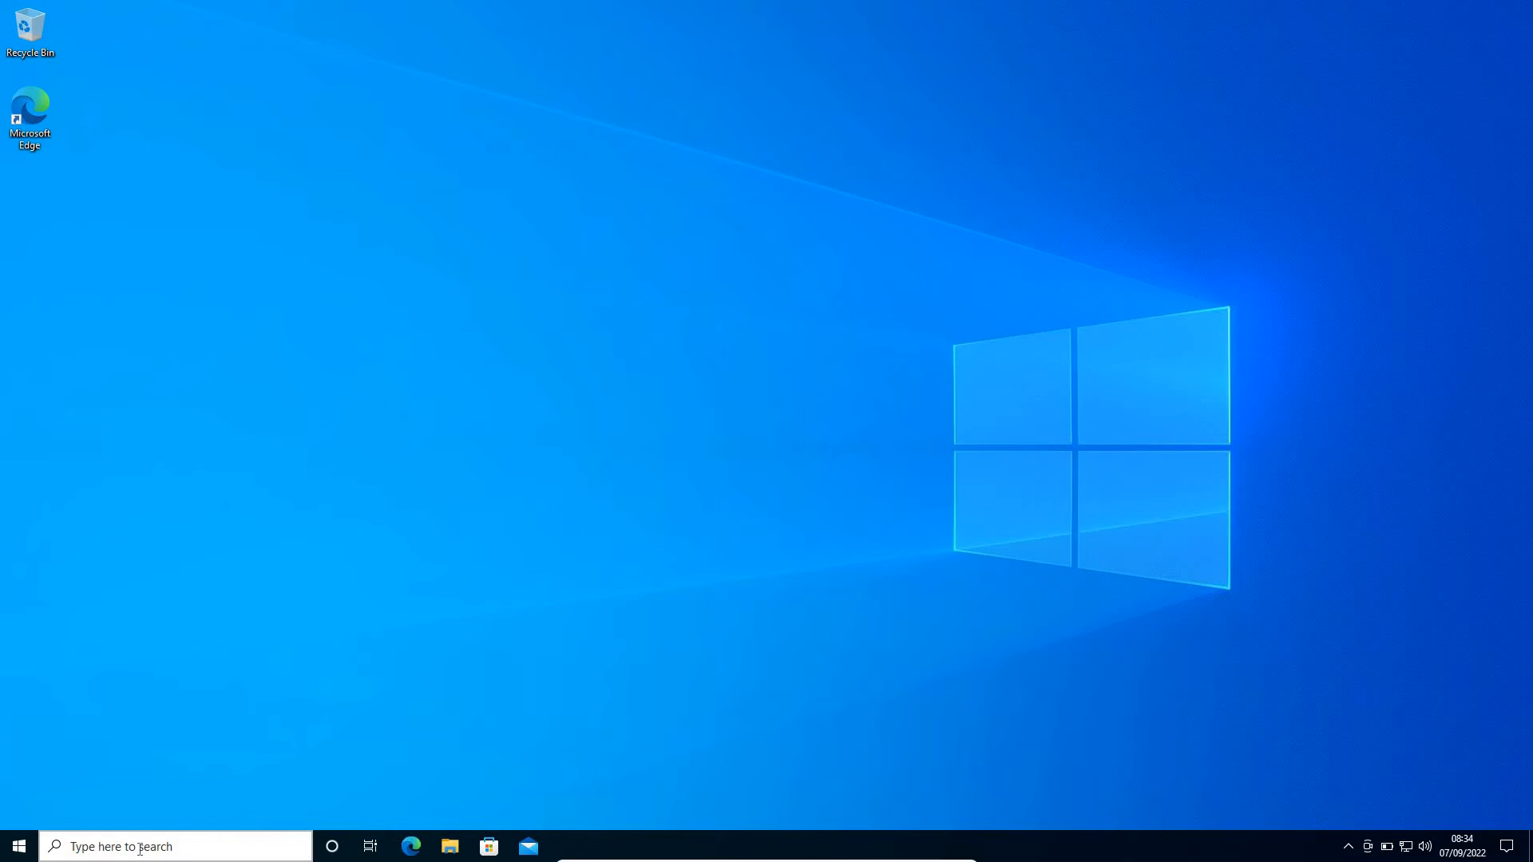
{"action": "mouse_move", "coordinate": [196, 841]}
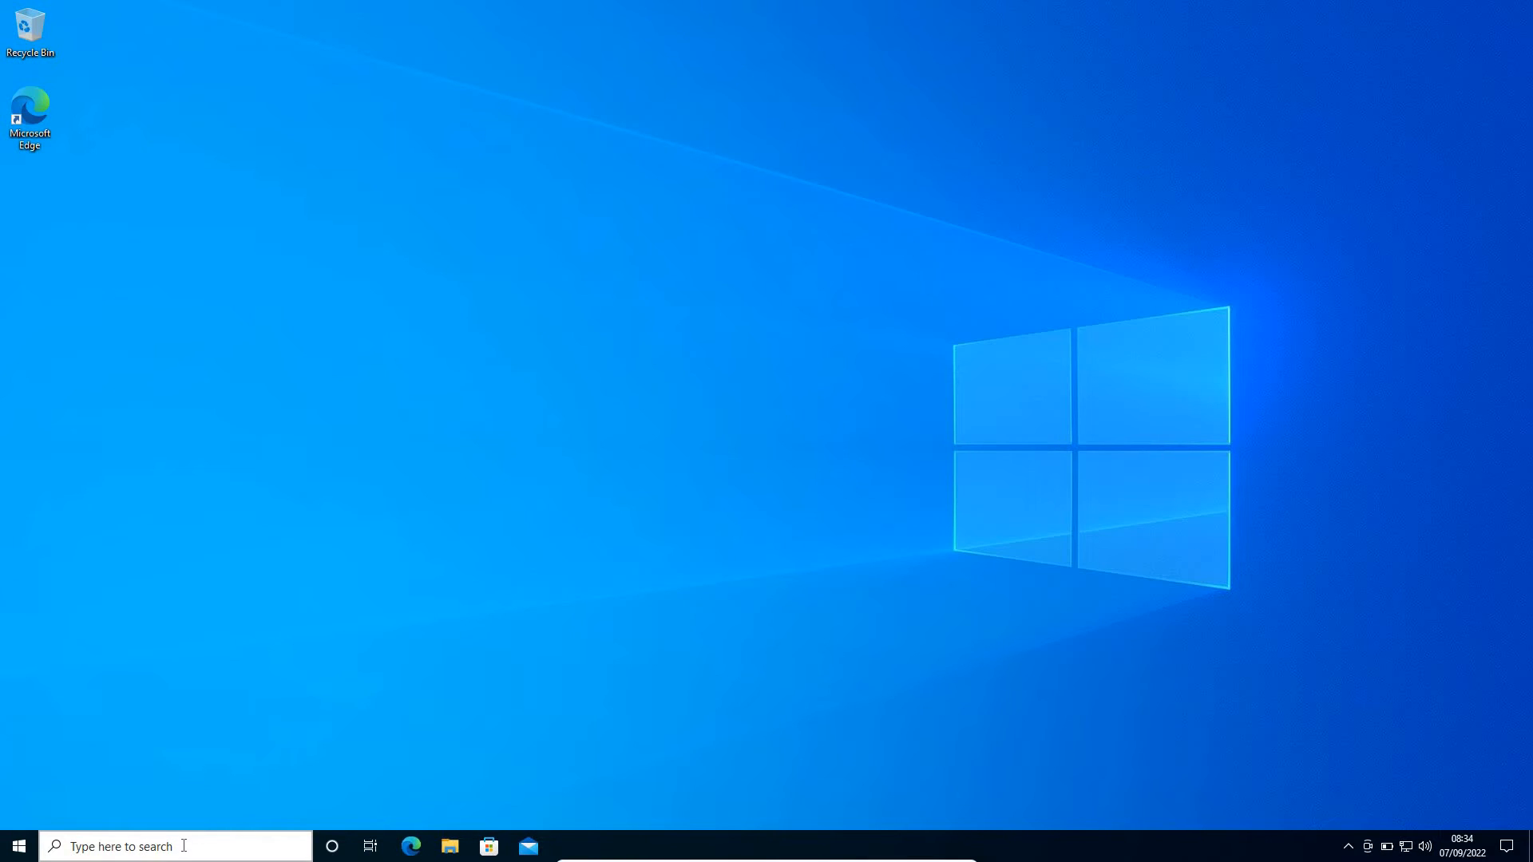
- Search for "windows memory" to bring up Windows Memory Diagnostic as the best match
{"action": "type", "text": "windows me"}
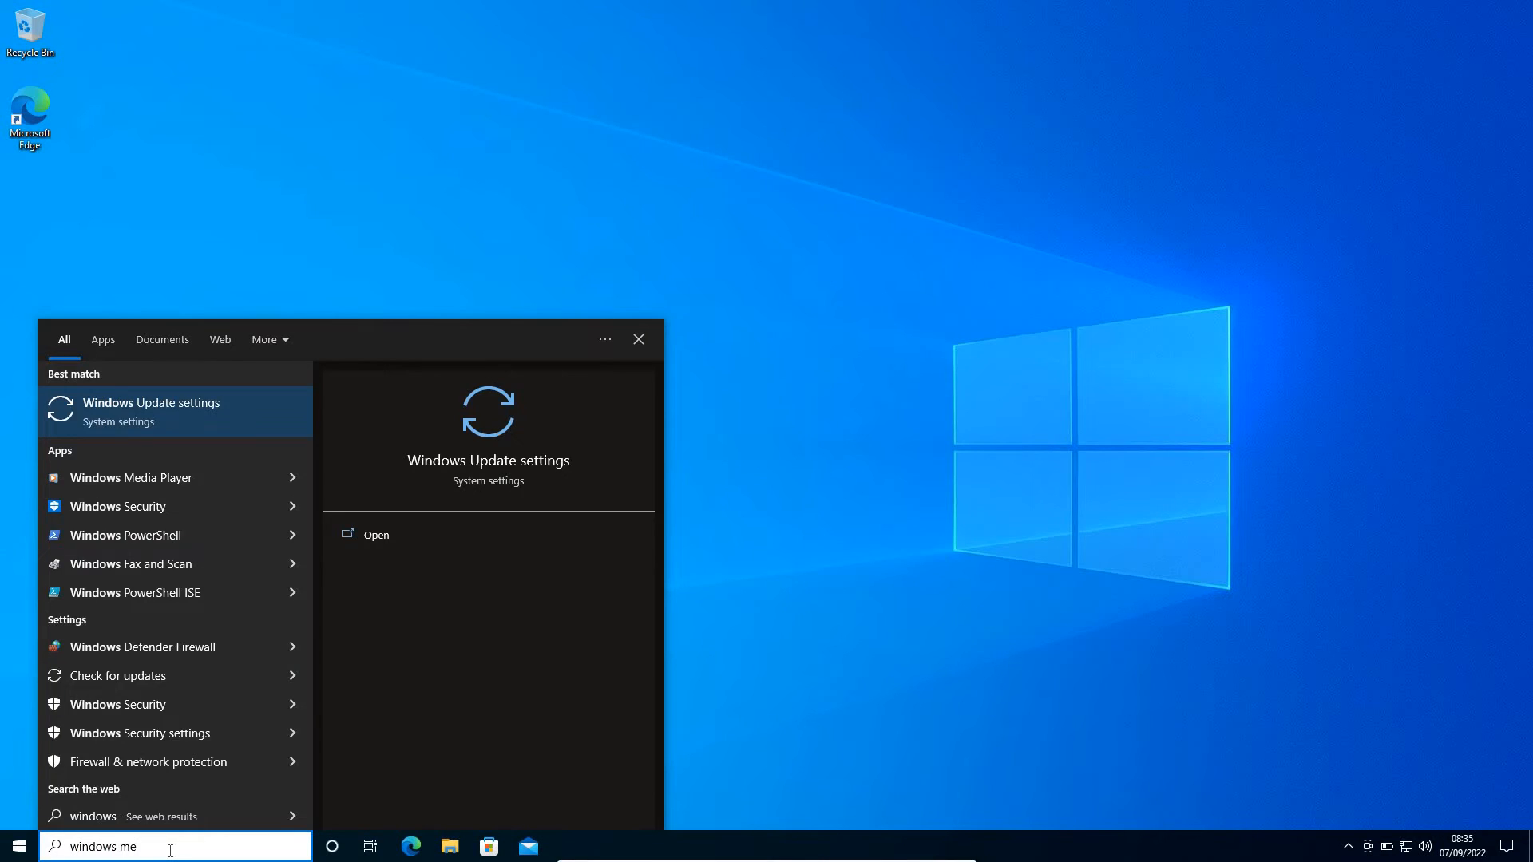
{"action": "type", "text": "mory"}
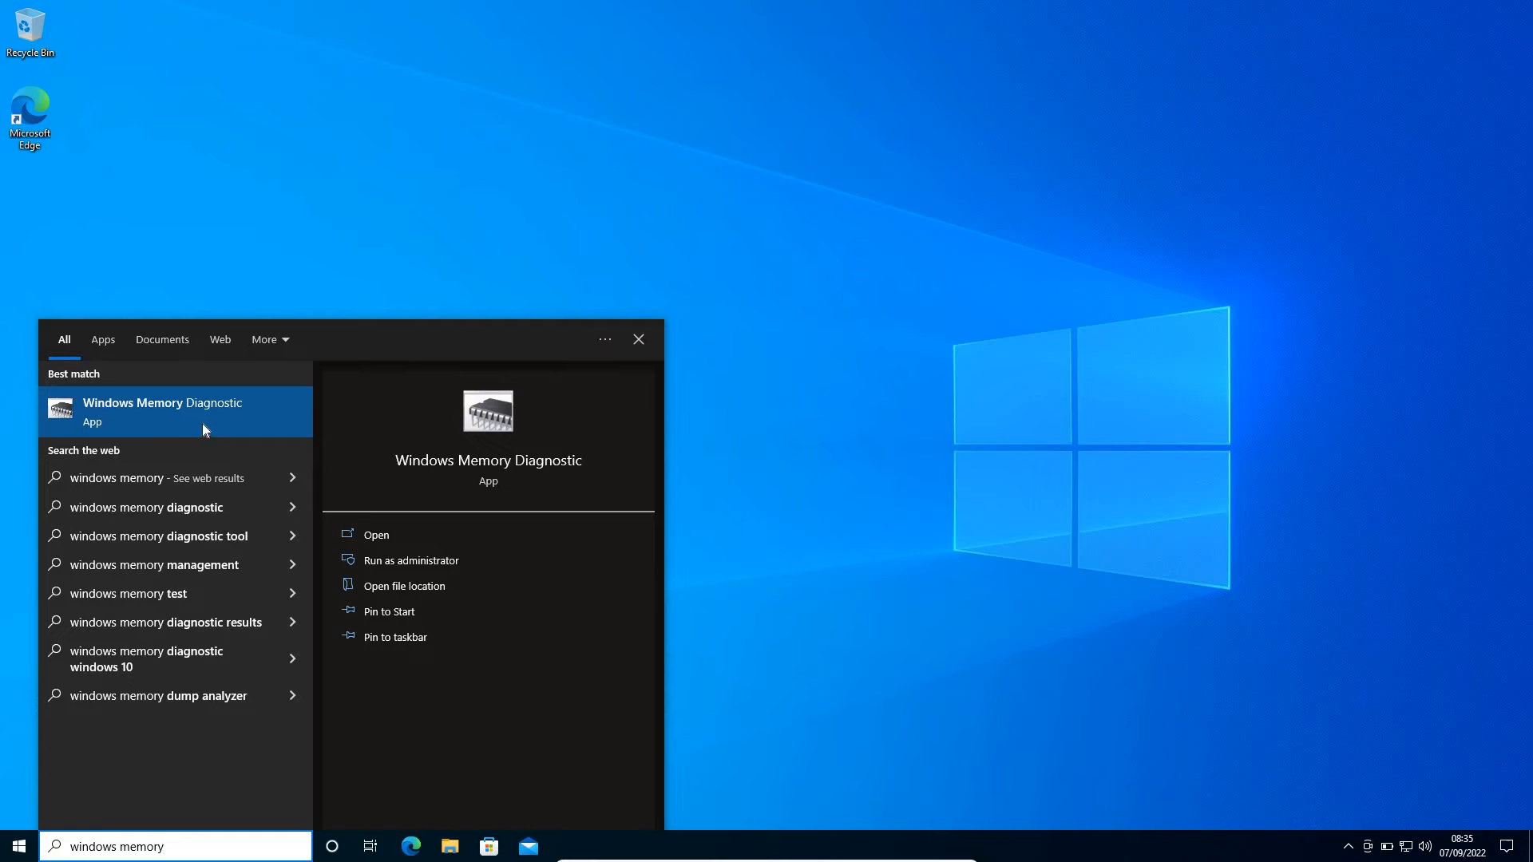
{"action": "mouse_move", "coordinate": [392, 545]}
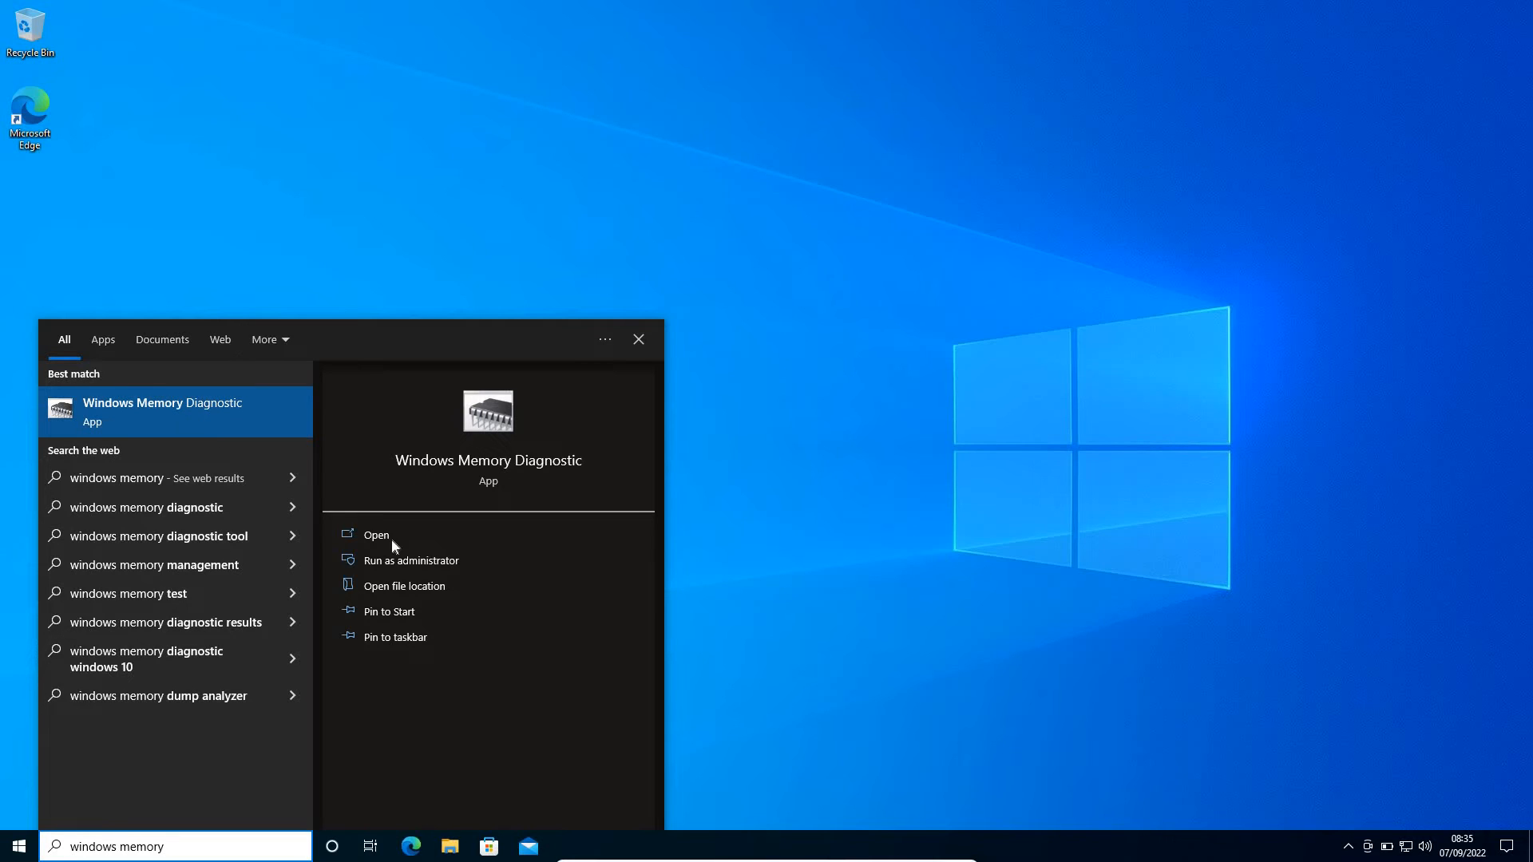
{"action": "mouse_move", "coordinate": [408, 560]}
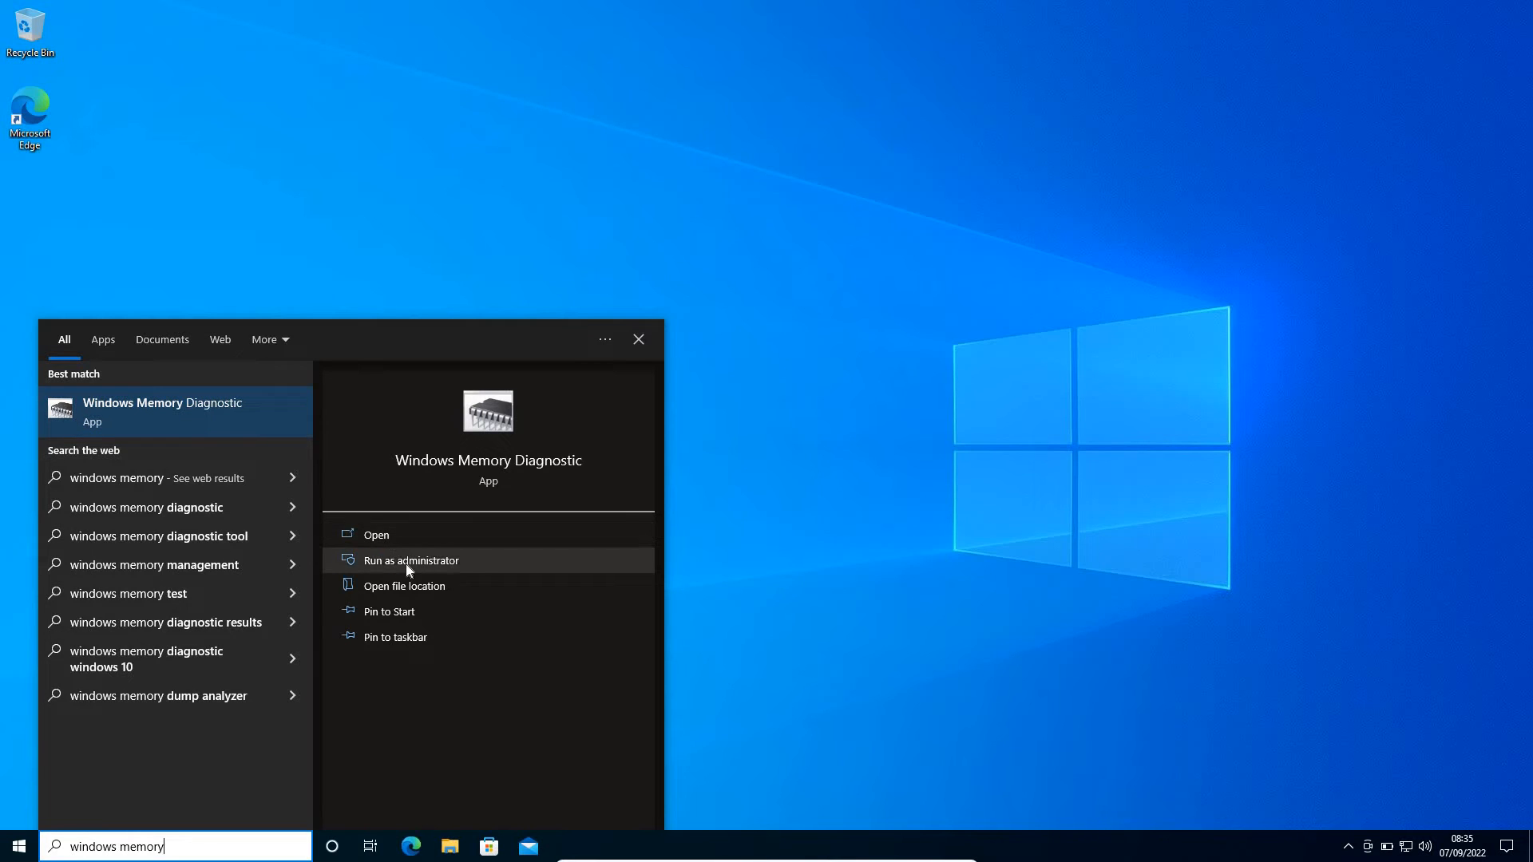
{"action": "mouse_move", "coordinate": [403, 586]}
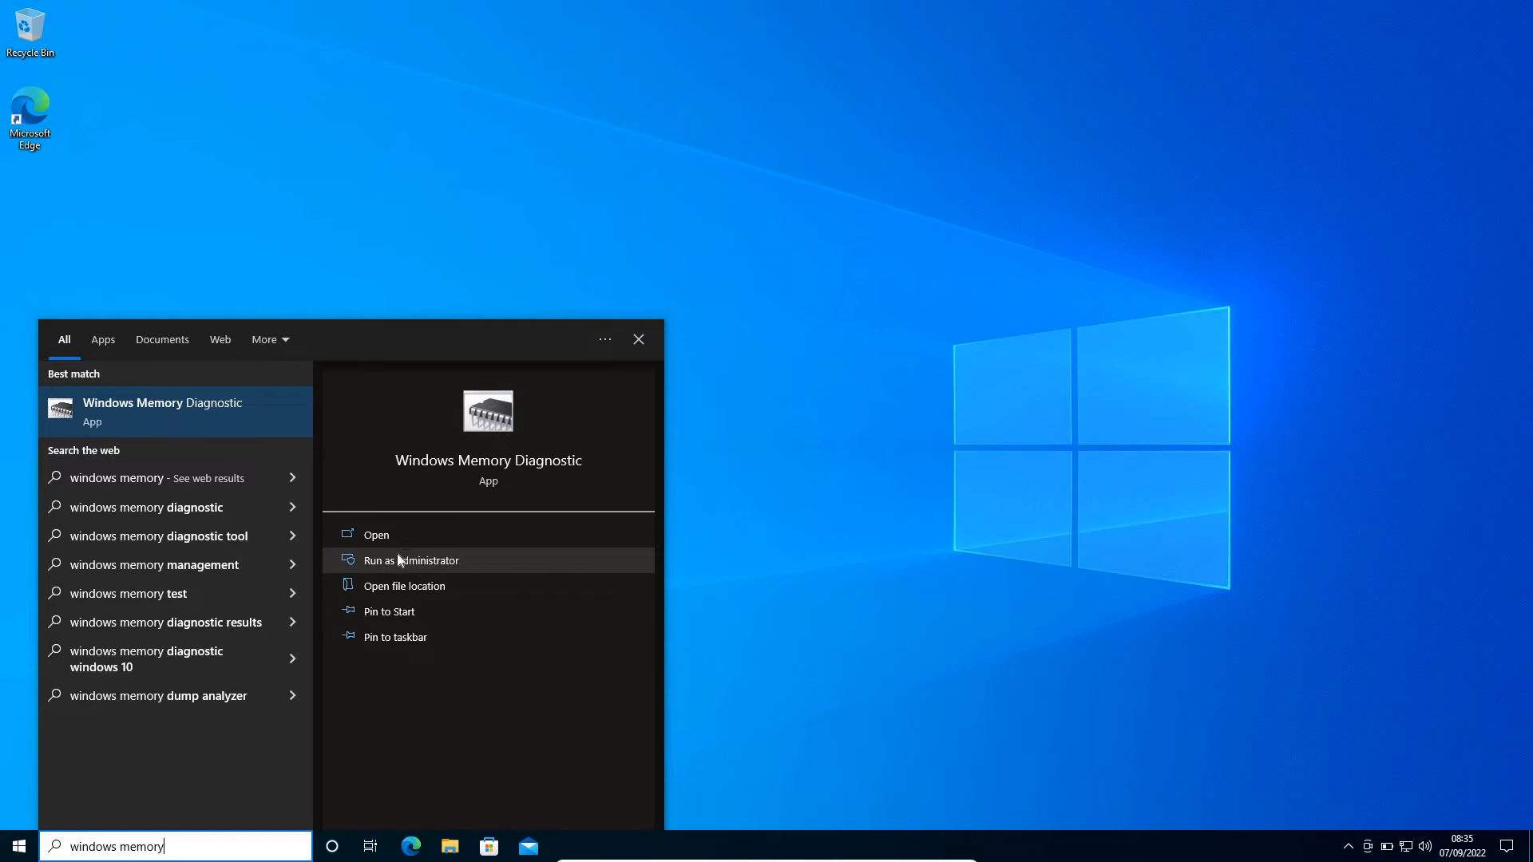
{"action": "mouse_move", "coordinate": [447, 560]}
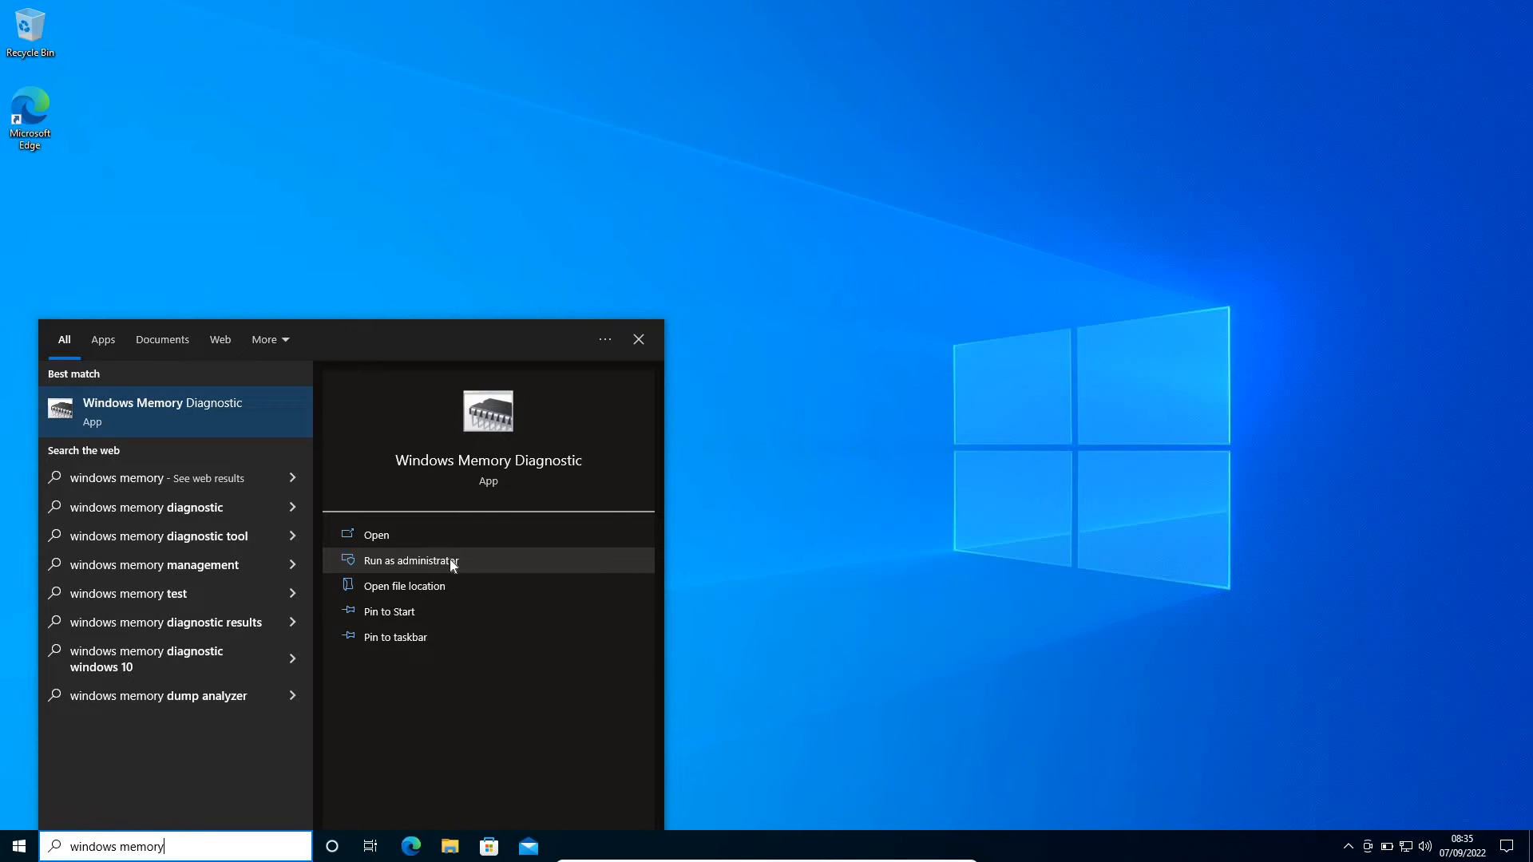
{"action": "mouse_move", "coordinate": [856, 600]}
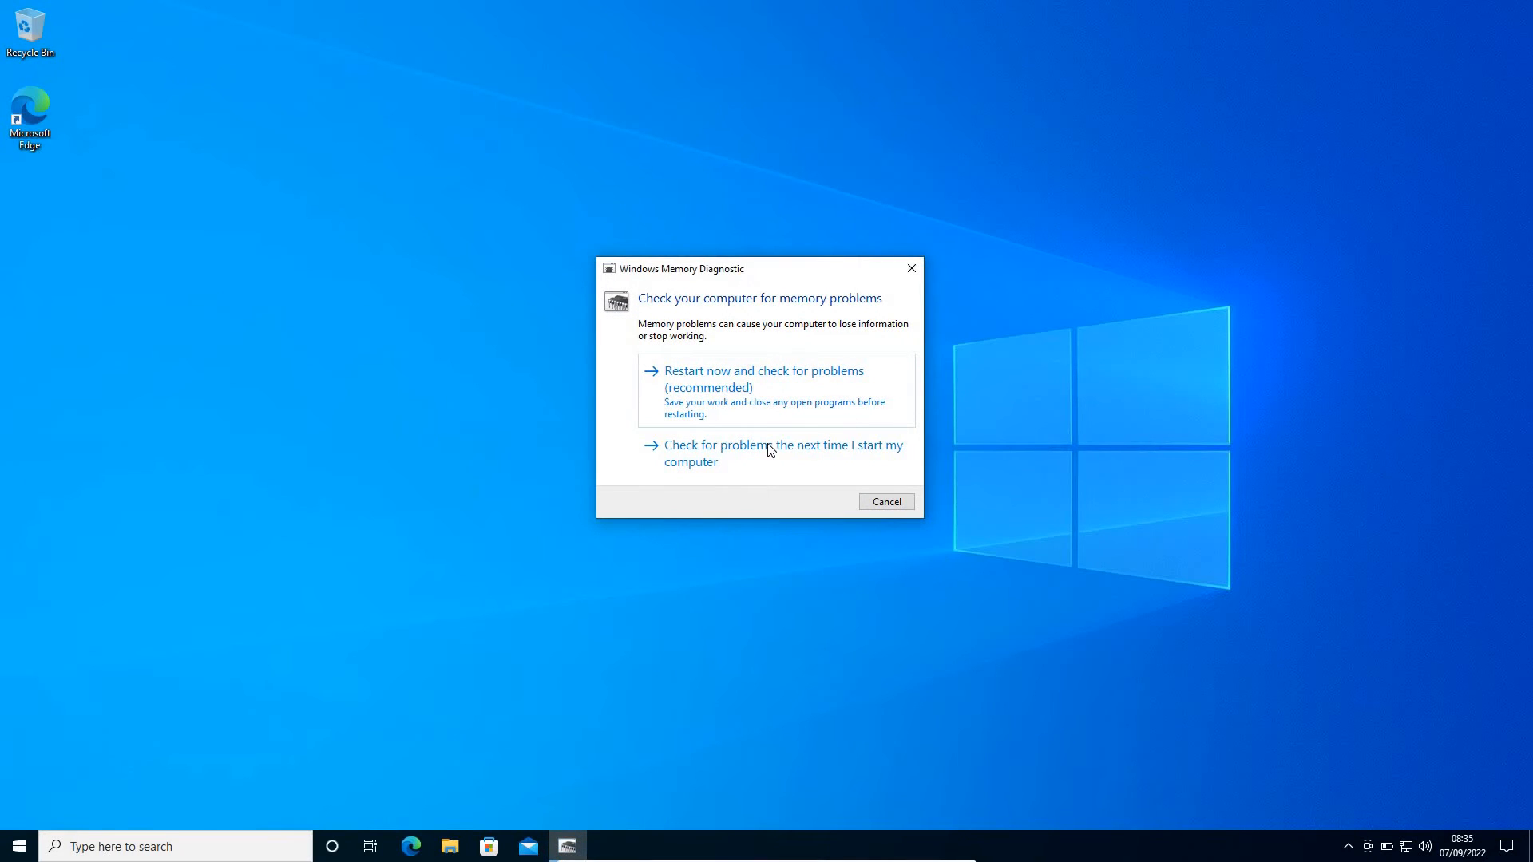
{"action": "mouse_move", "coordinate": [706, 319]}
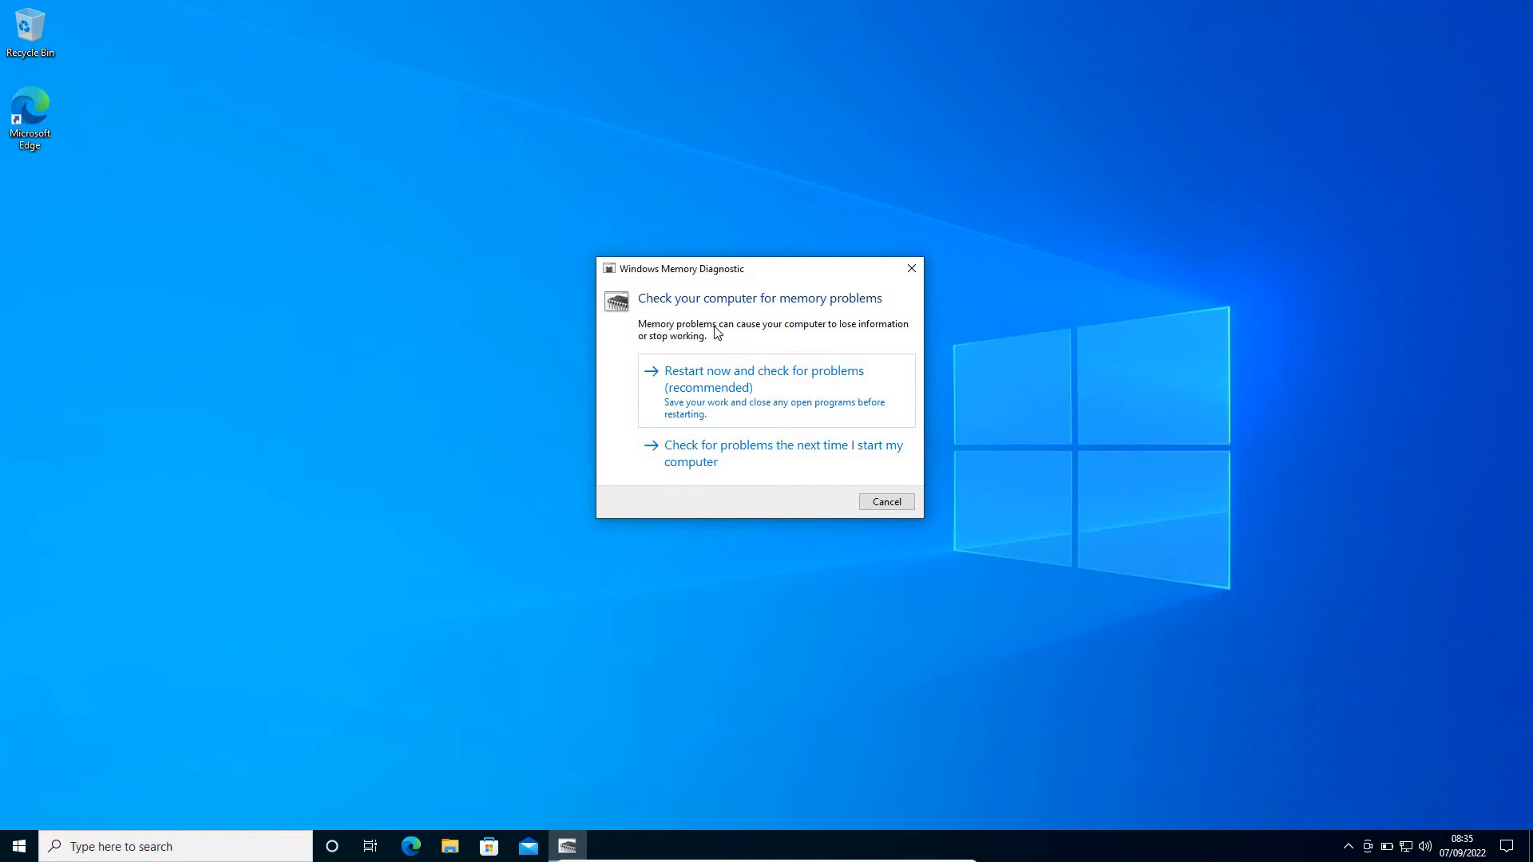
{"action": "mouse_move", "coordinate": [723, 341]}
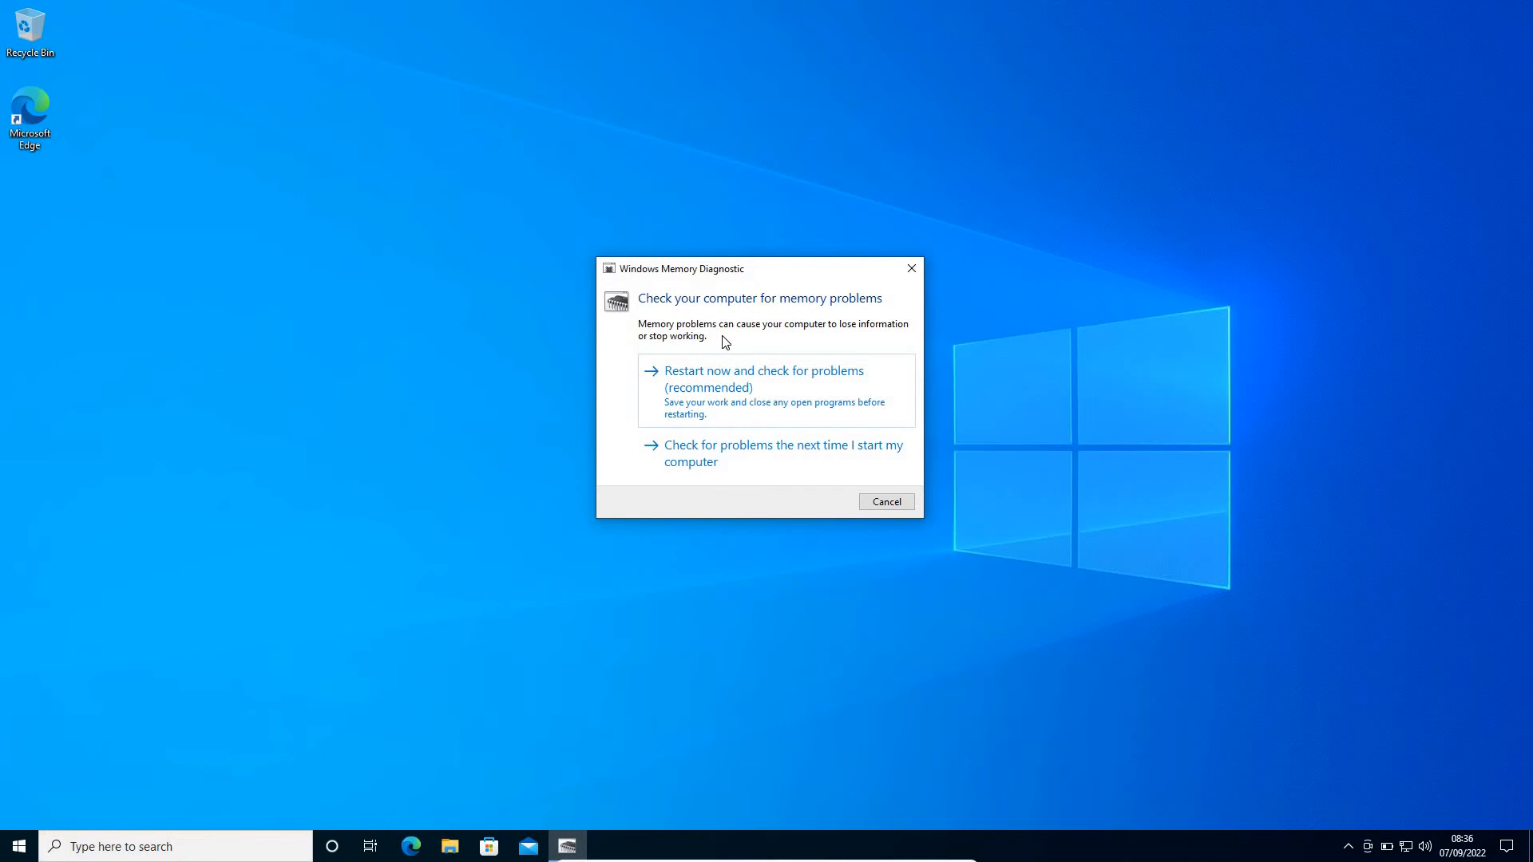
{"action": "mouse_move", "coordinate": [817, 355]}
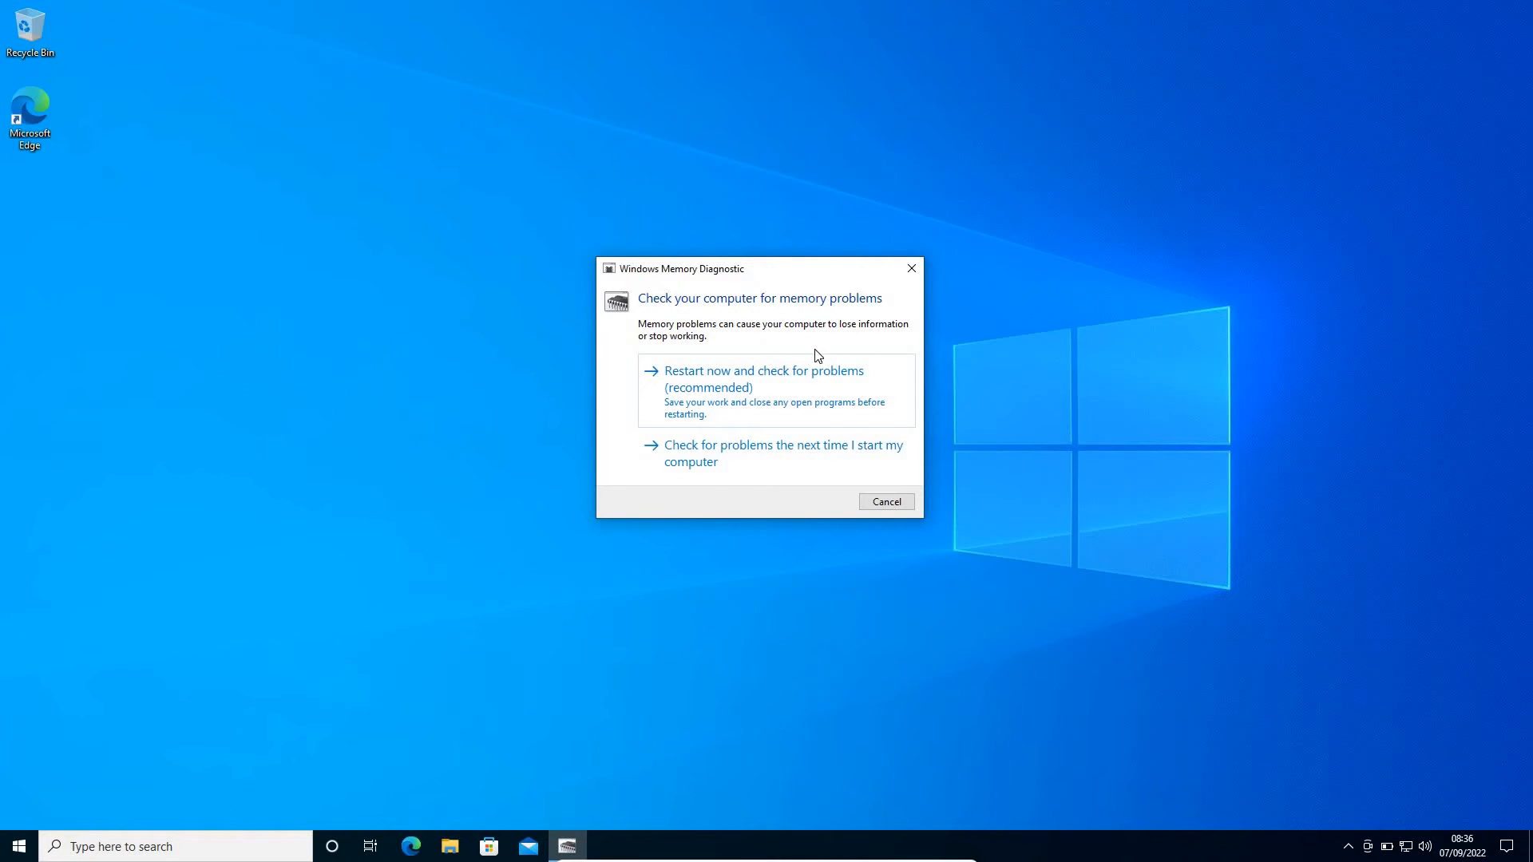
{"action": "mouse_move", "coordinate": [852, 348]}
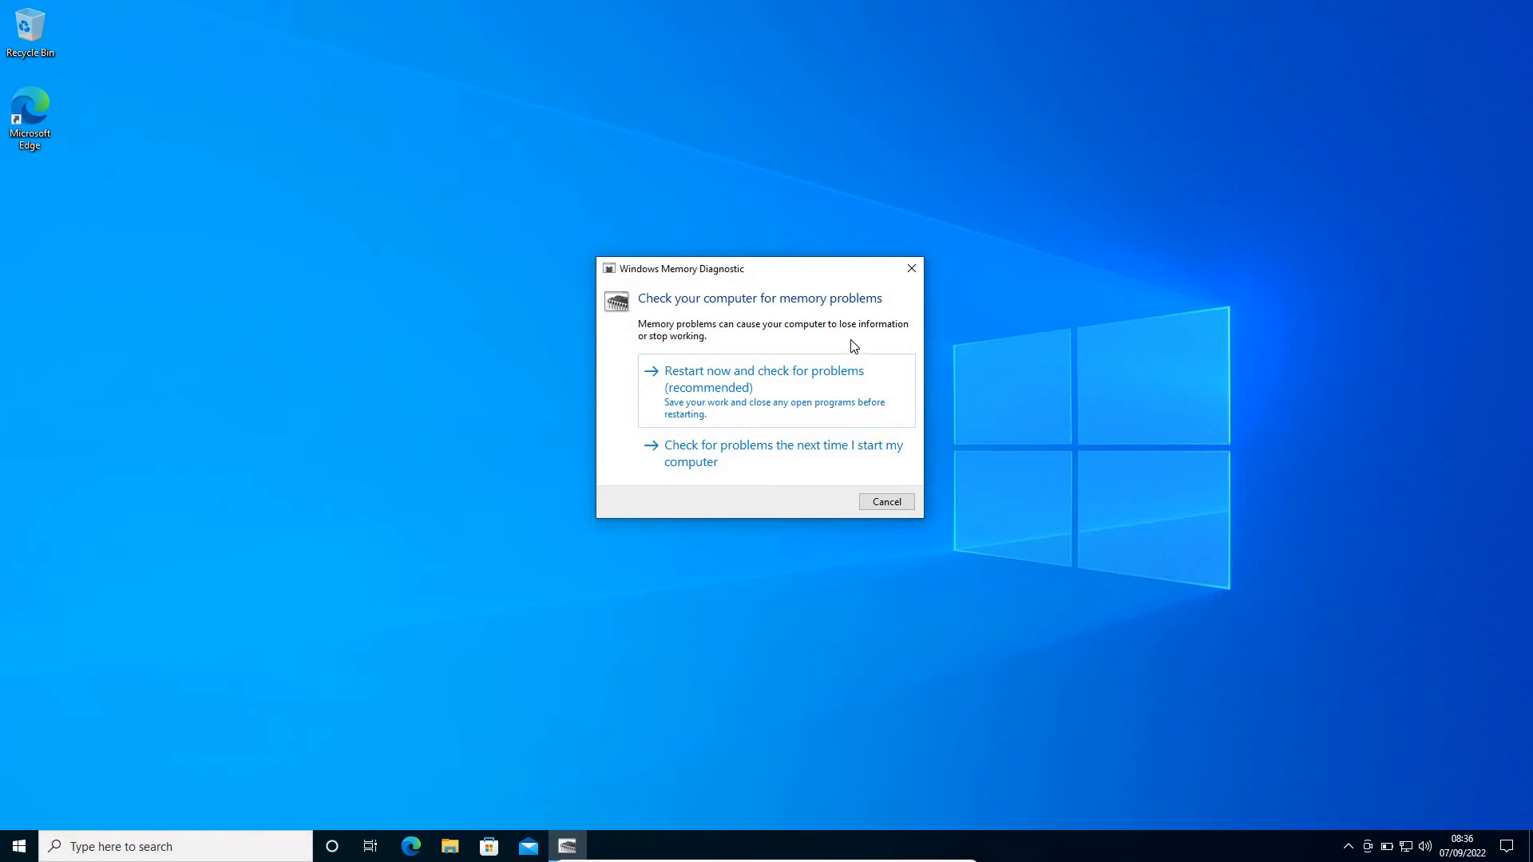
{"action": "mouse_move", "coordinate": [697, 291]}
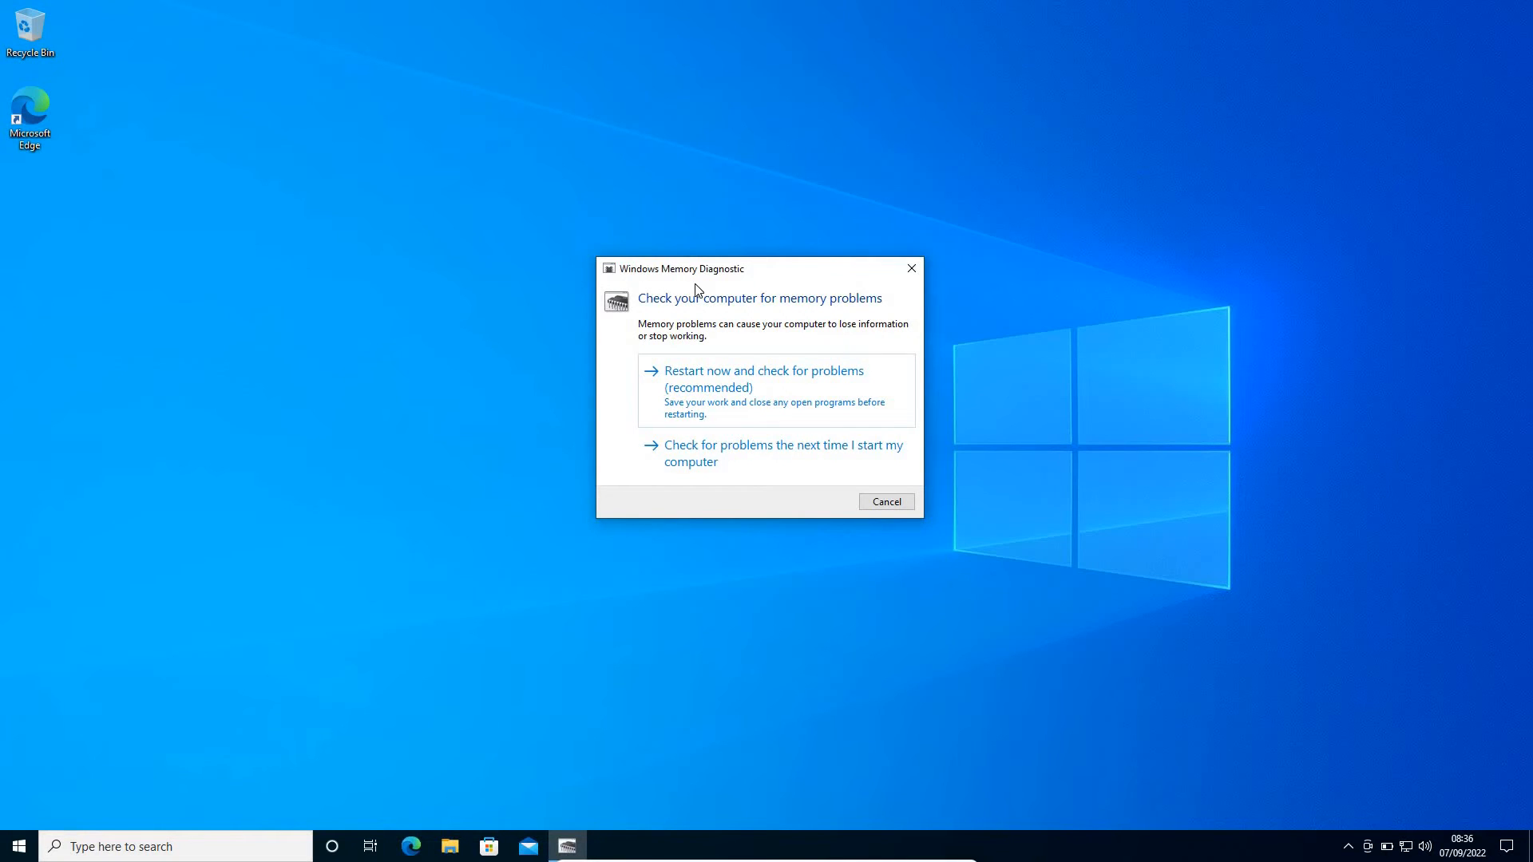
{"action": "mouse_move", "coordinate": [685, 388]}
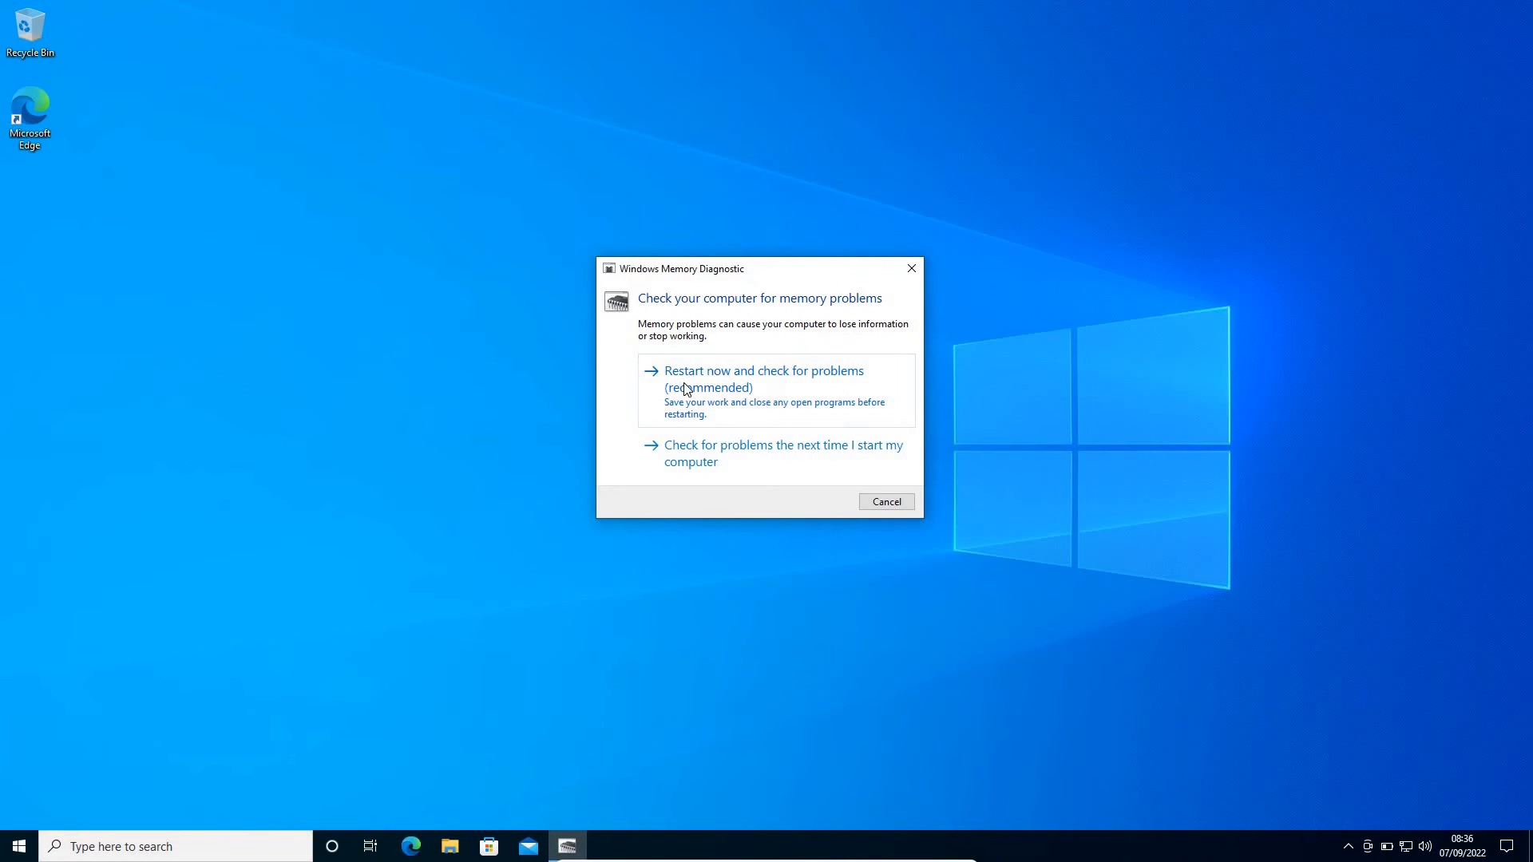
{"action": "mouse_move", "coordinate": [727, 382]}
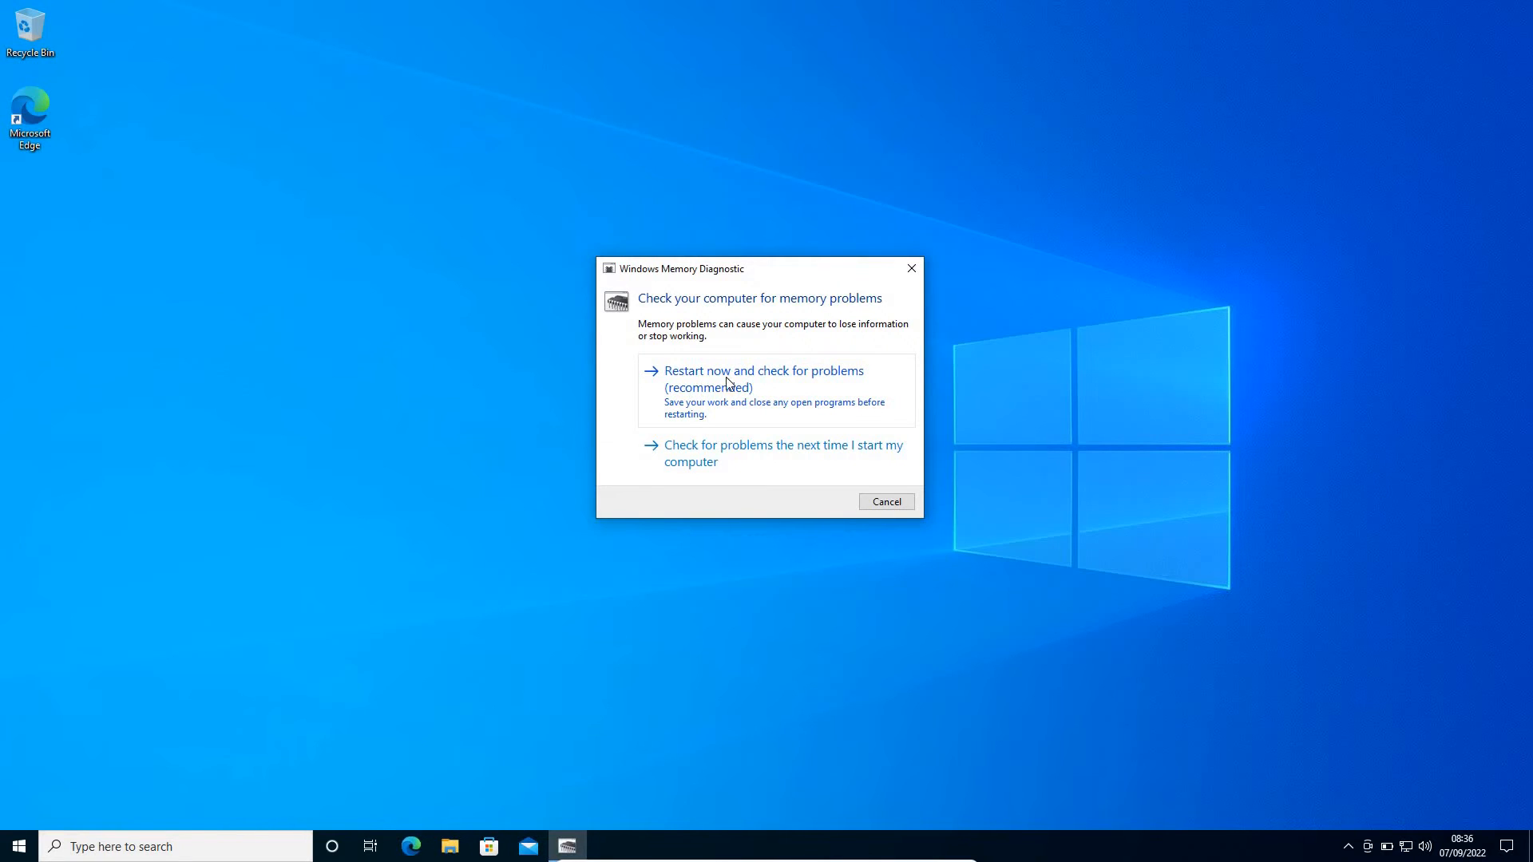
{"action": "mouse_move", "coordinate": [753, 398]}
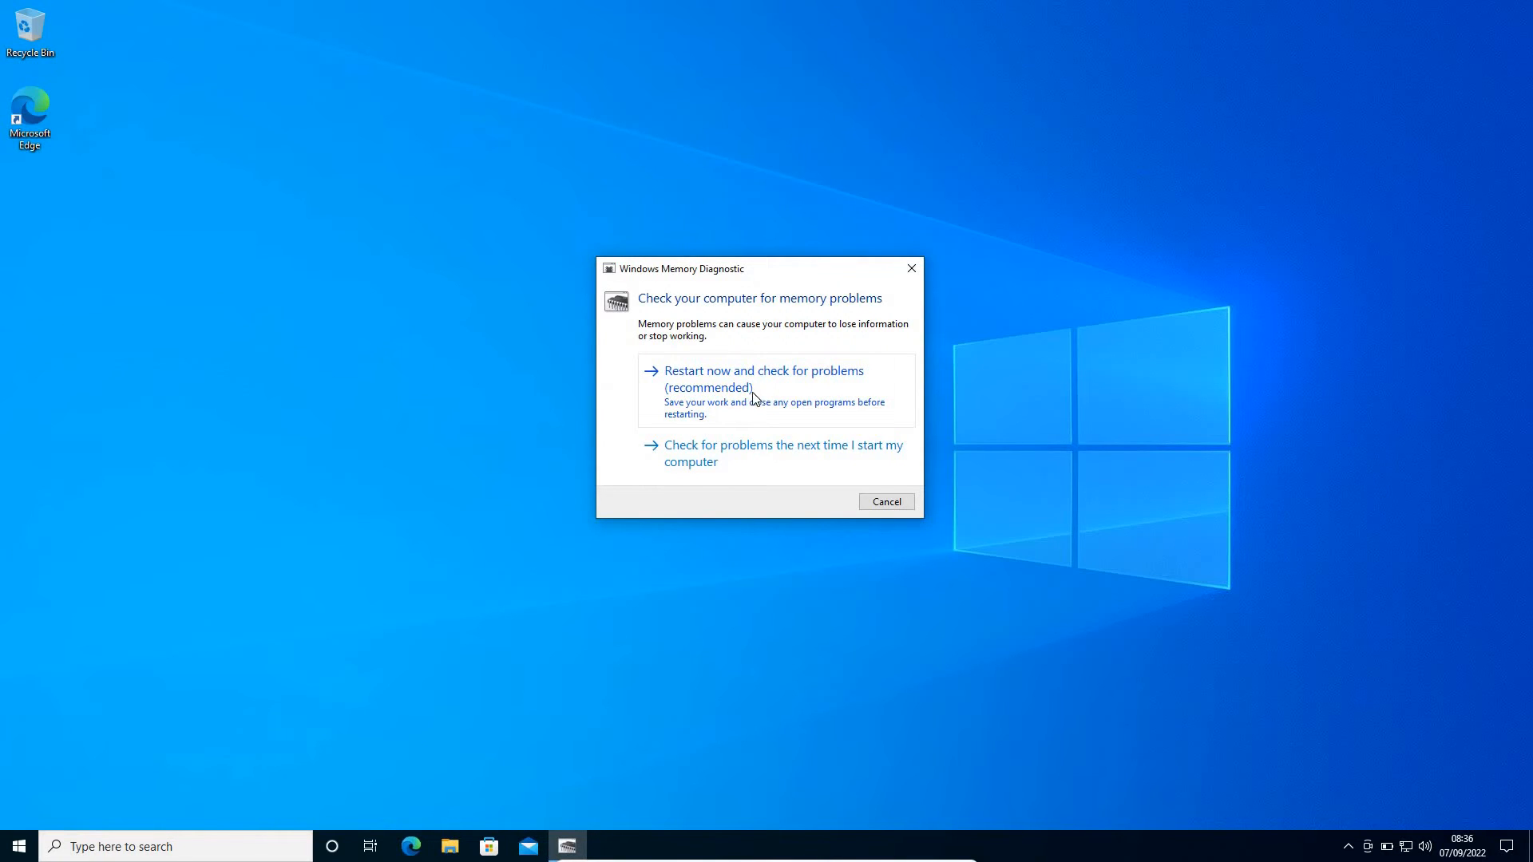
{"action": "mouse_move", "coordinate": [734, 419]}
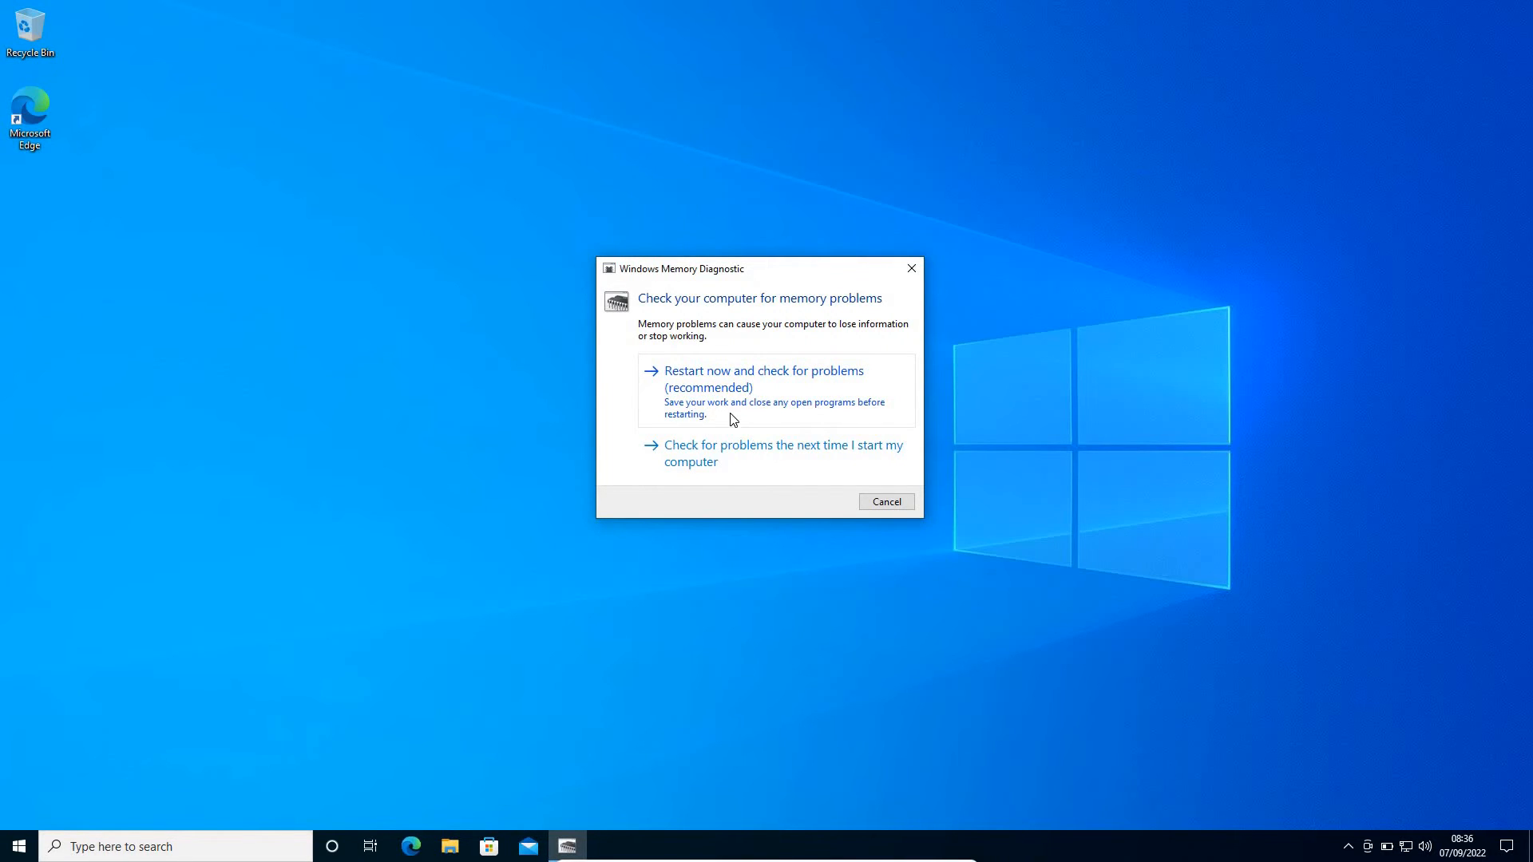
{"action": "mouse_move", "coordinate": [854, 418]}
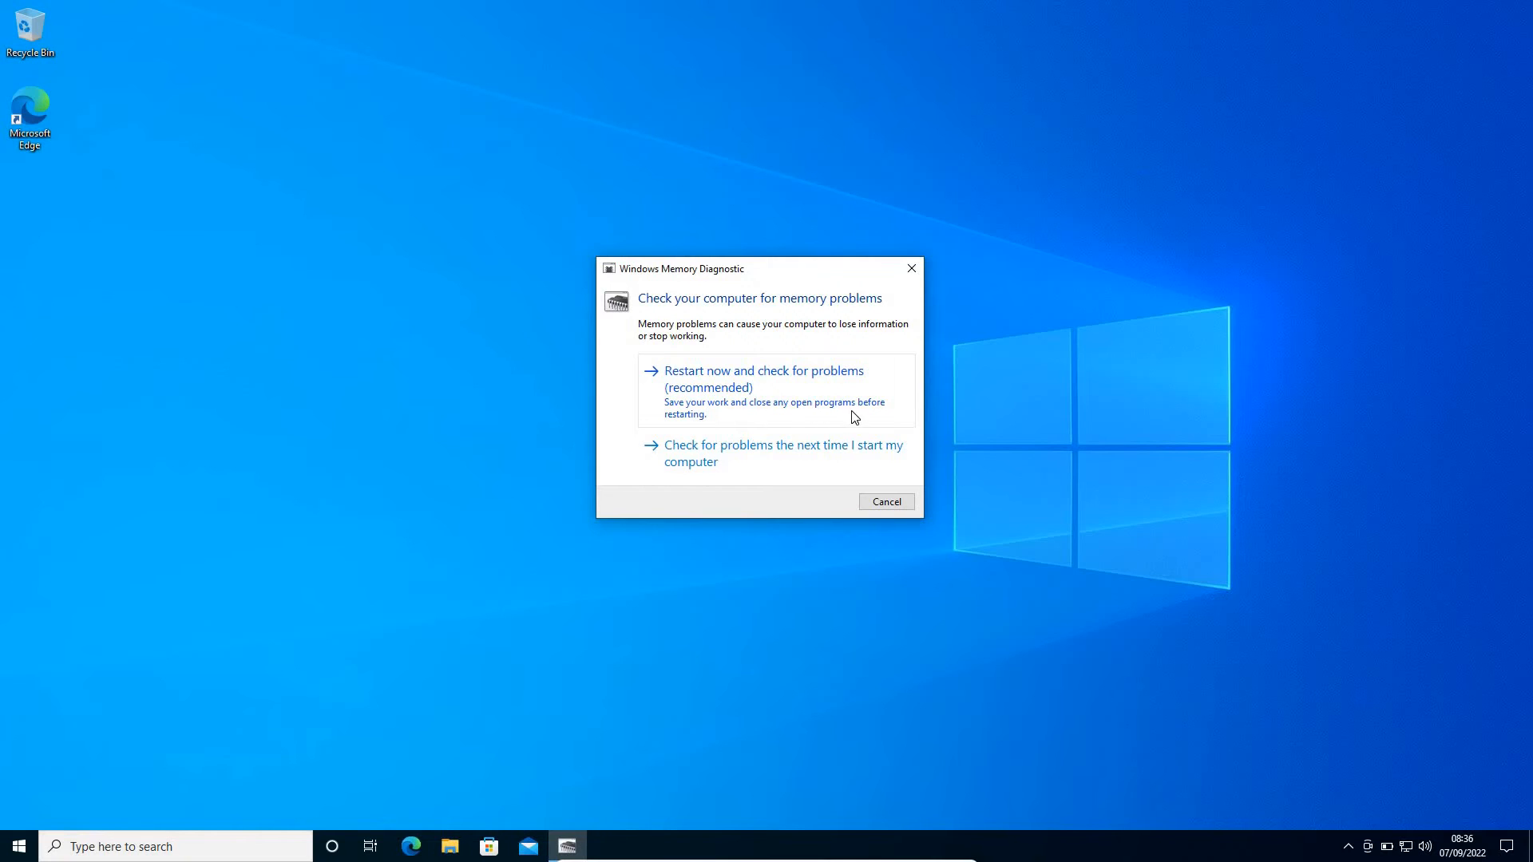
{"action": "mouse_move", "coordinate": [688, 423]}
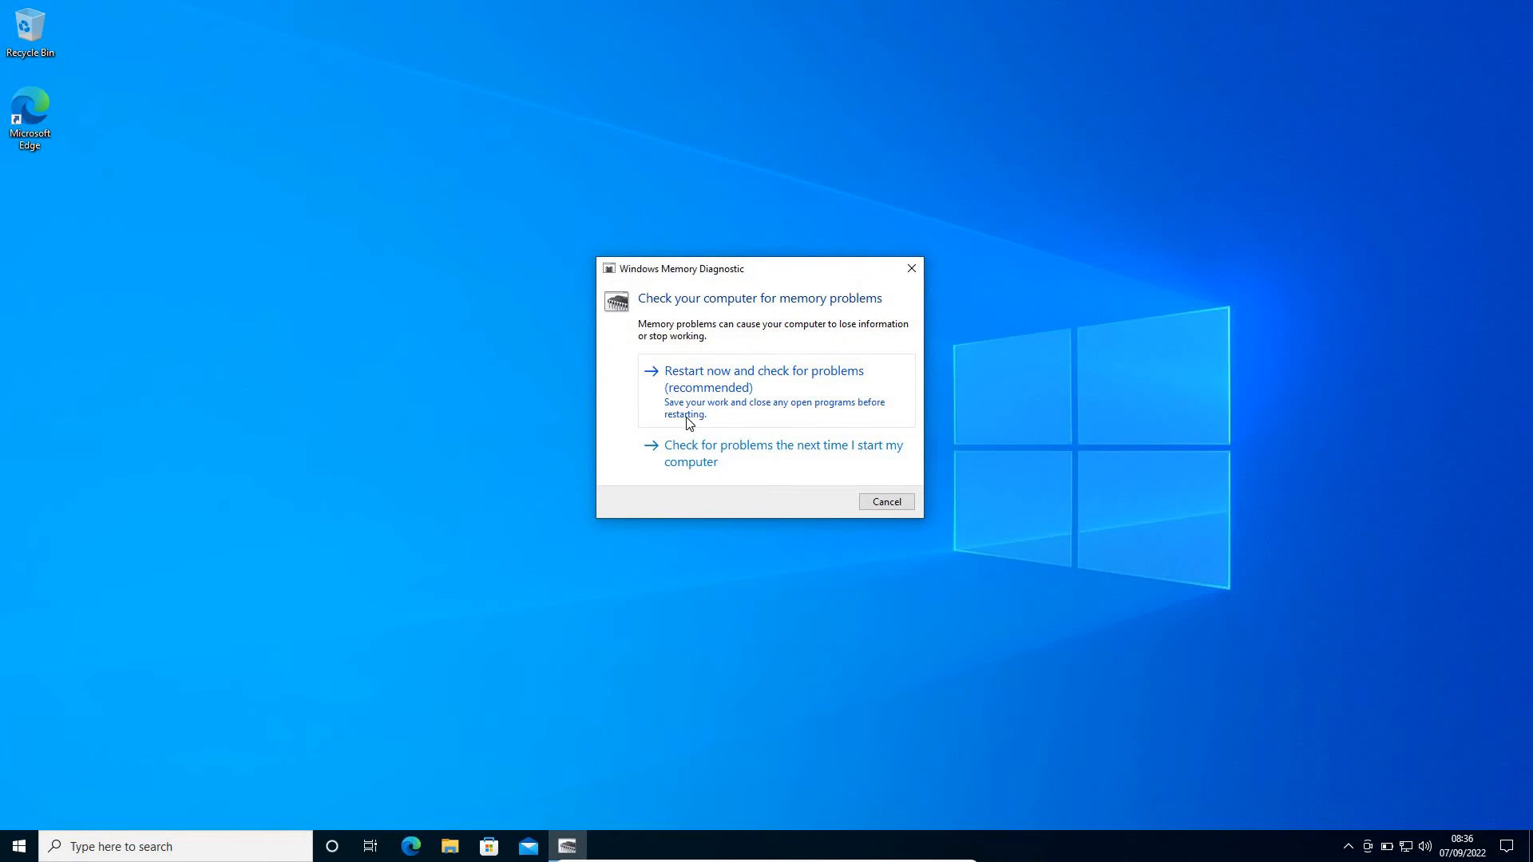
{"action": "mouse_move", "coordinate": [741, 462]}
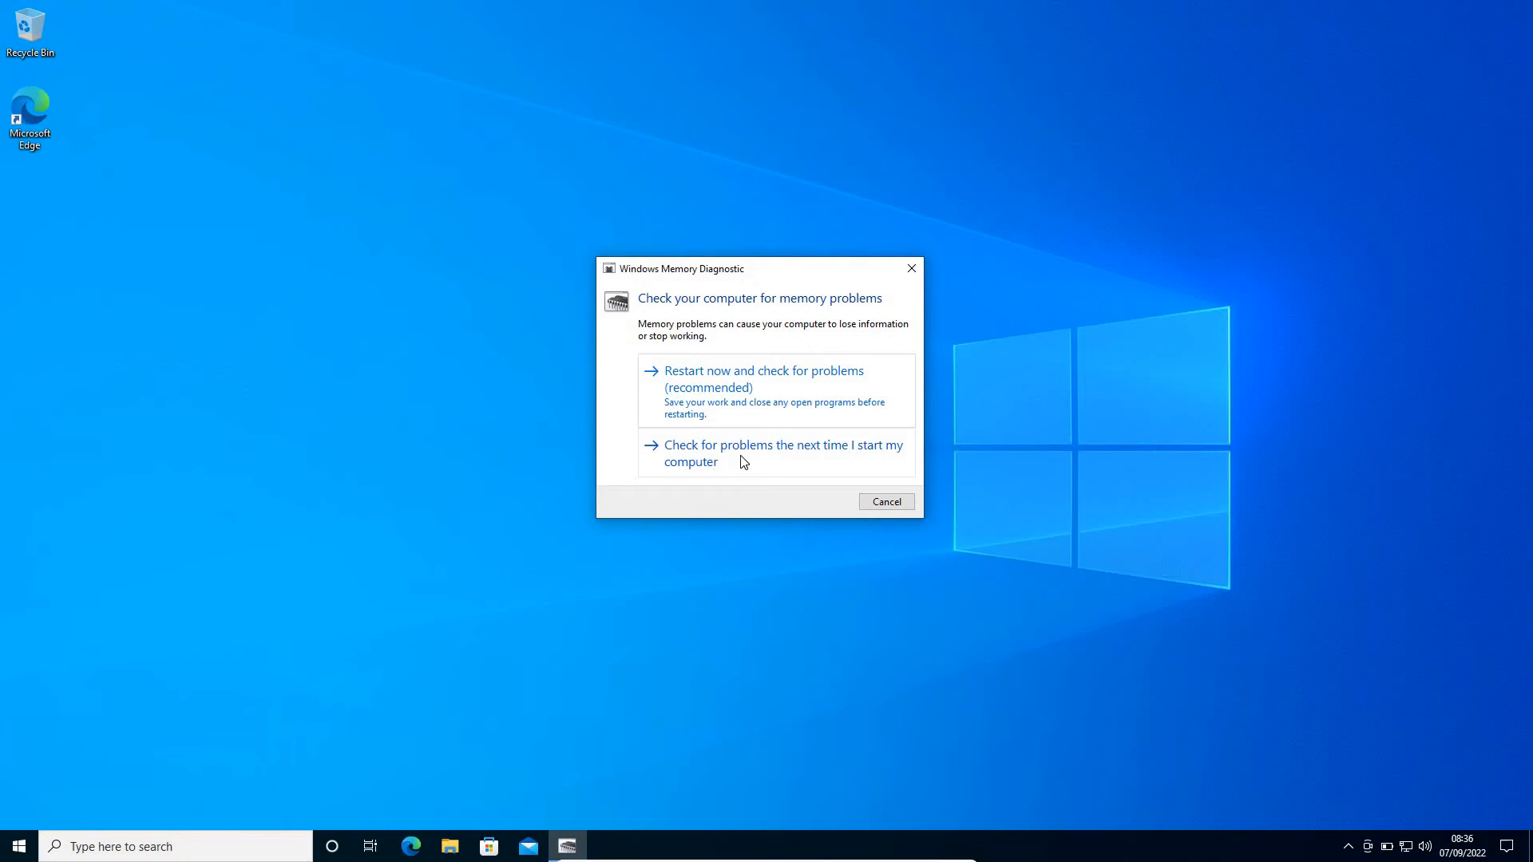
{"action": "mouse_move", "coordinate": [866, 463]}
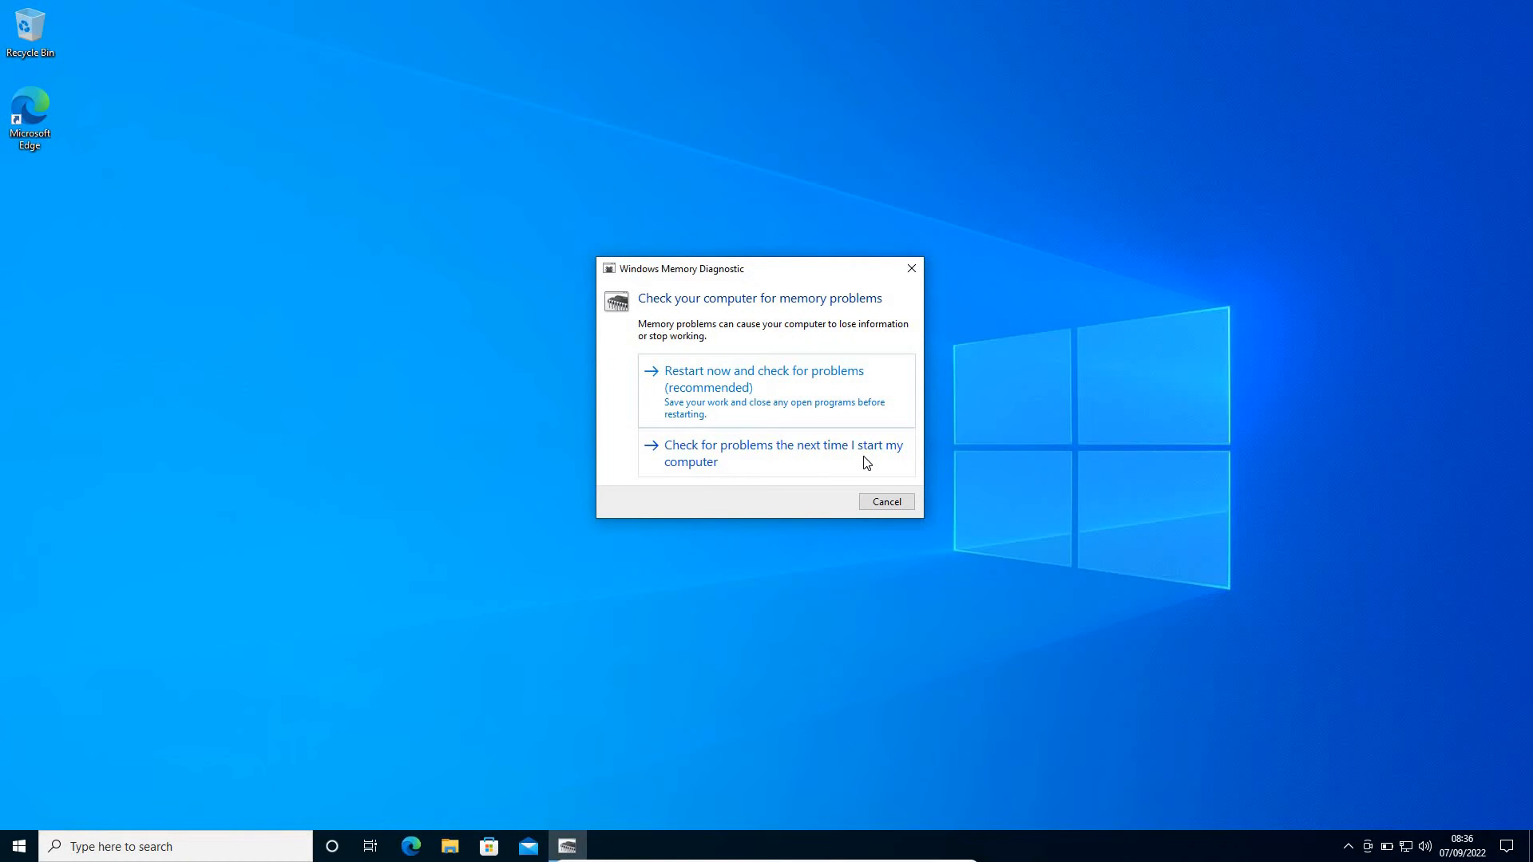
{"action": "mouse_move", "coordinate": [868, 474]}
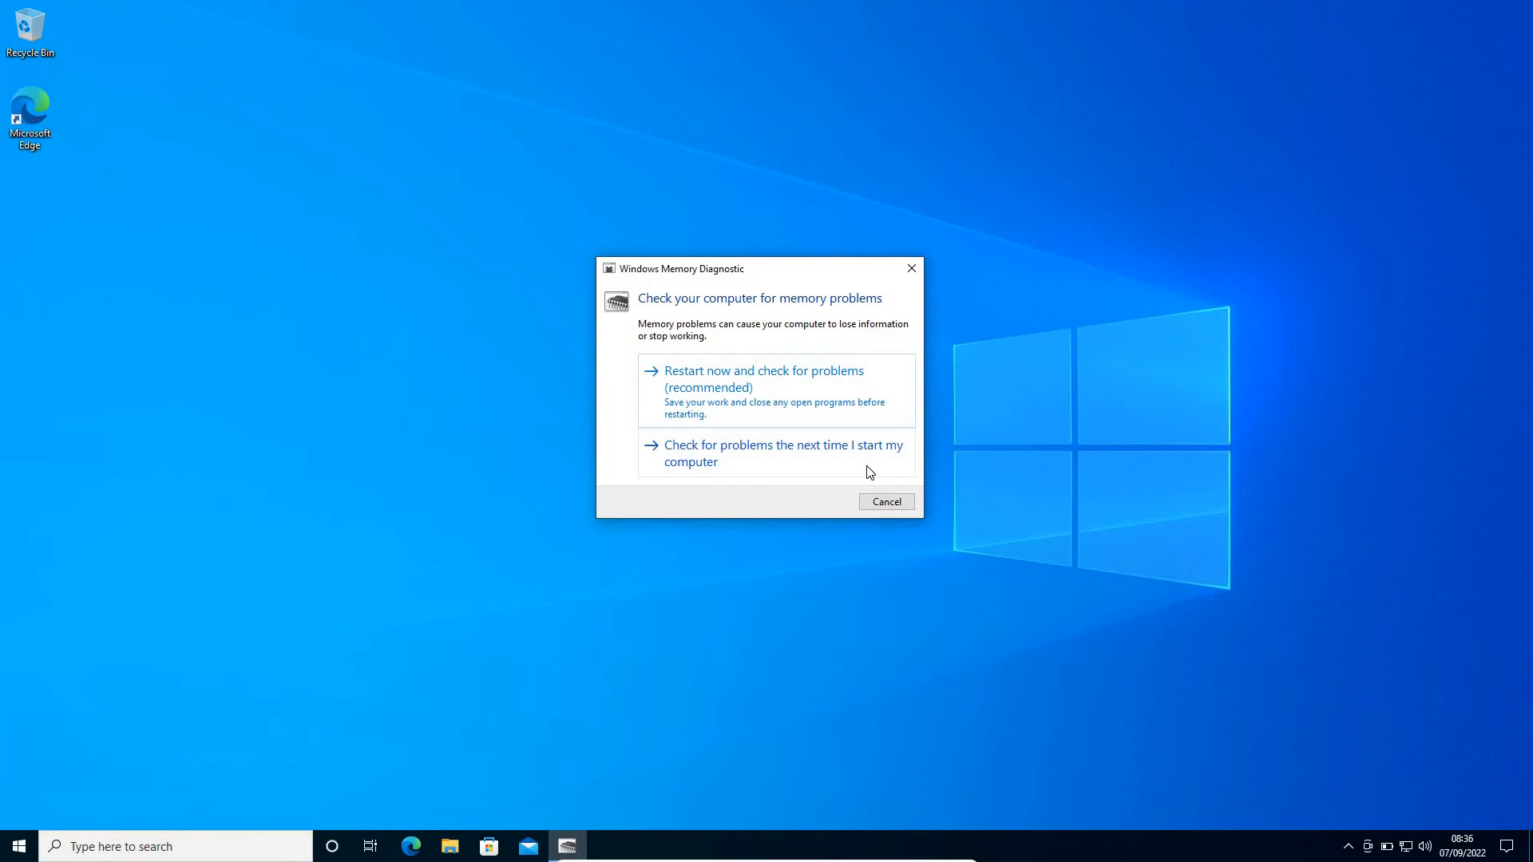
{"action": "mouse_move", "coordinate": [727, 401]}
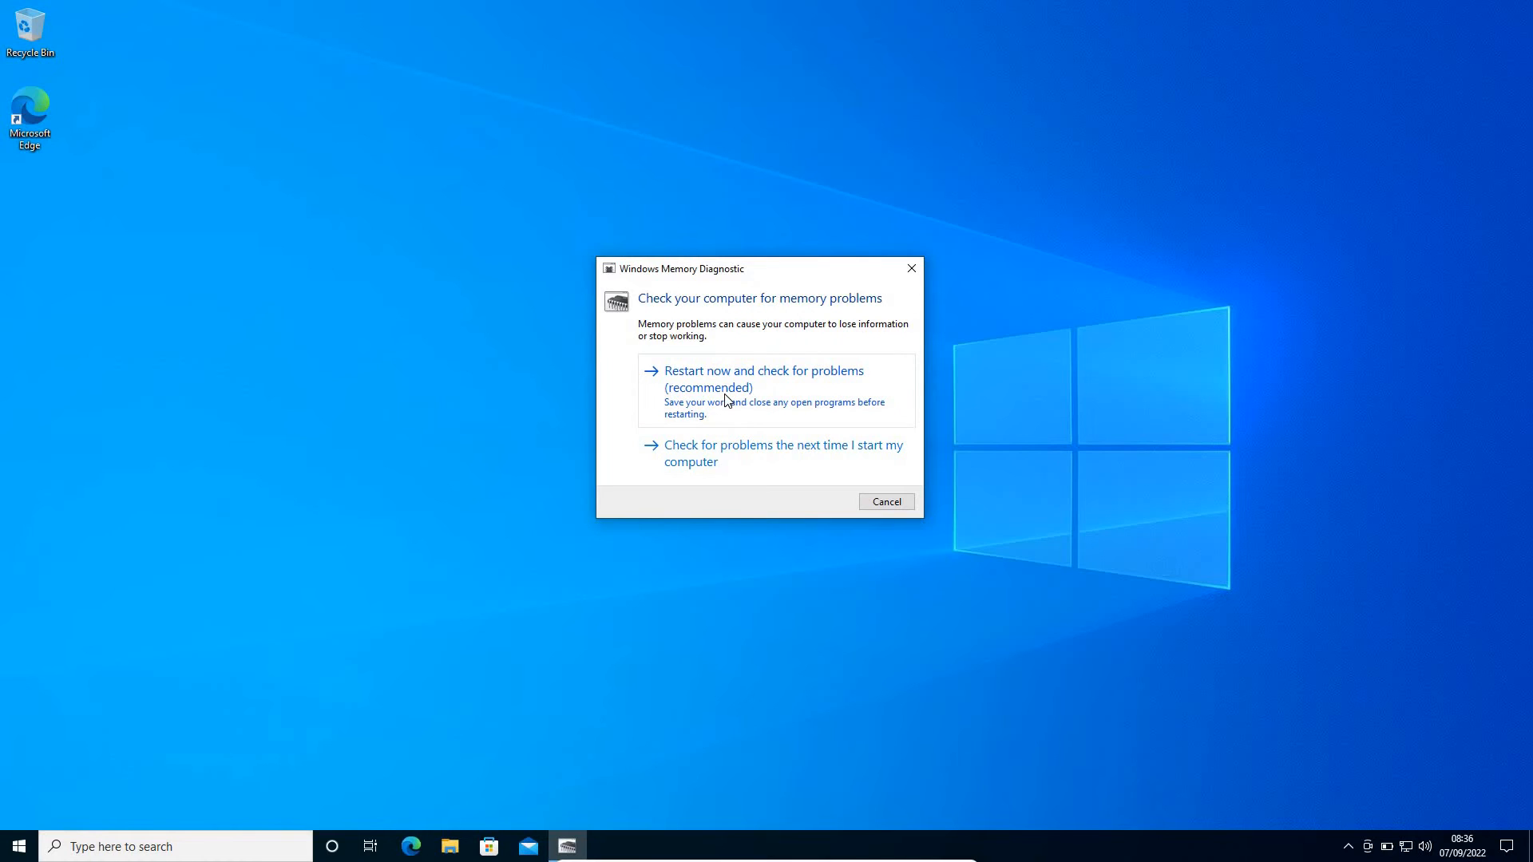
{"action": "mouse_move", "coordinate": [743, 466]}
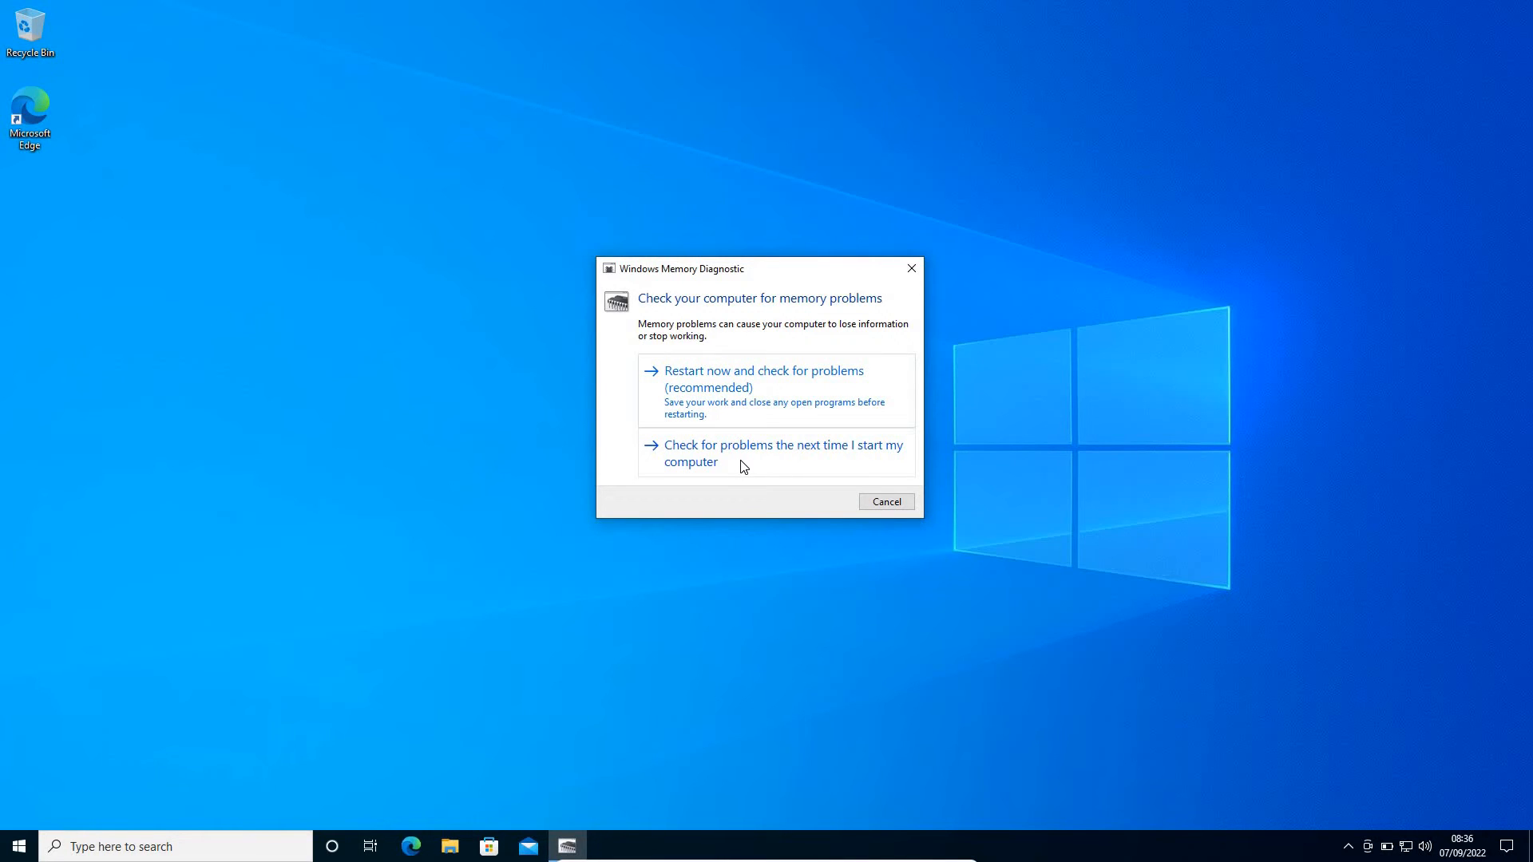
{"action": "mouse_move", "coordinate": [718, 399]}
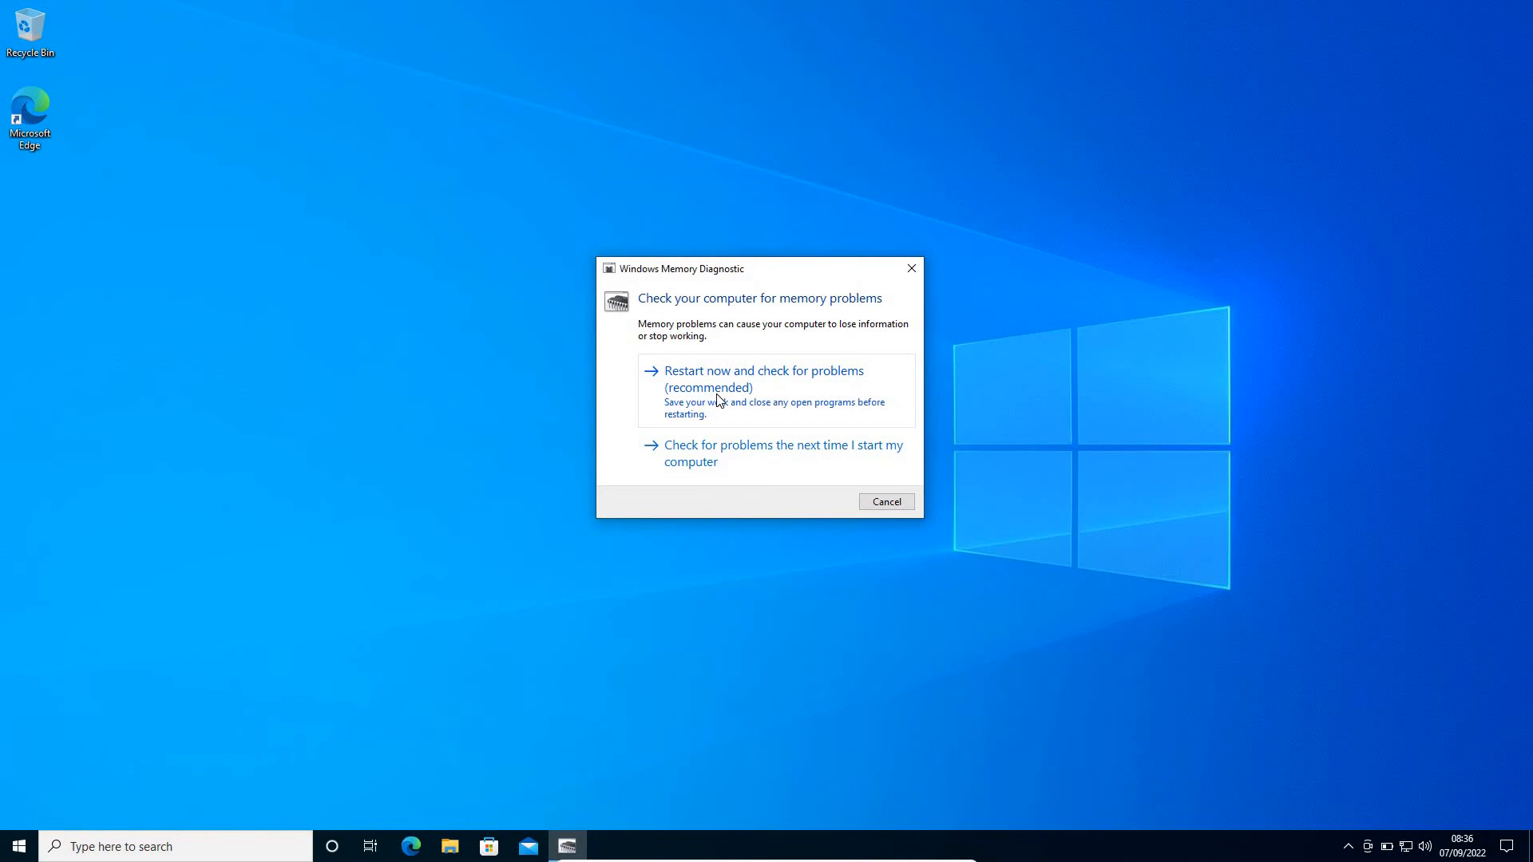
{"action": "mouse_move", "coordinate": [757, 402]}
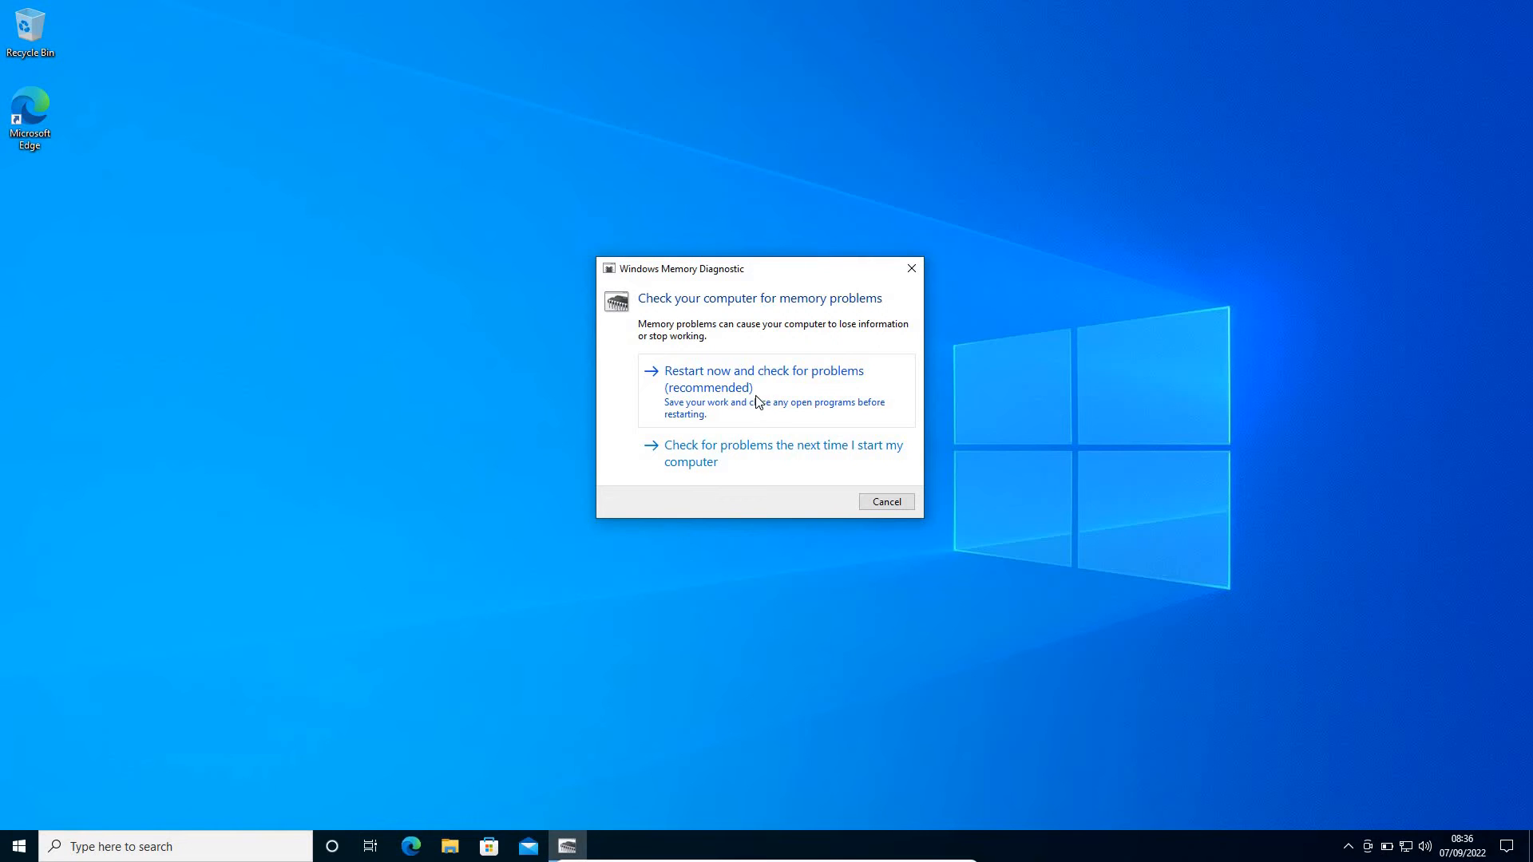
{"action": "mouse_move", "coordinate": [698, 410]}
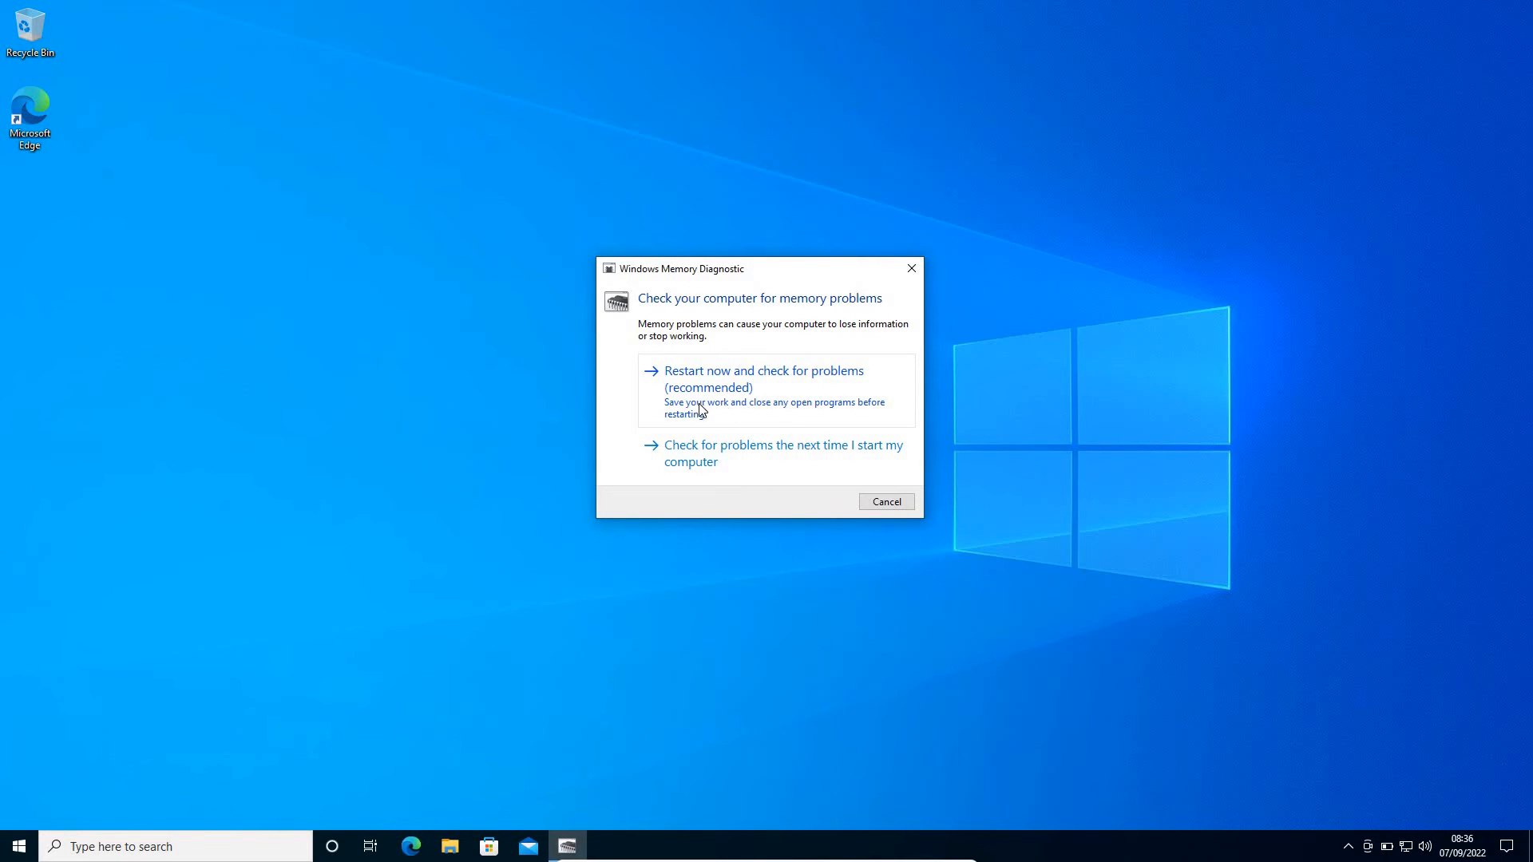
{"action": "mouse_move", "coordinate": [785, 434]}
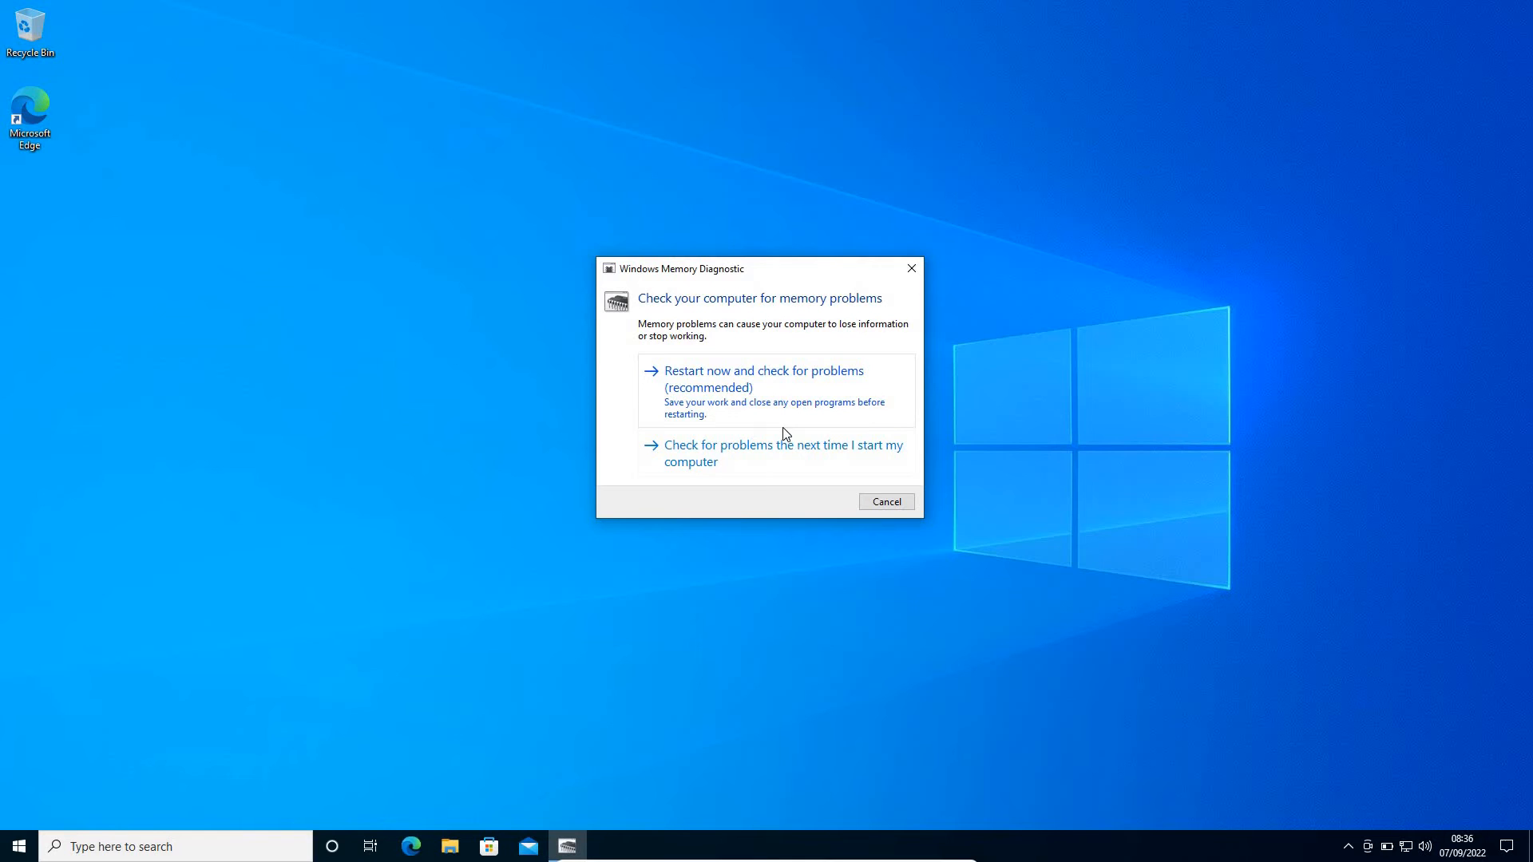
{"action": "mouse_move", "coordinate": [696, 391]}
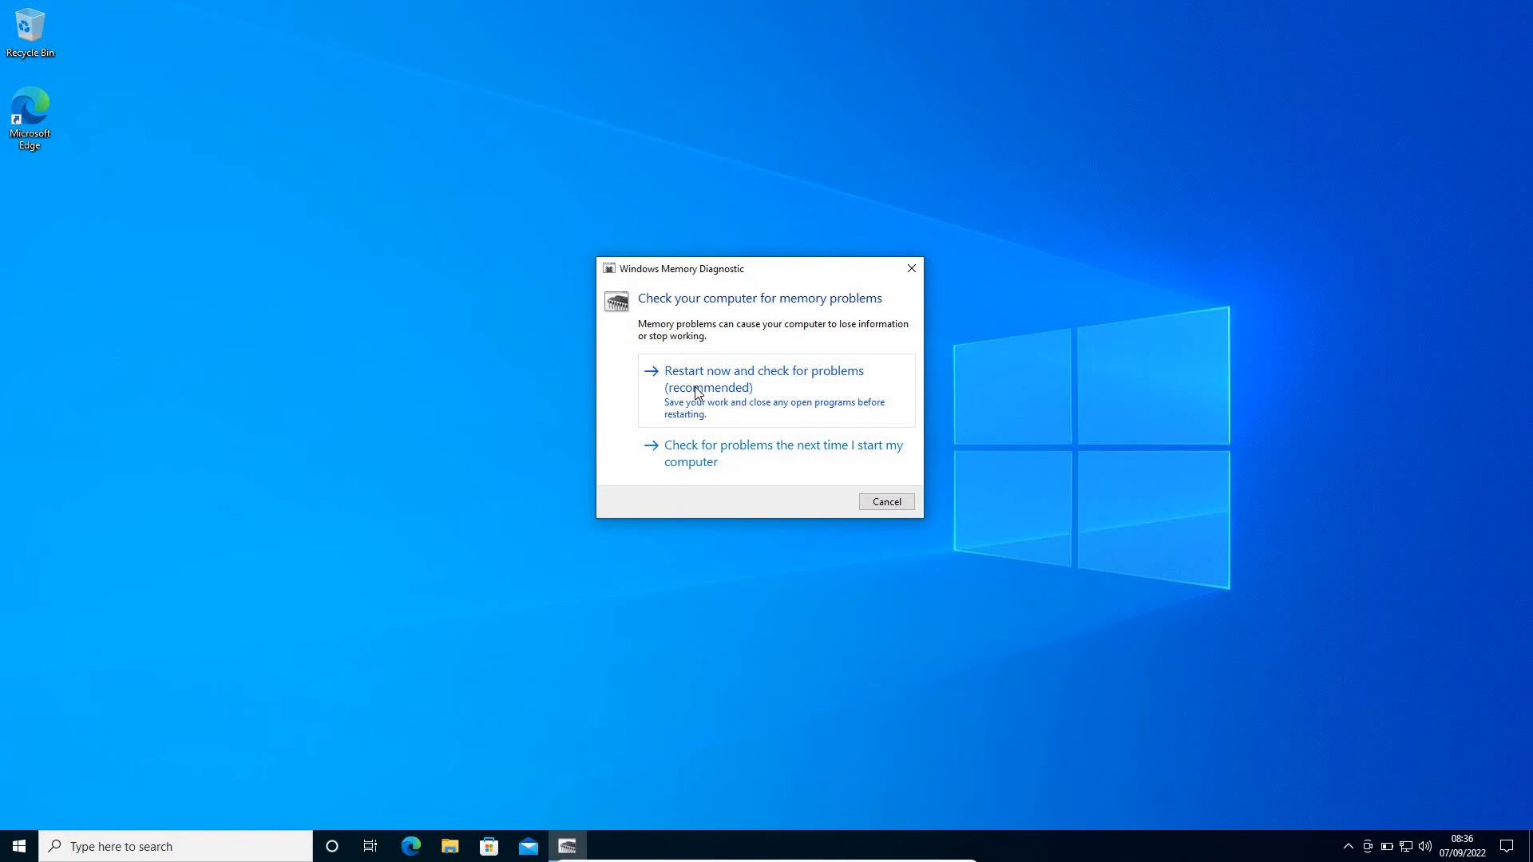
- Choose 'Restart now and check for problems (recommended)' to start the memory test
{"action": "left_click", "coordinate": [885, 501]}
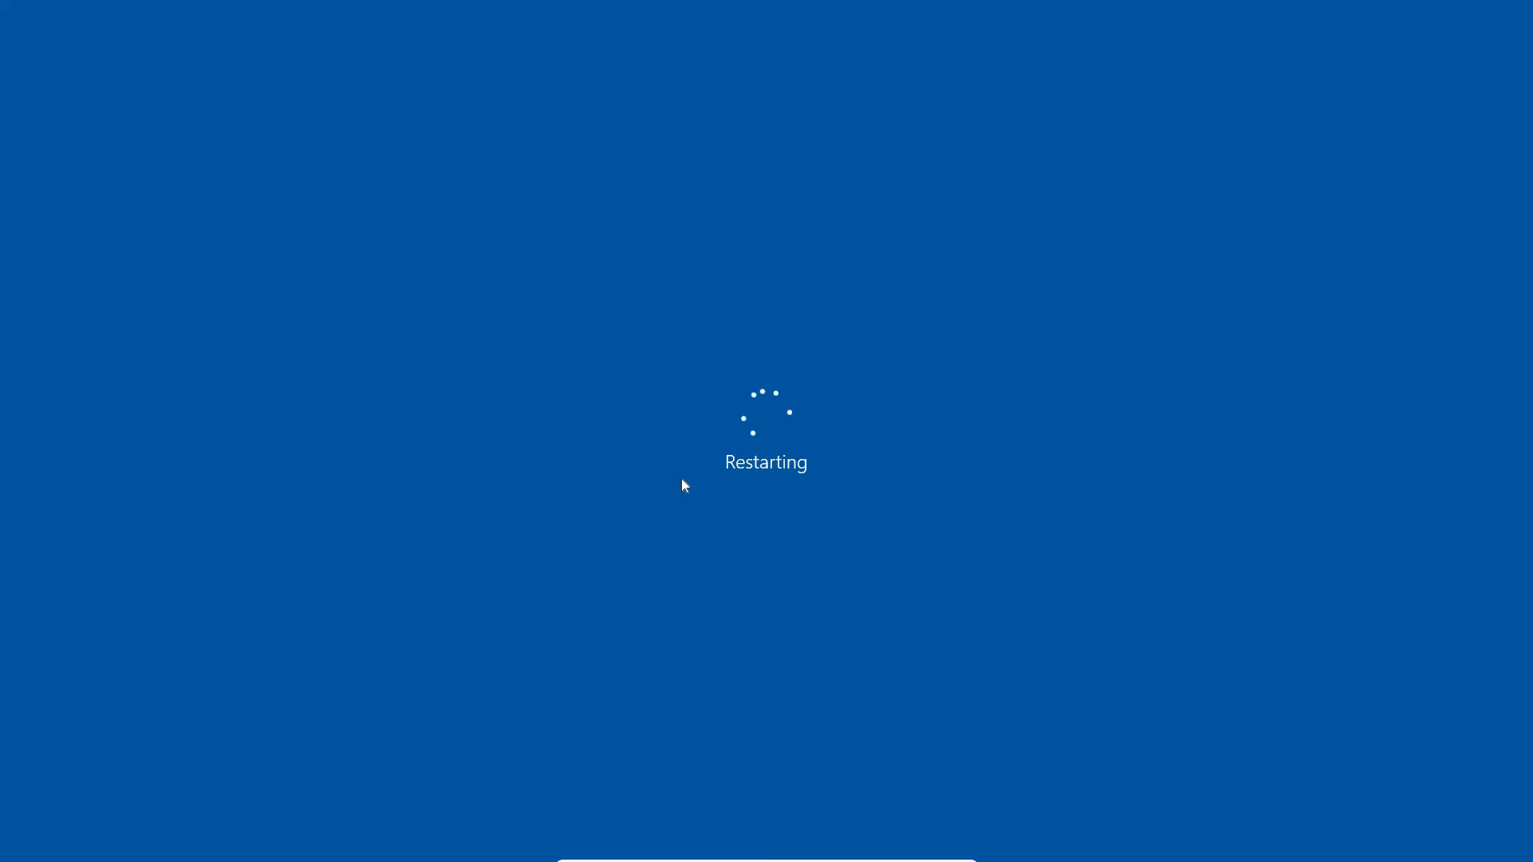
{"action": "mouse_move", "coordinate": [772, 435]}
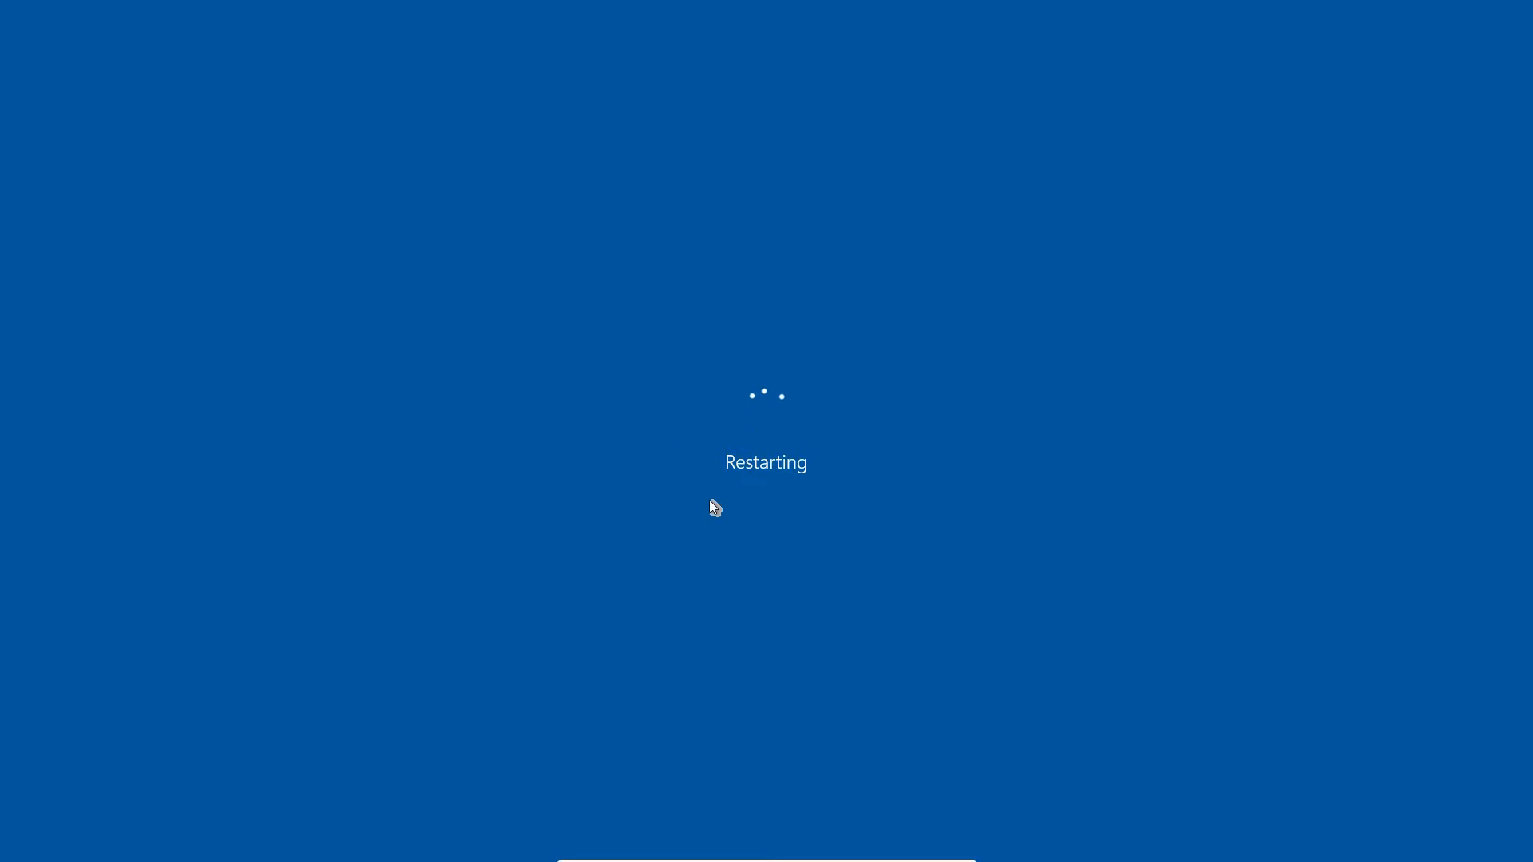
{"action": "mouse_move", "coordinate": [750, 517]}
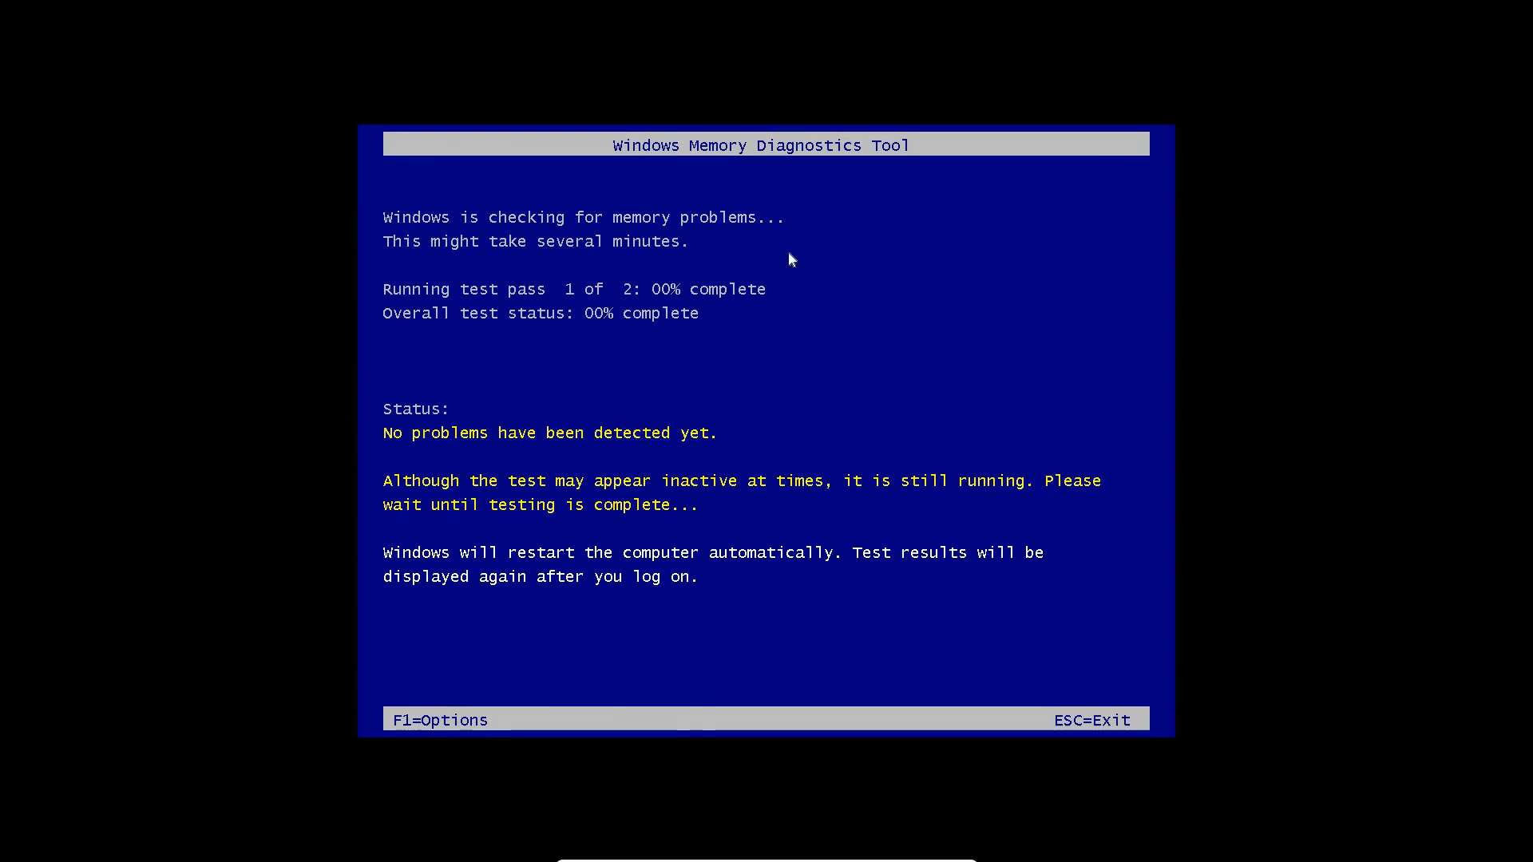
{"action": "mouse_move", "coordinate": [672, 242]}
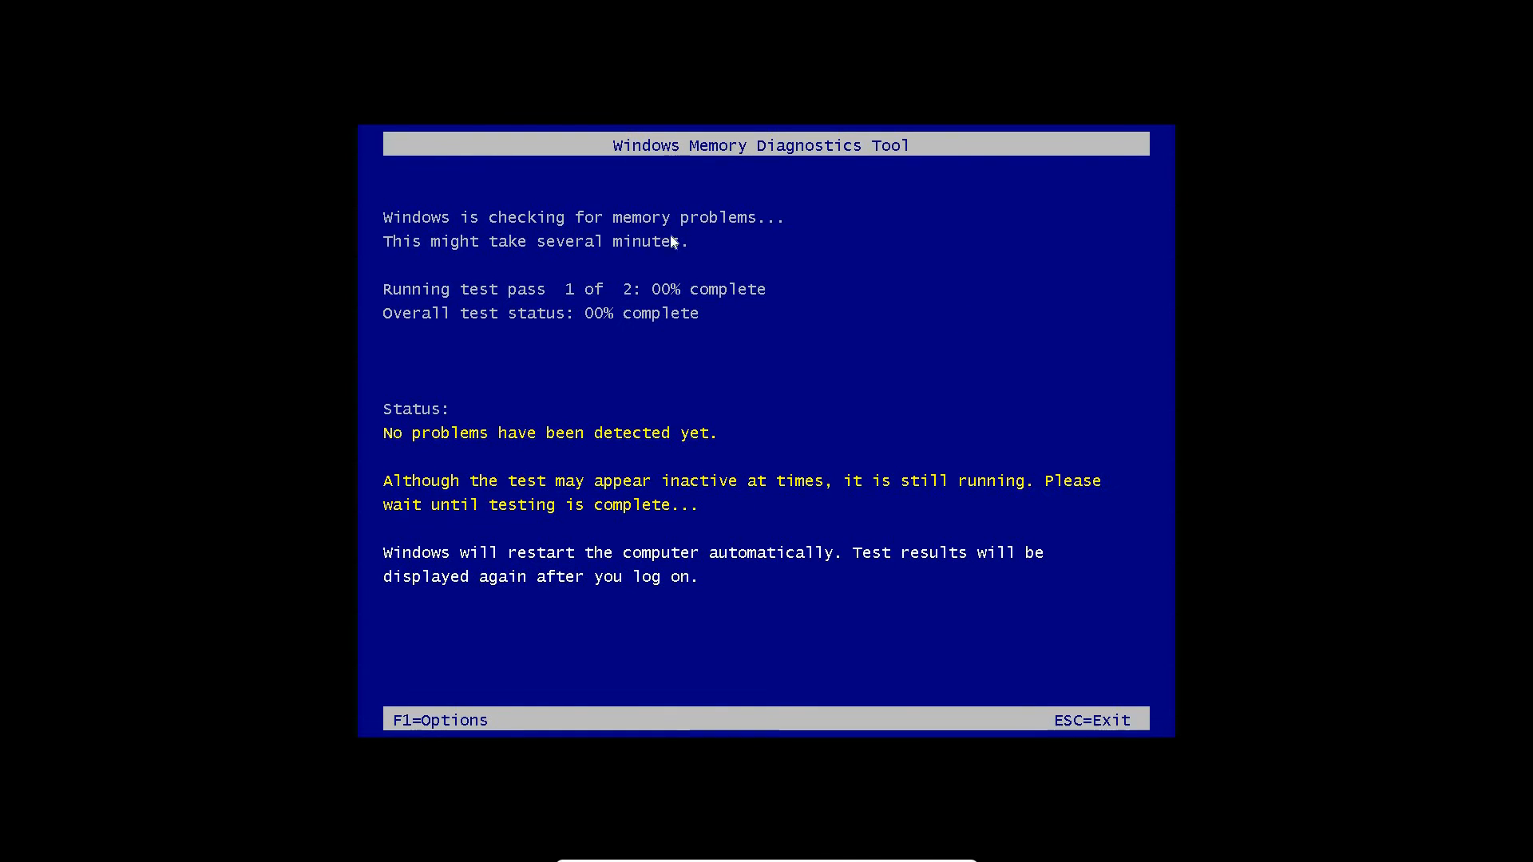
{"action": "mouse_move", "coordinate": [648, 266]}
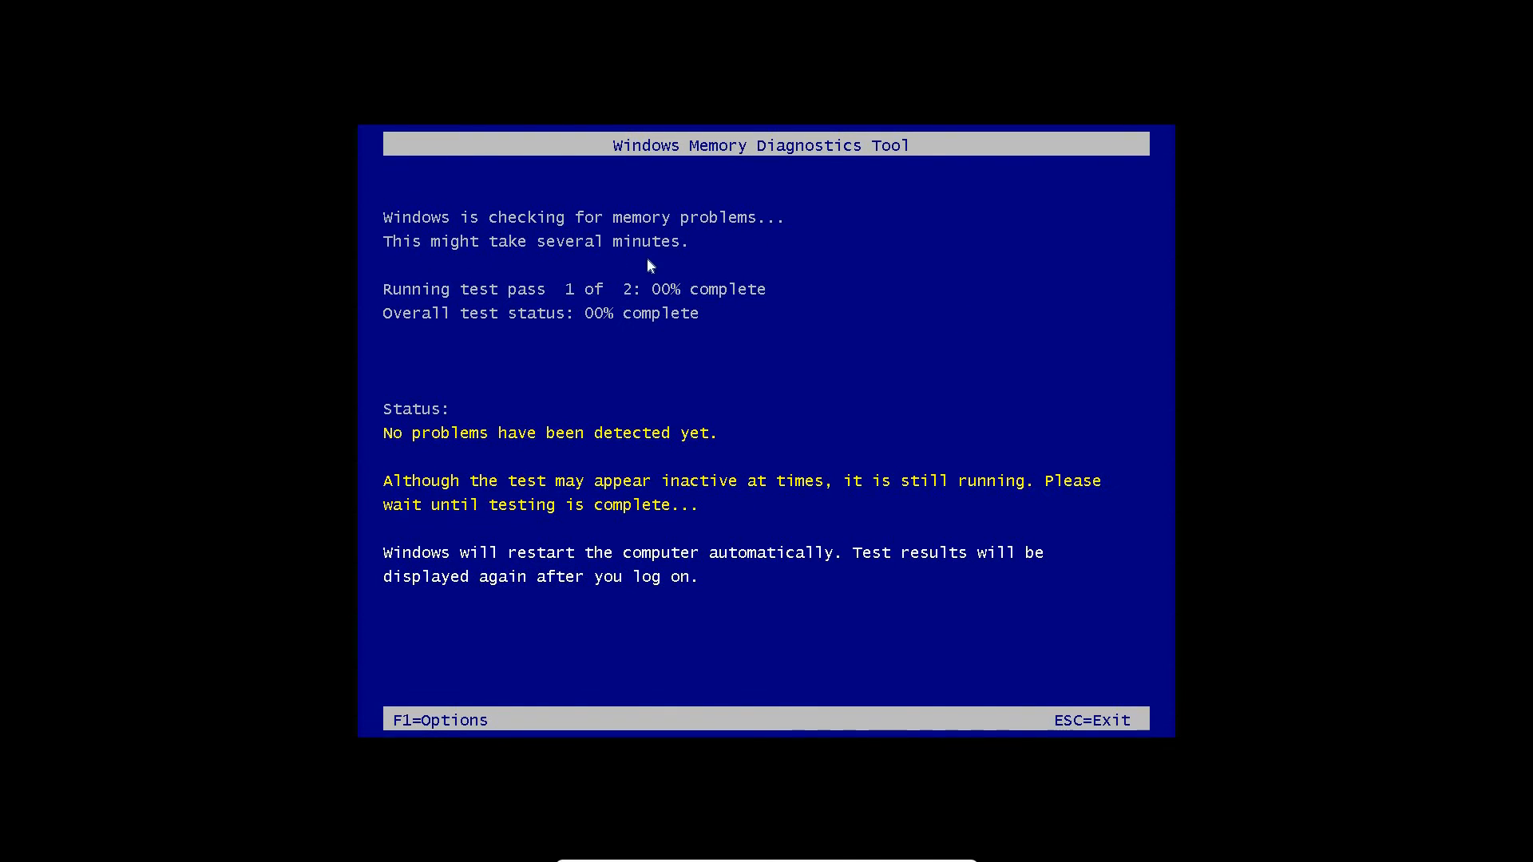
{"action": "mouse_move", "coordinate": [561, 304]}
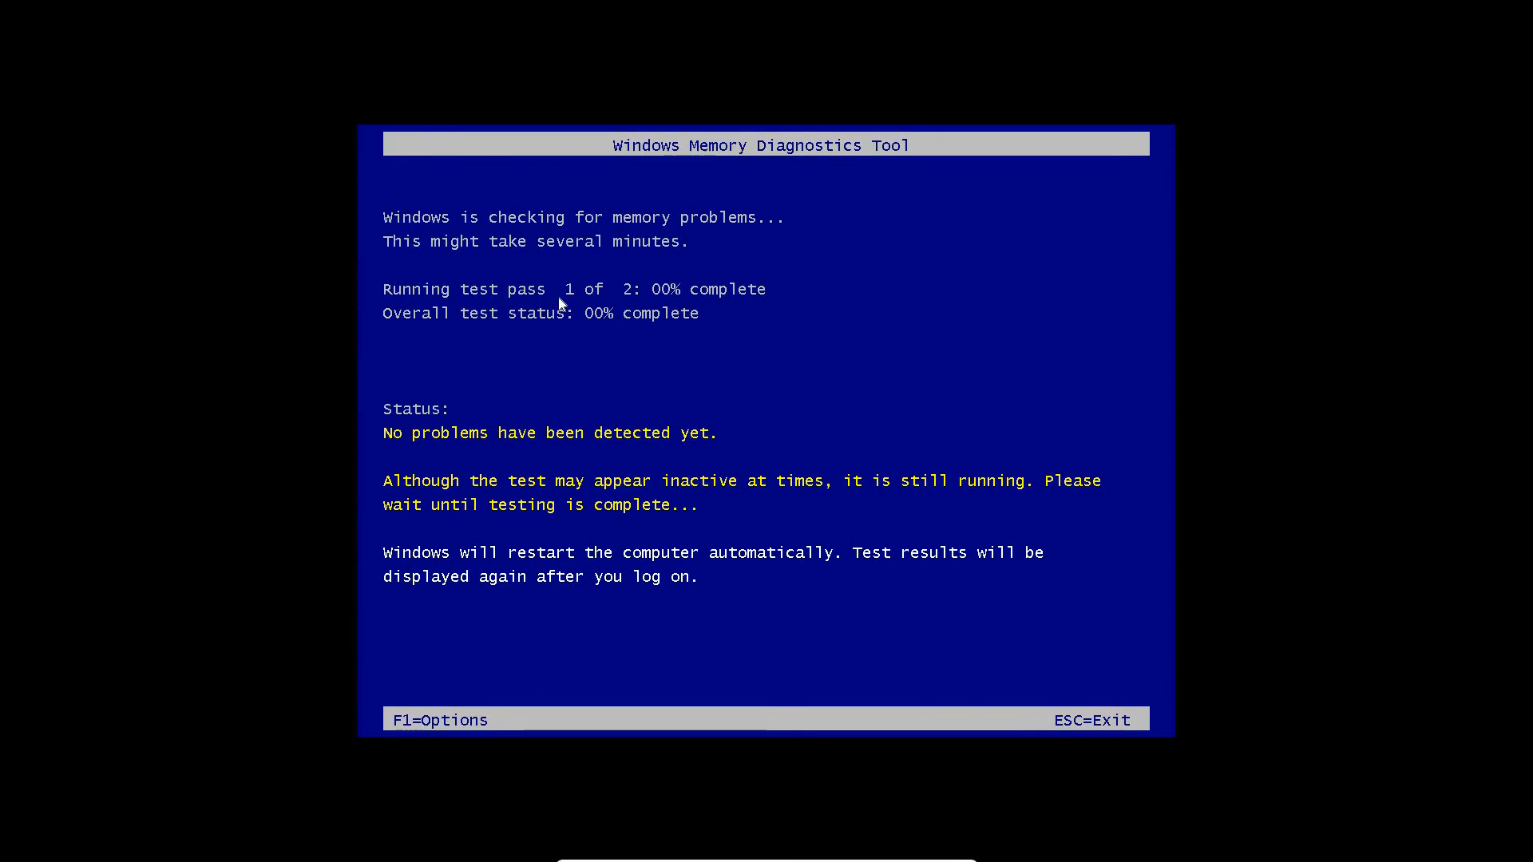
{"action": "mouse_move", "coordinate": [731, 309]}
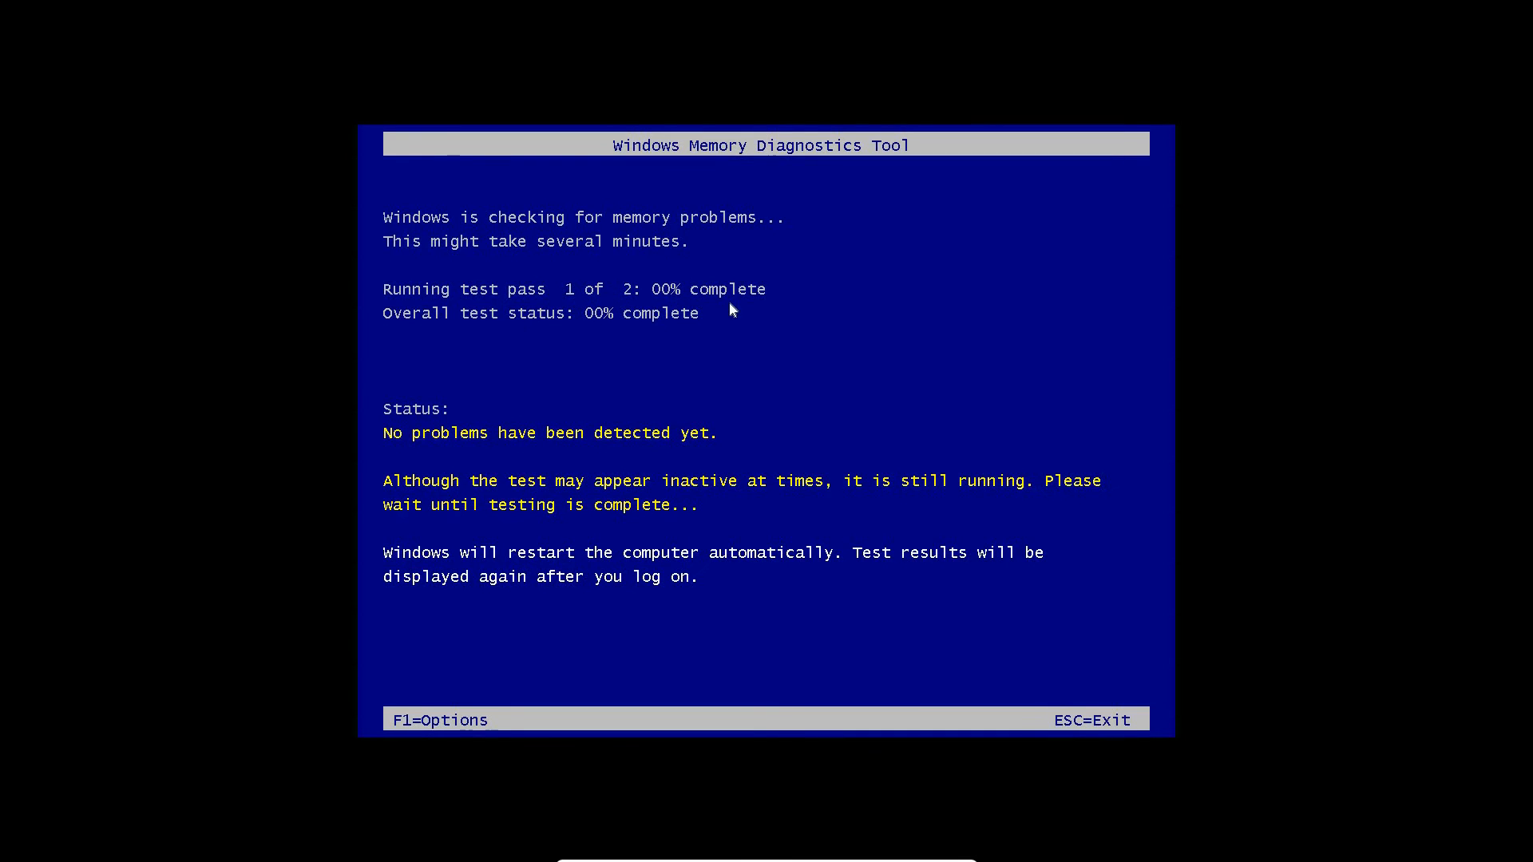
{"action": "mouse_move", "coordinate": [561, 335]}
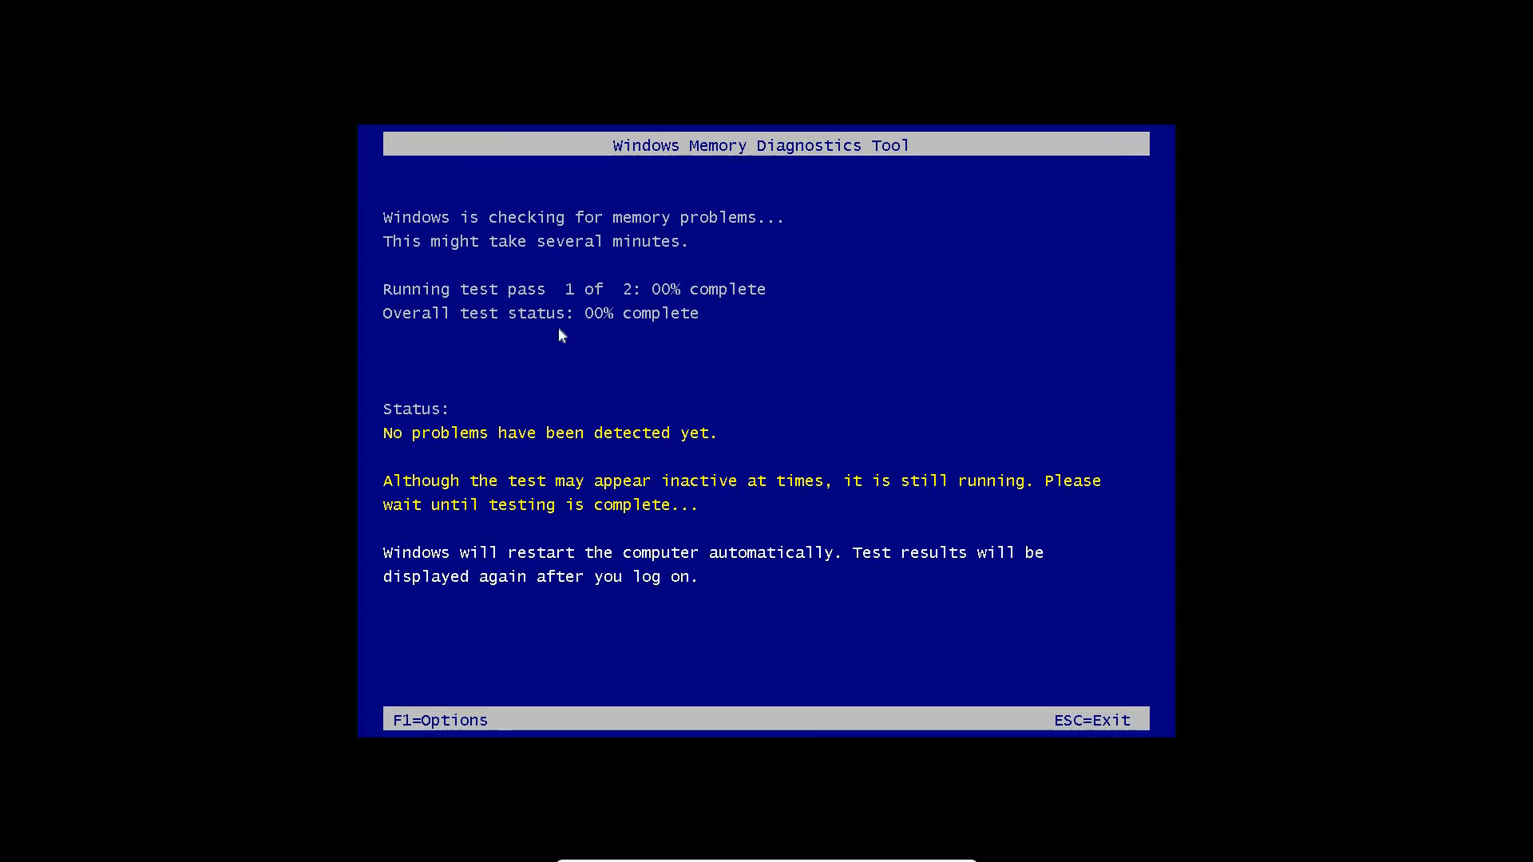
{"action": "mouse_move", "coordinate": [605, 326]}
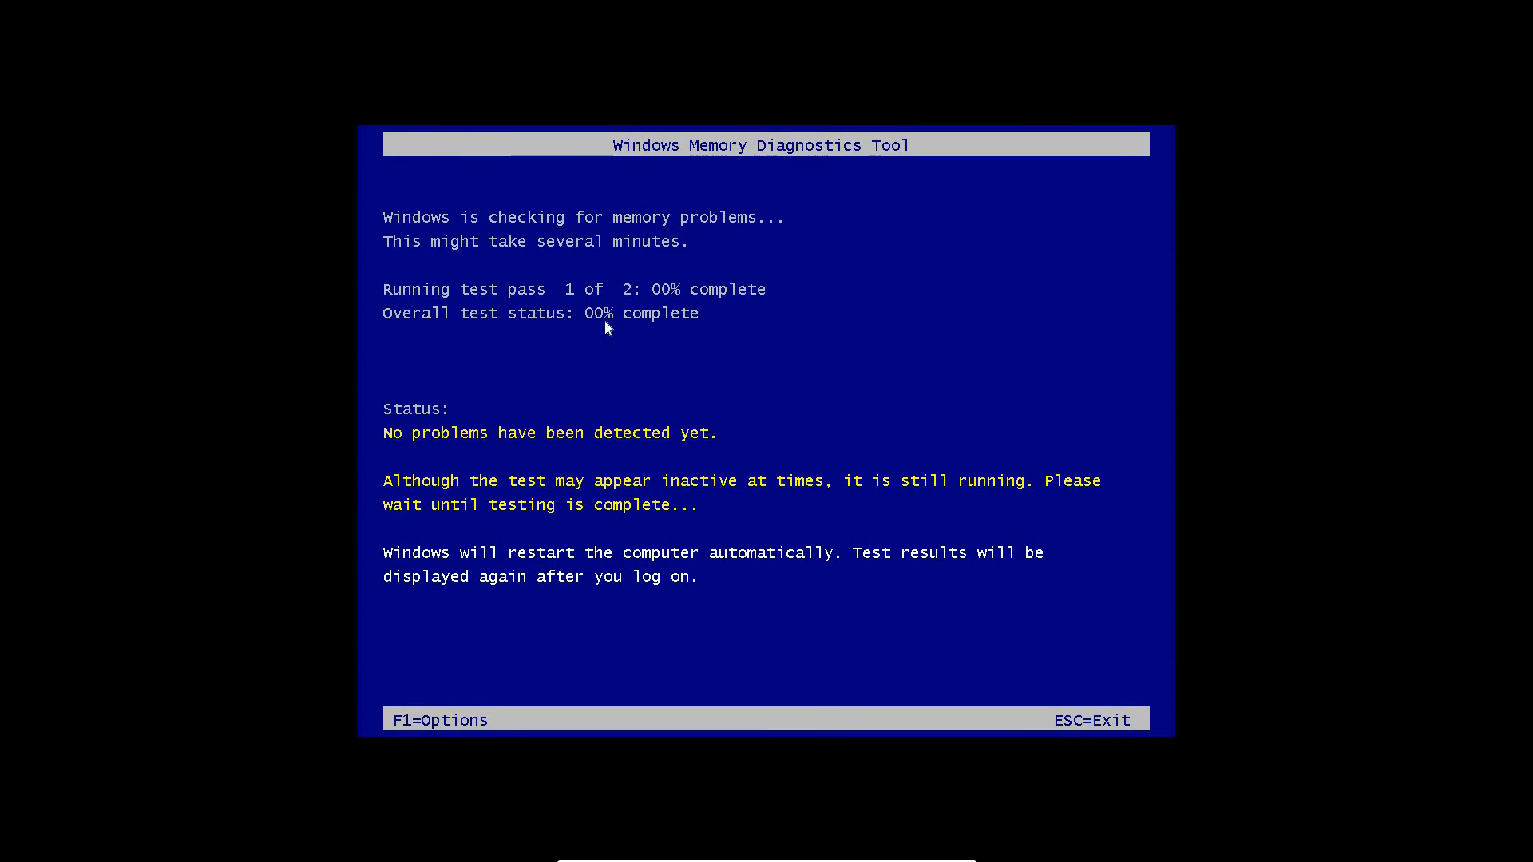
{"action": "mouse_move", "coordinate": [460, 427]}
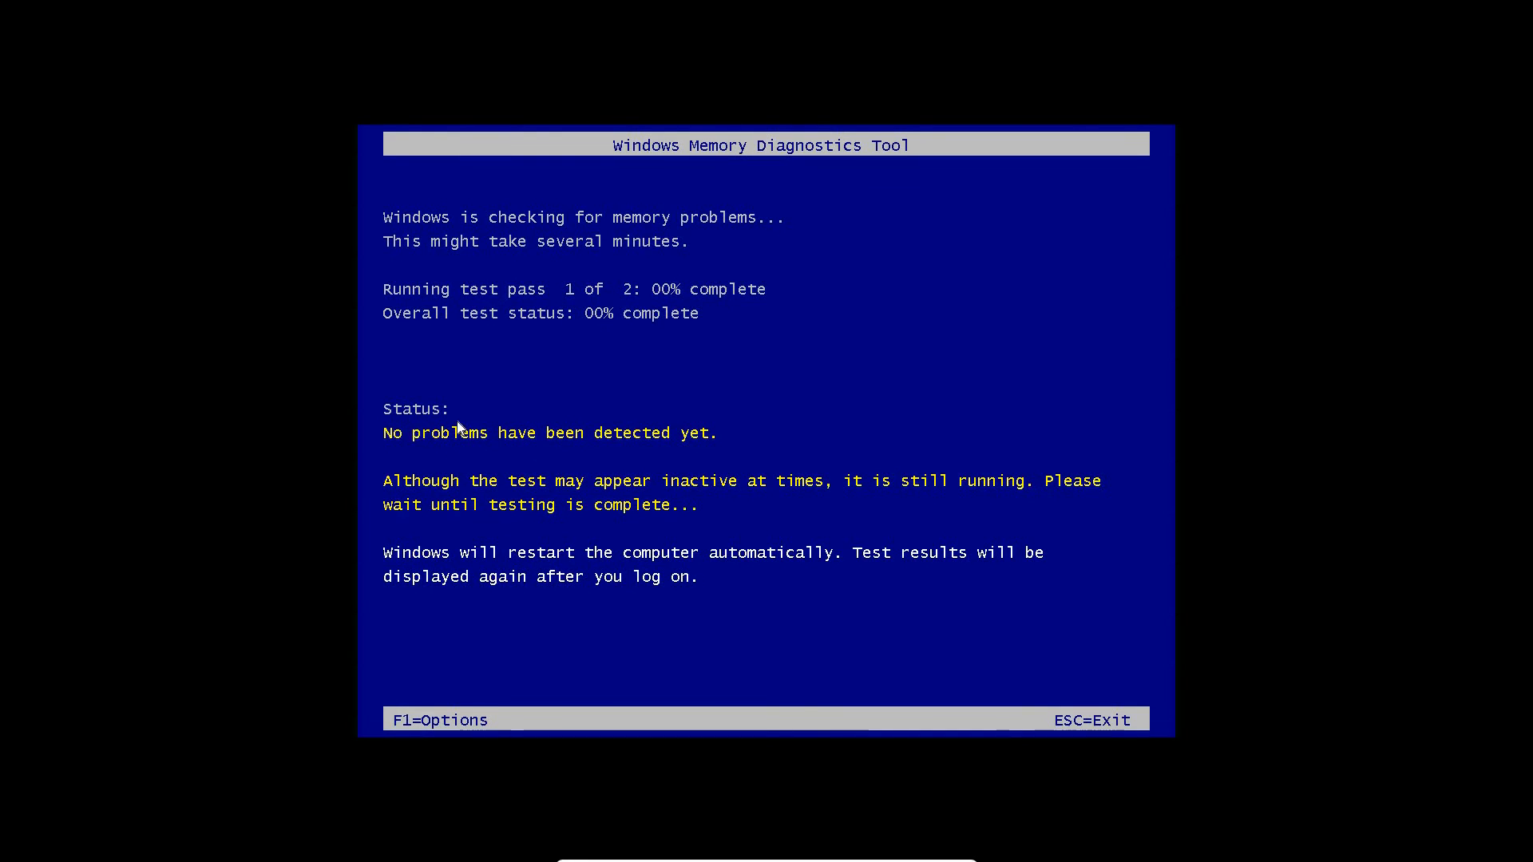
{"action": "mouse_move", "coordinate": [401, 449]}
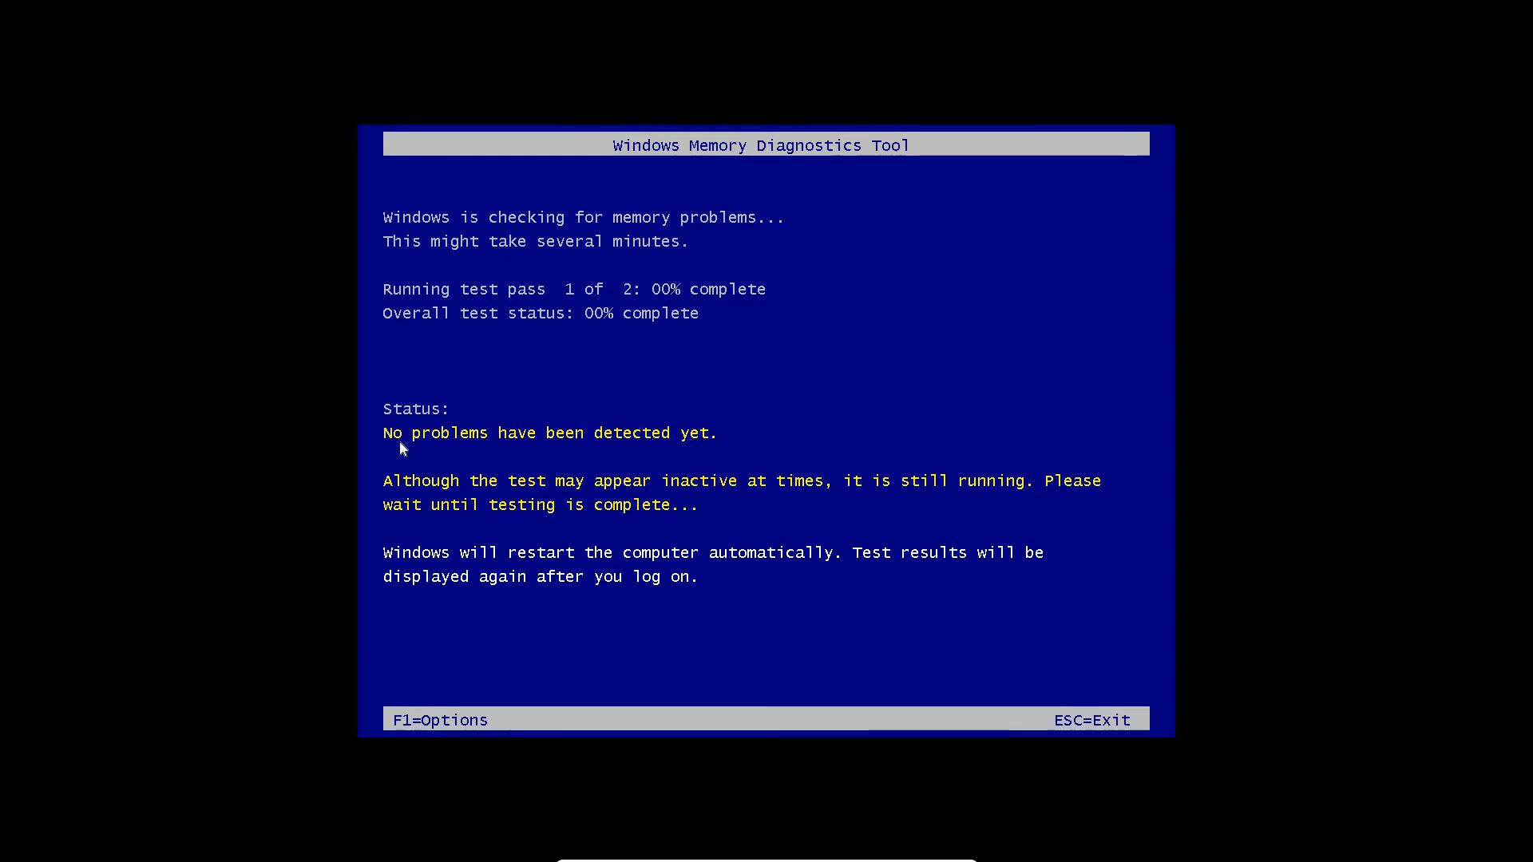
{"action": "mouse_move", "coordinate": [526, 452]}
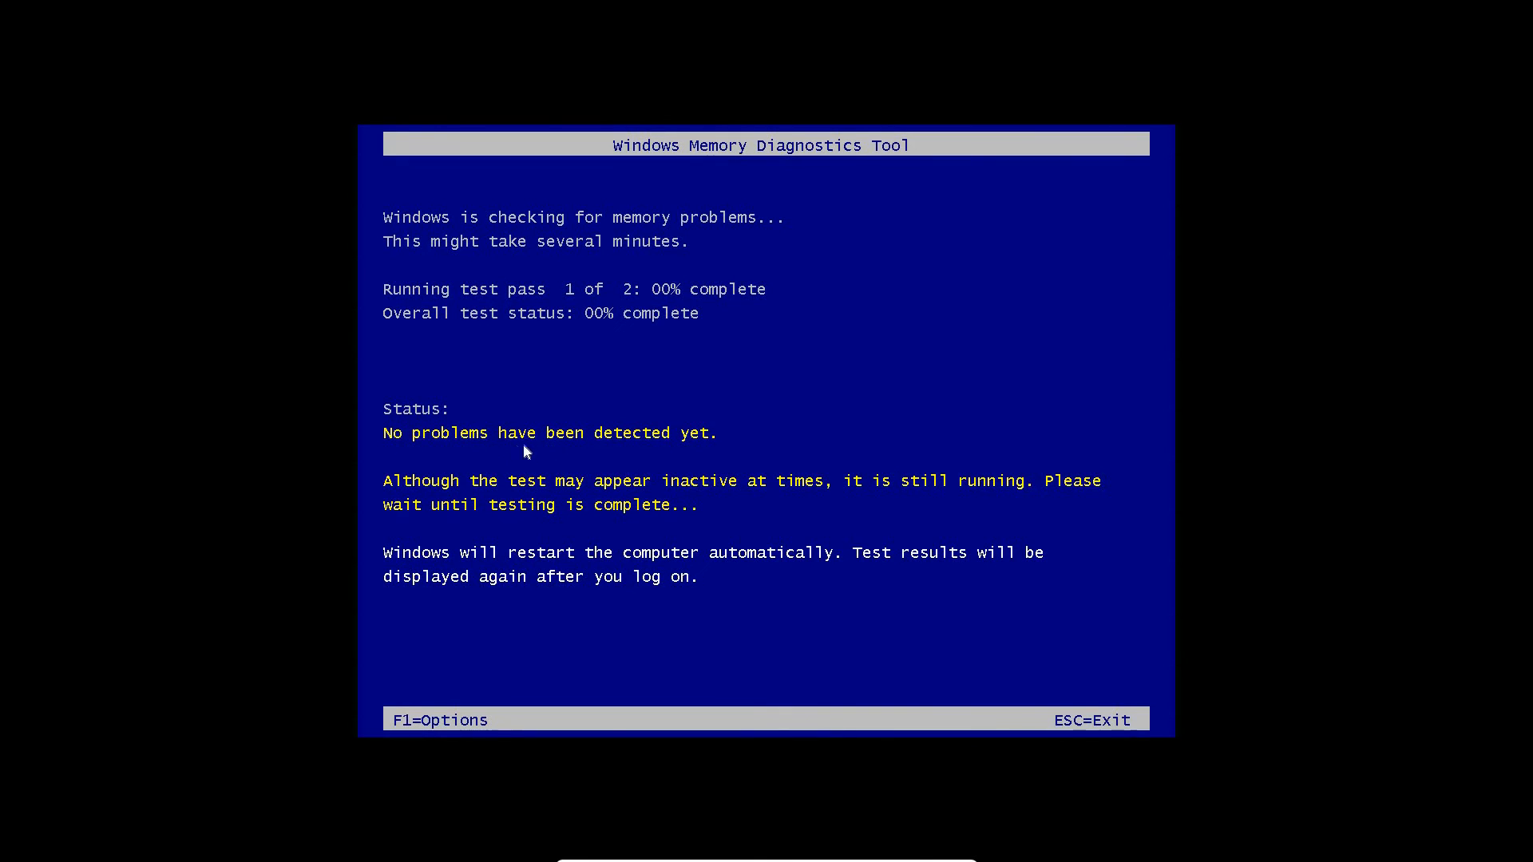
{"action": "mouse_move", "coordinate": [401, 440]}
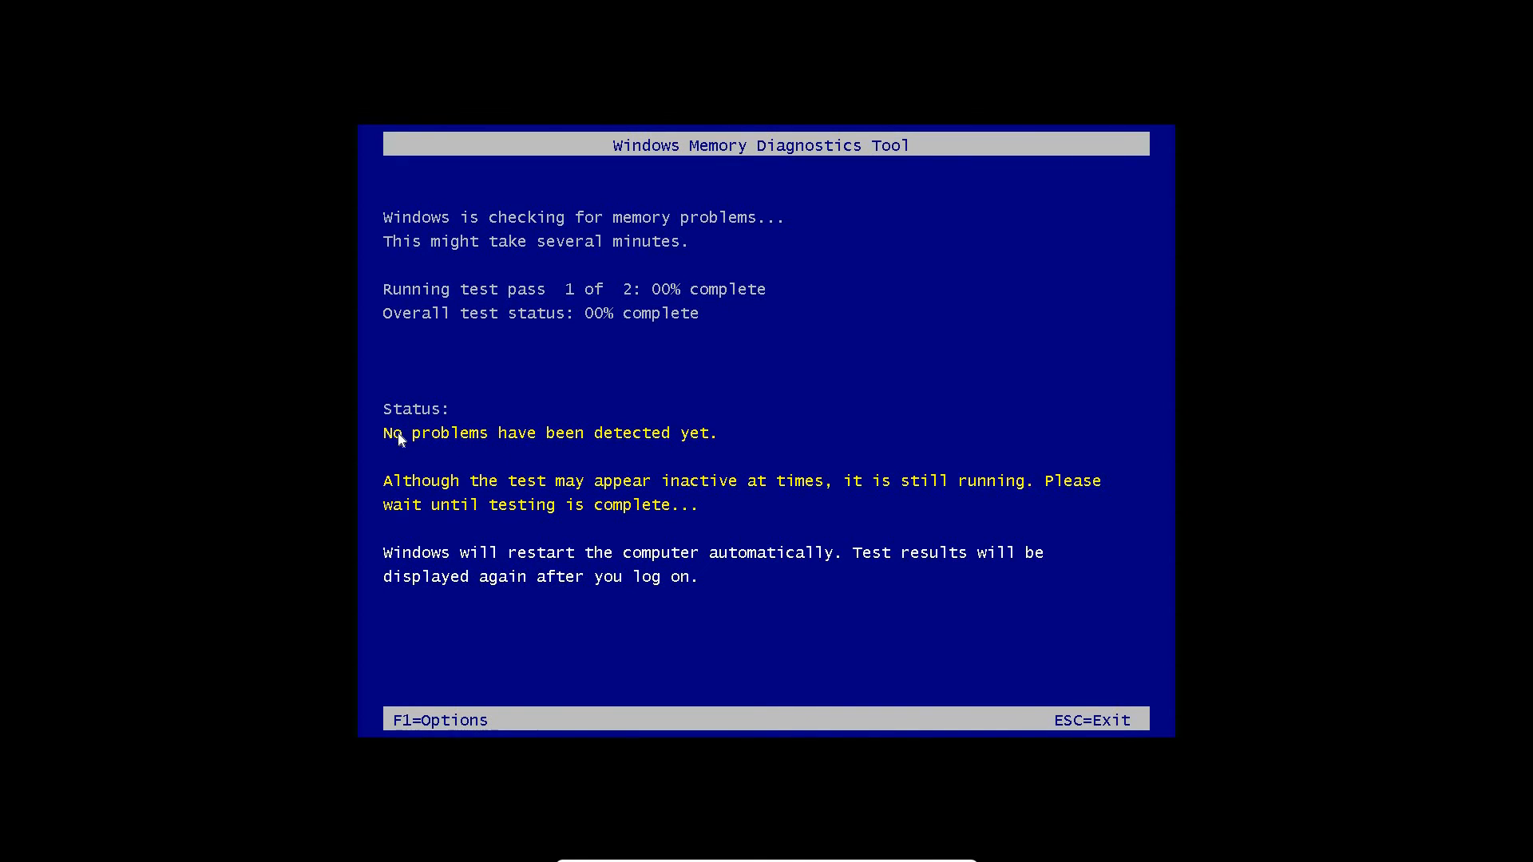
{"action": "mouse_move", "coordinate": [556, 453]}
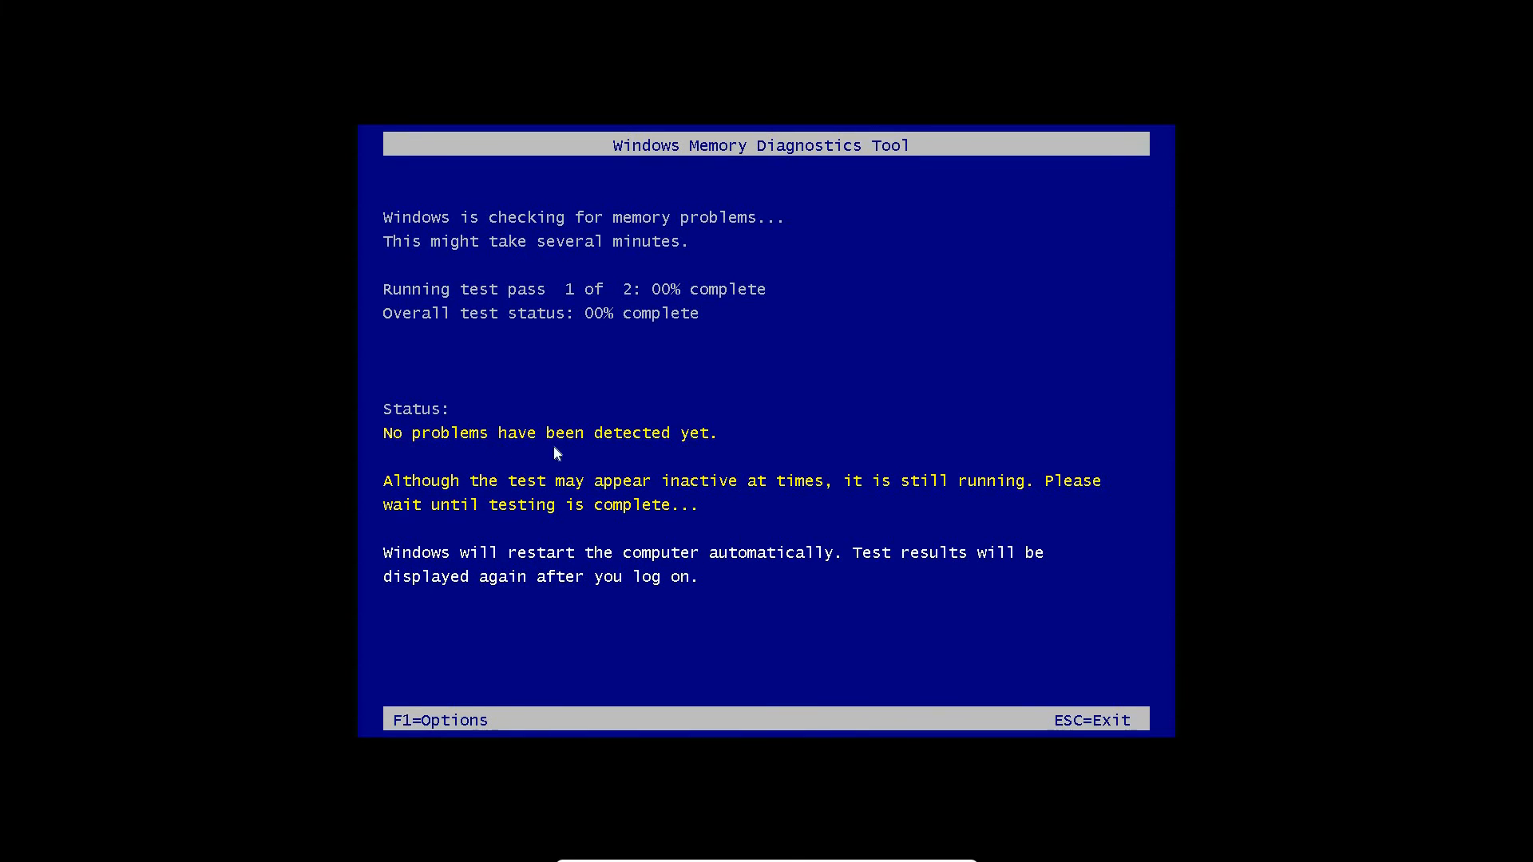
{"action": "mouse_move", "coordinate": [604, 527]}
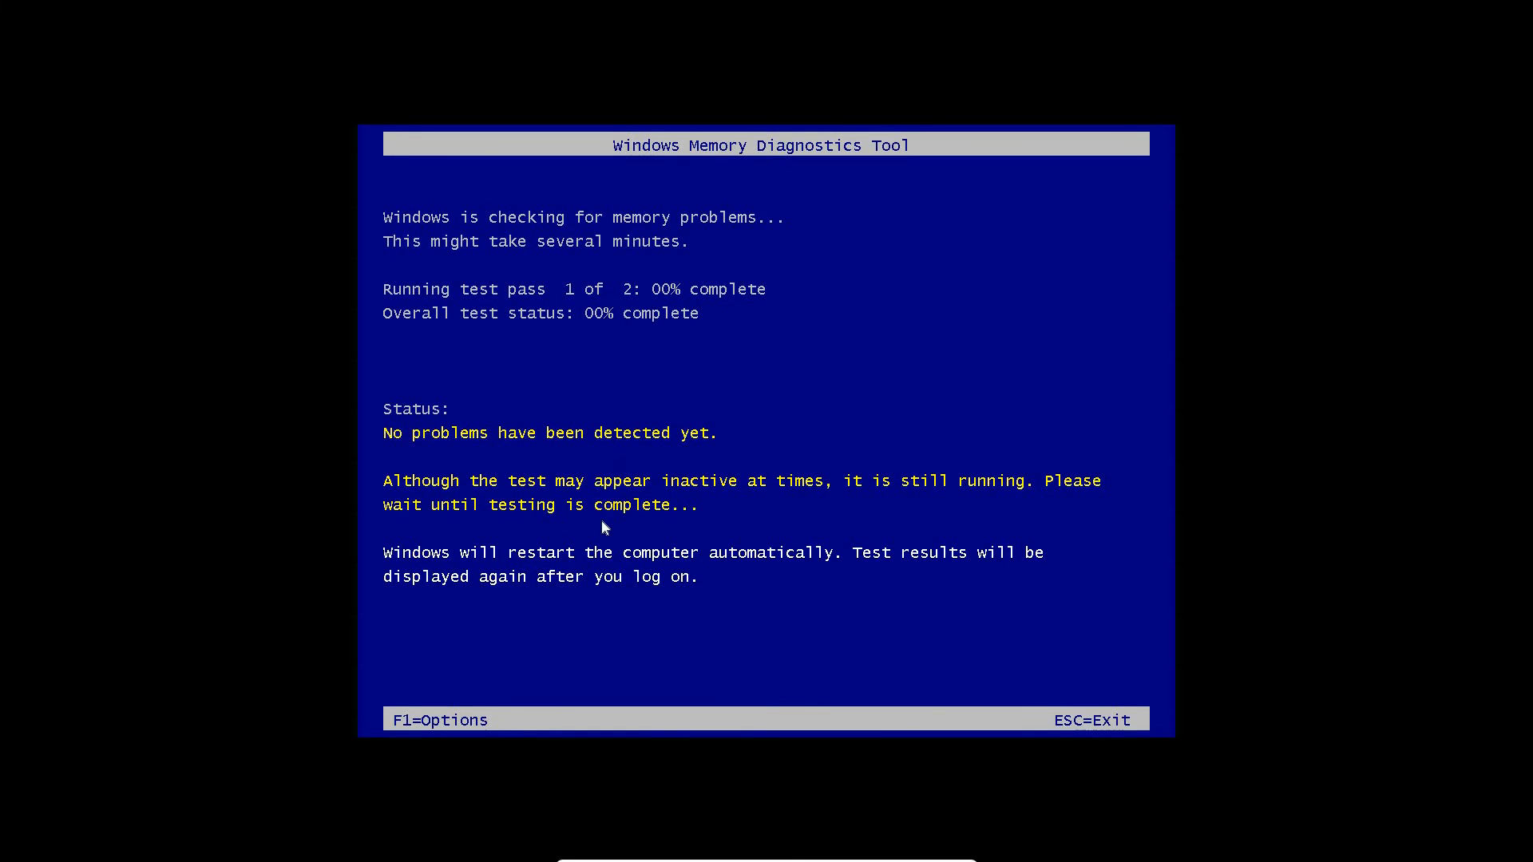
{"action": "mouse_move", "coordinate": [538, 343]}
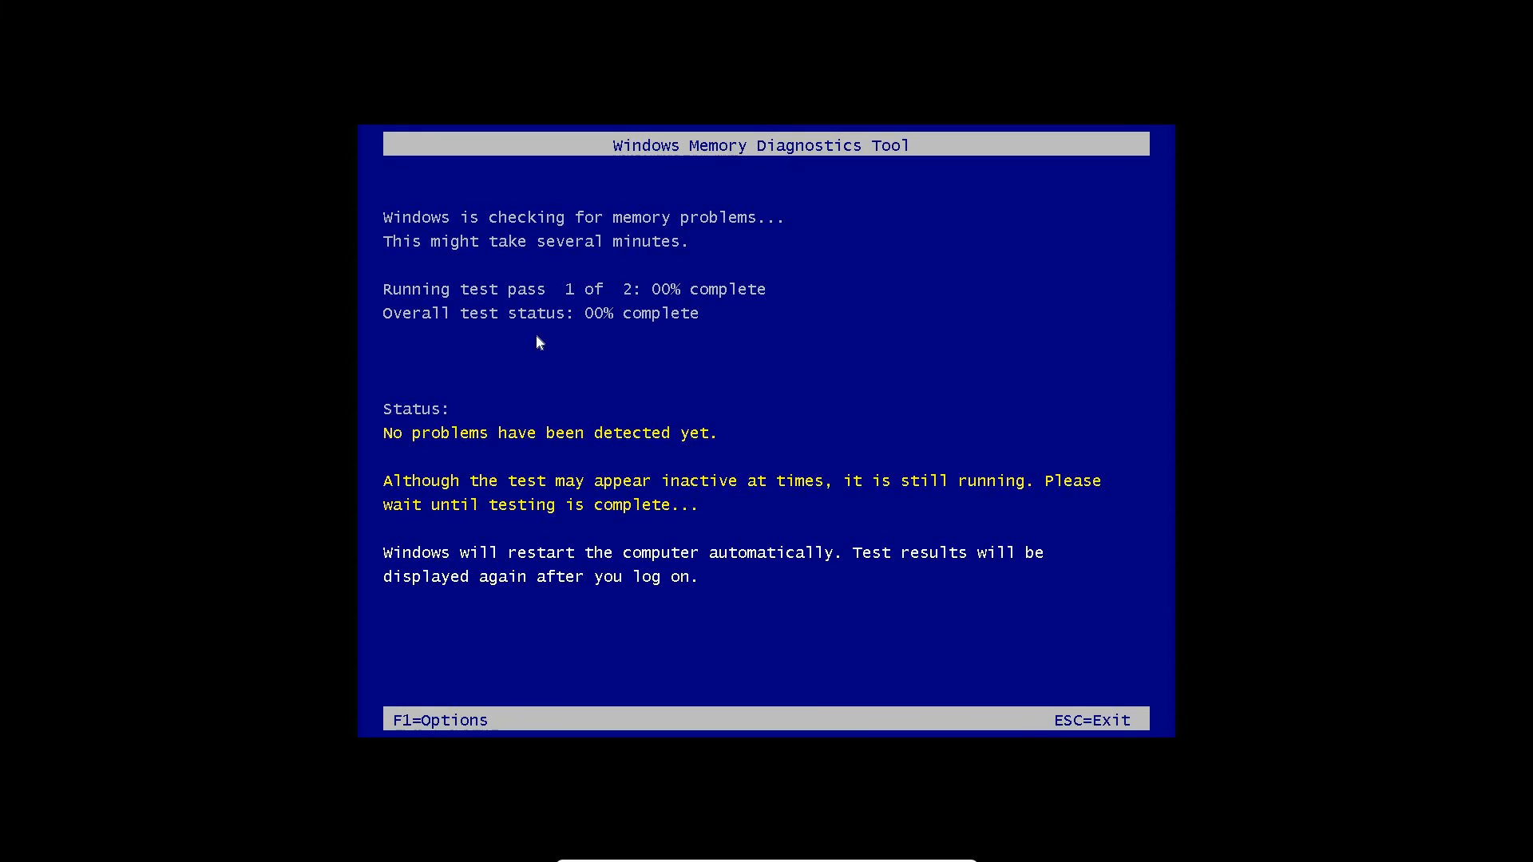
{"action": "mouse_move", "coordinate": [626, 398]}
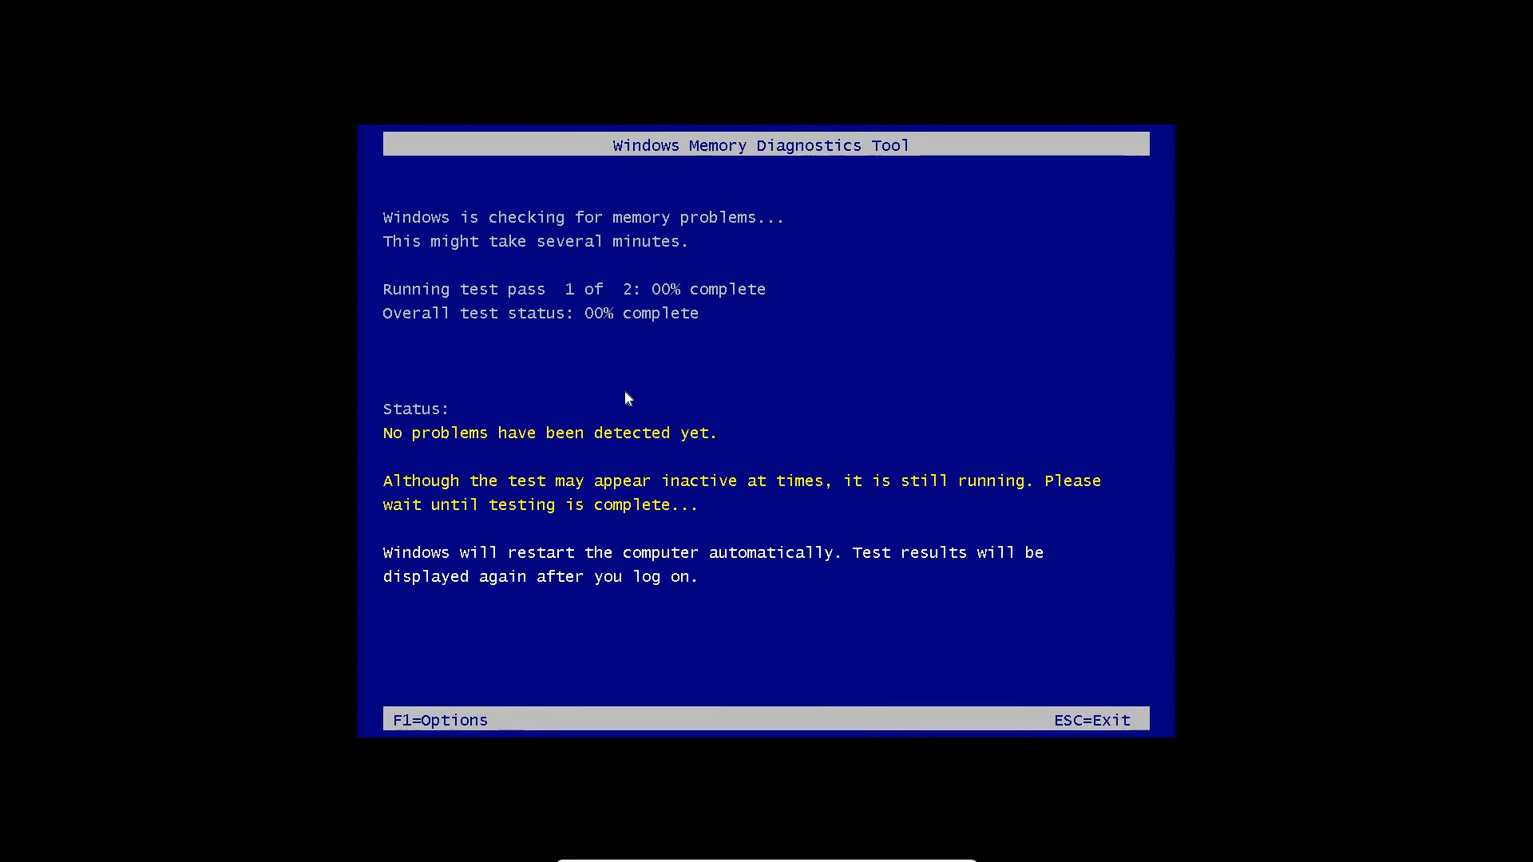
{"action": "mouse_move", "coordinate": [610, 565]}
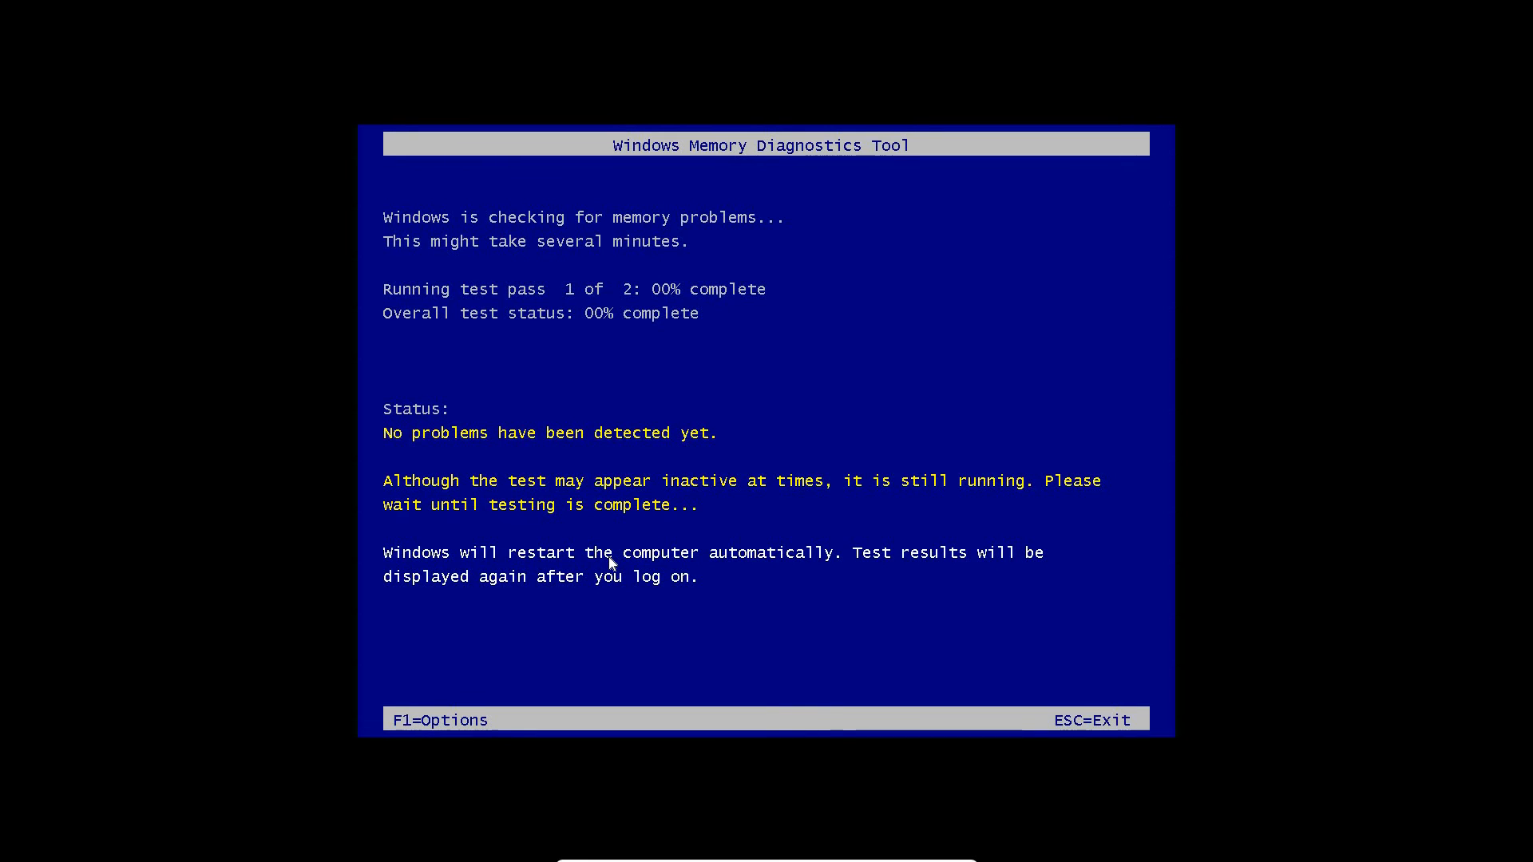
{"action": "mouse_move", "coordinate": [384, 436]}
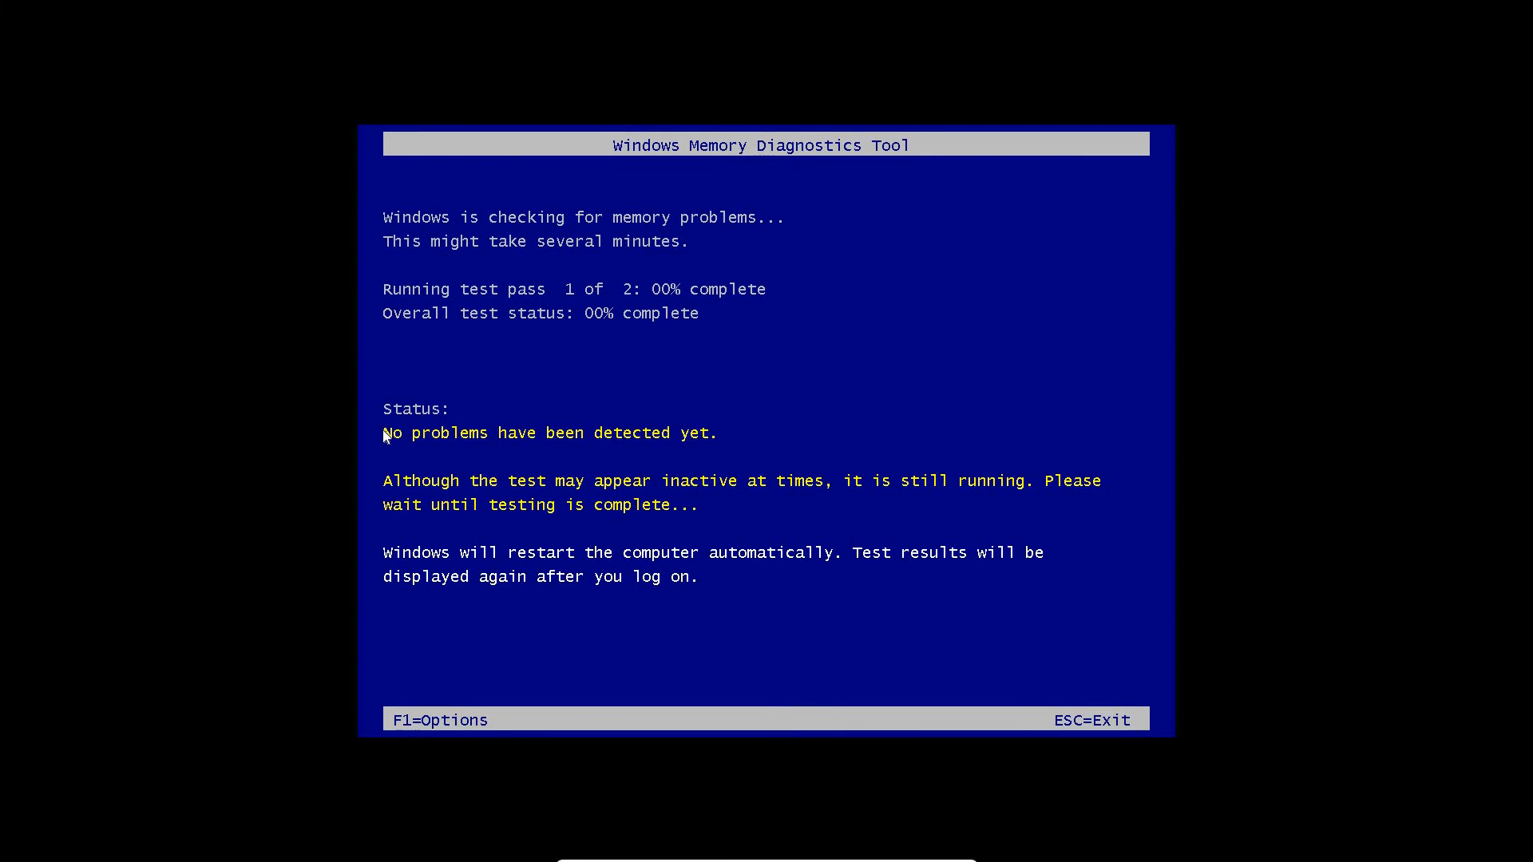
{"action": "mouse_move", "coordinate": [594, 566]}
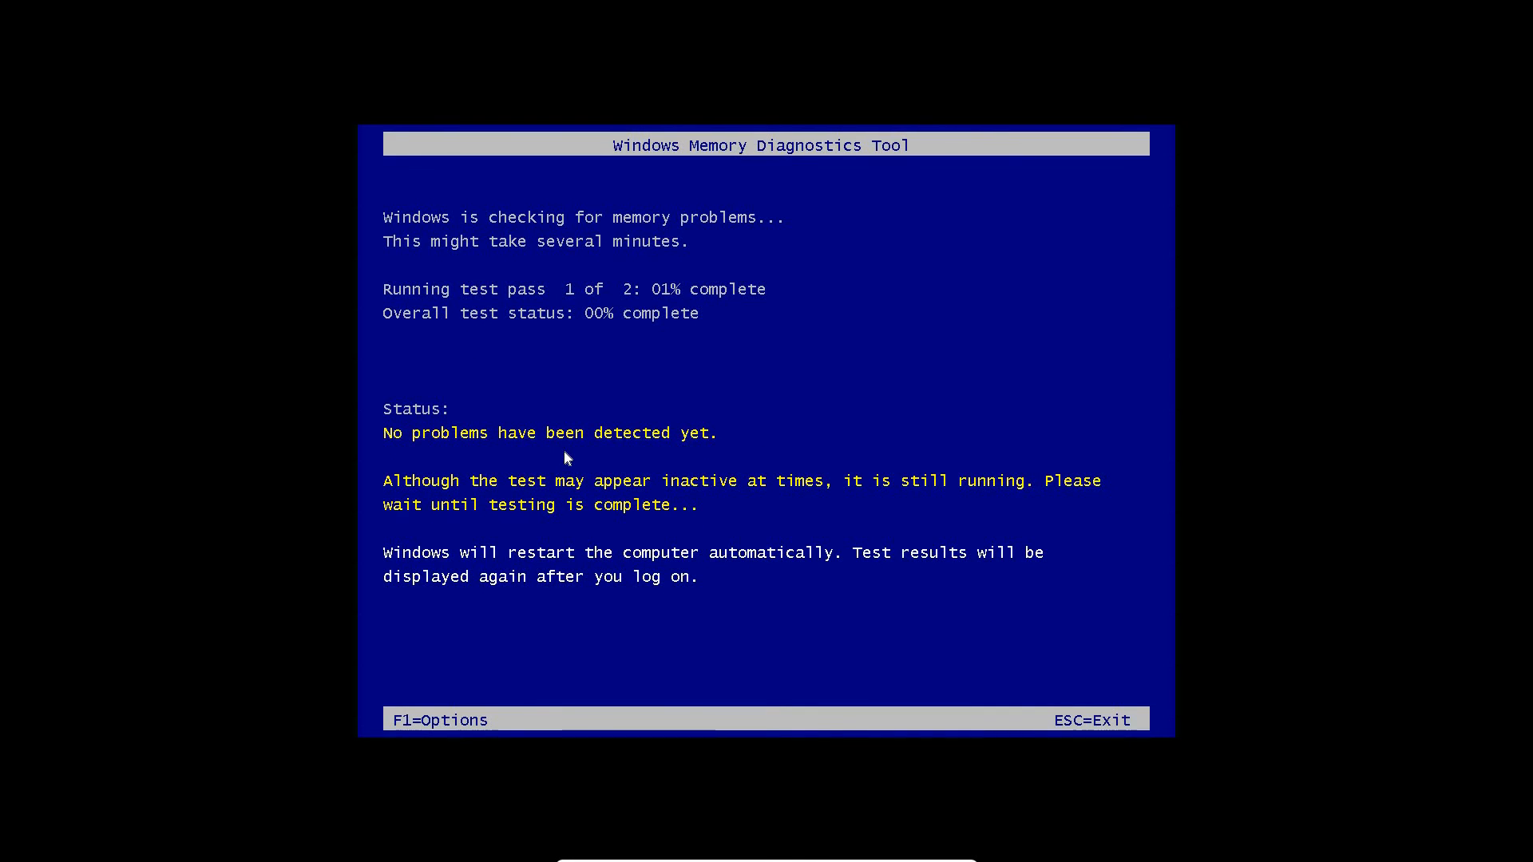
{"action": "mouse_move", "coordinate": [681, 297]}
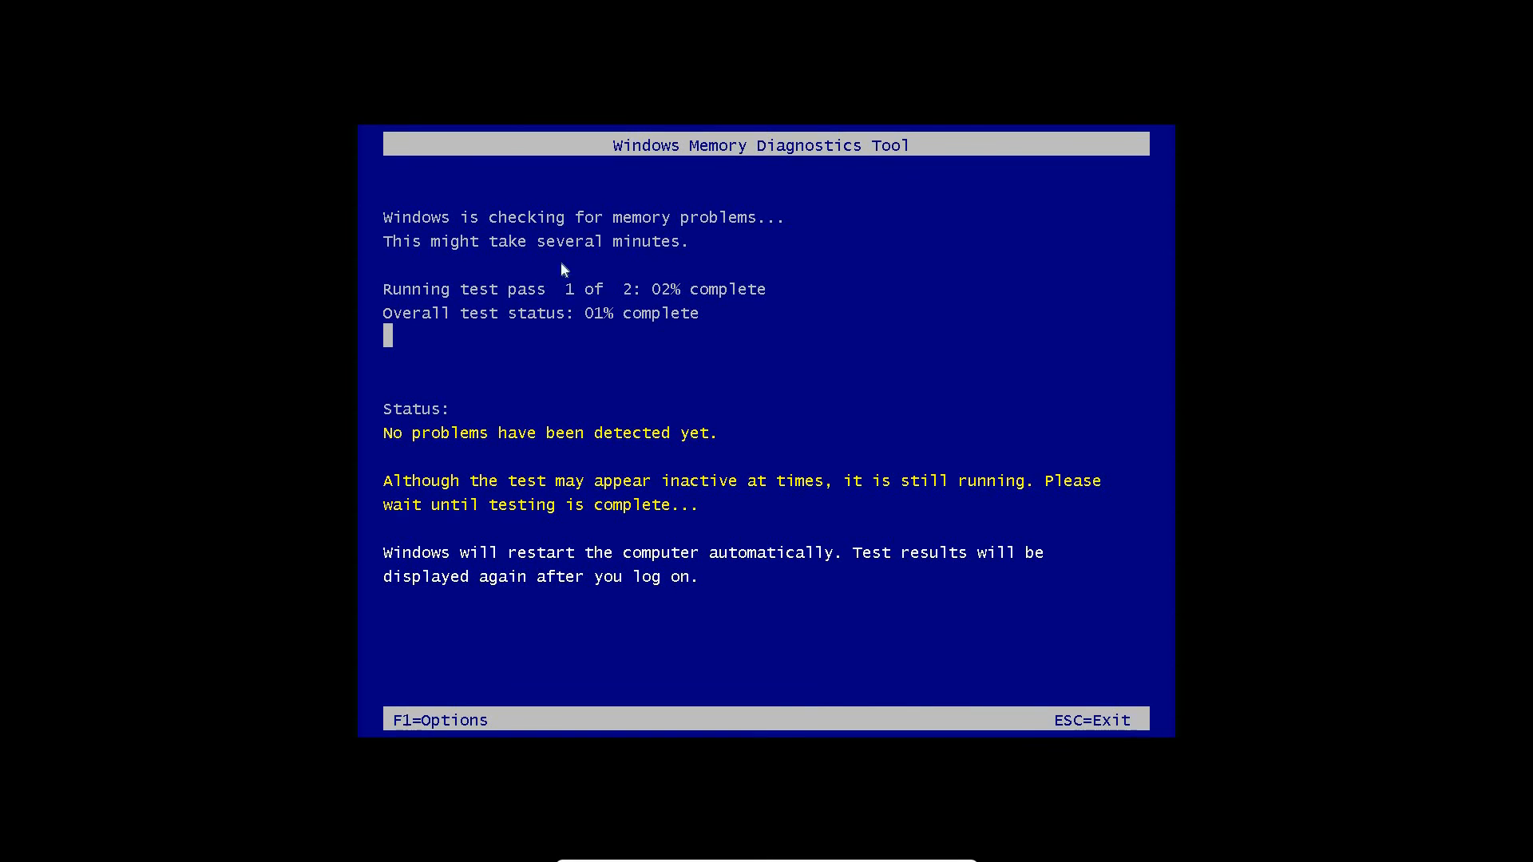
{"action": "mouse_move", "coordinate": [635, 310]}
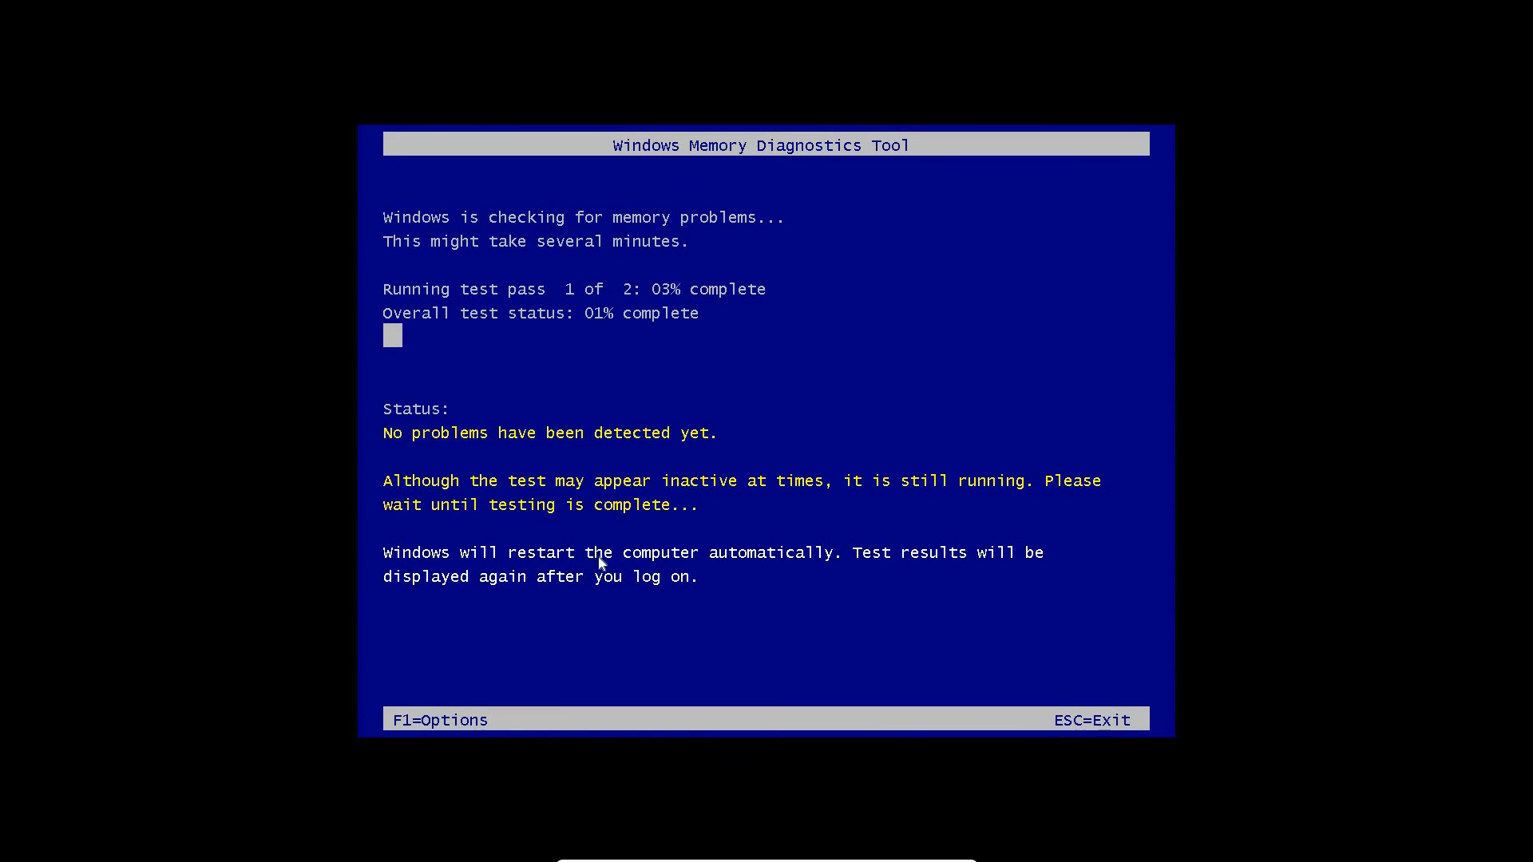
{"action": "mouse_move", "coordinate": [715, 391]}
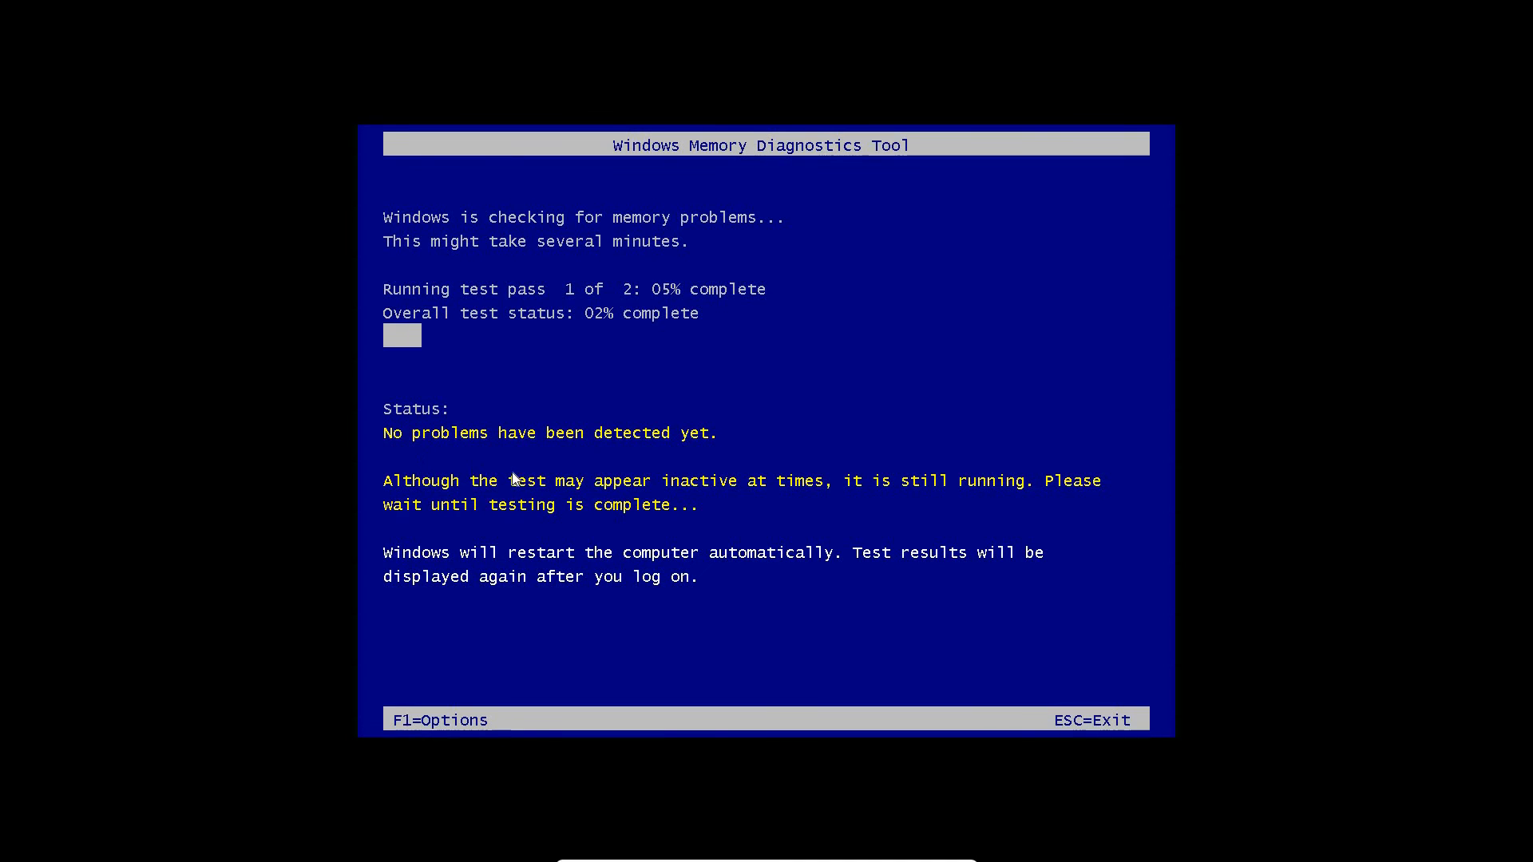
{"action": "mouse_move", "coordinate": [549, 349]}
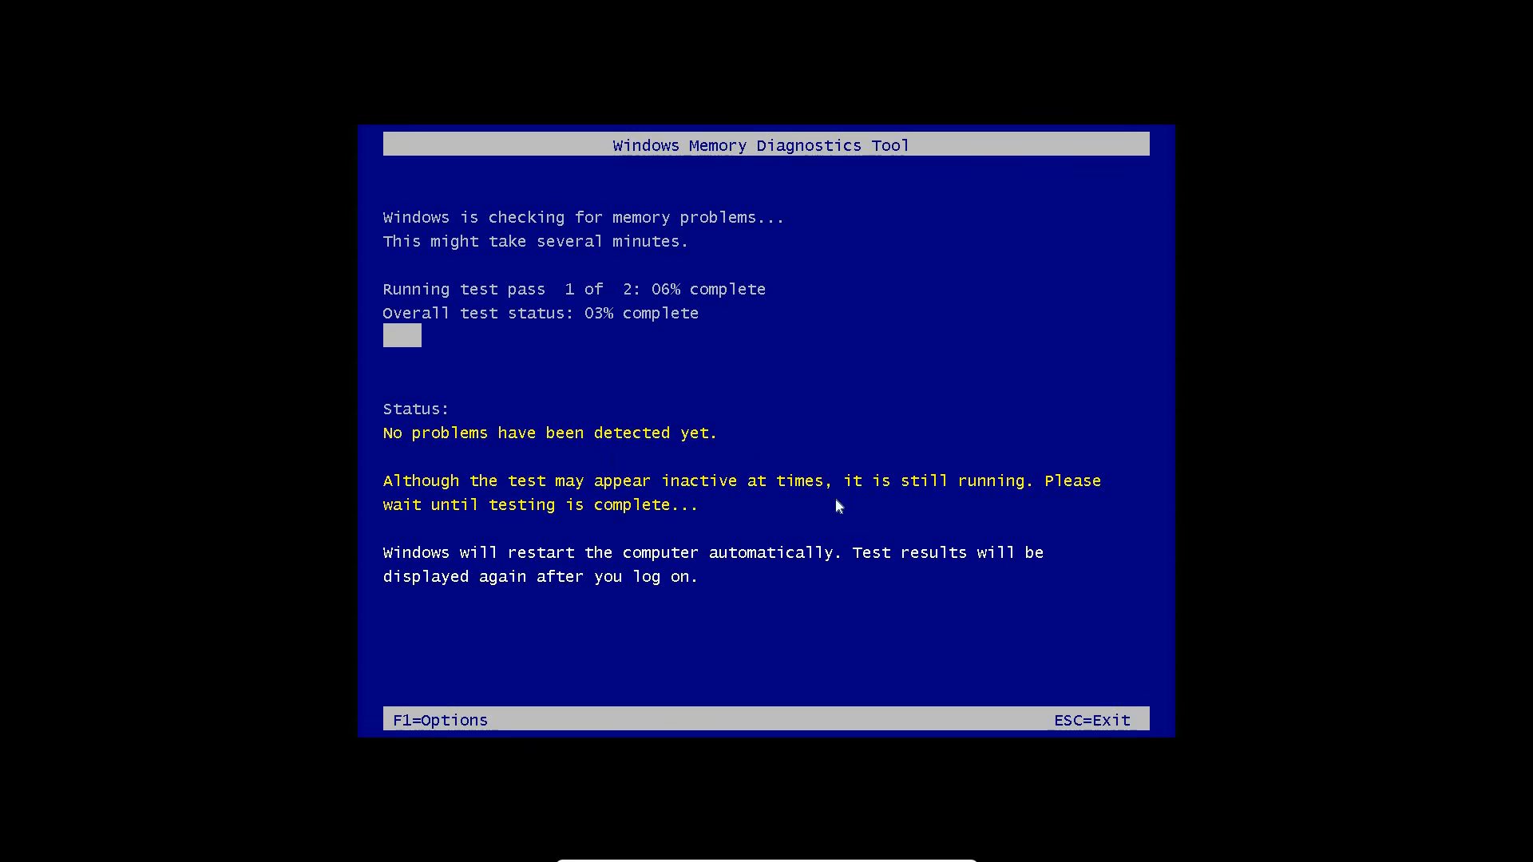
{"action": "mouse_move", "coordinate": [582, 627]}
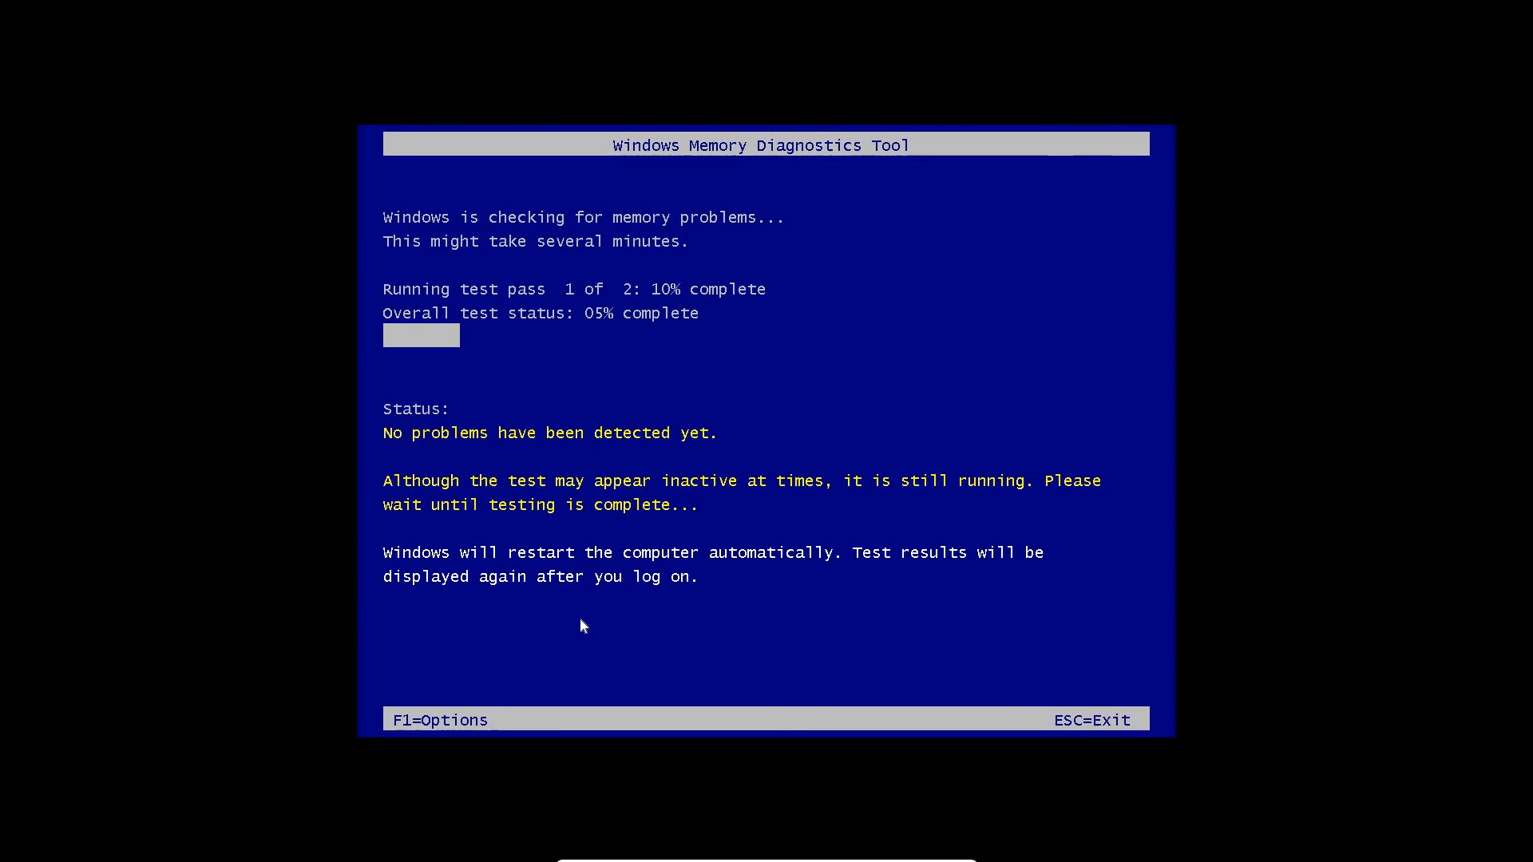
{"action": "mouse_move", "coordinate": [588, 614]}
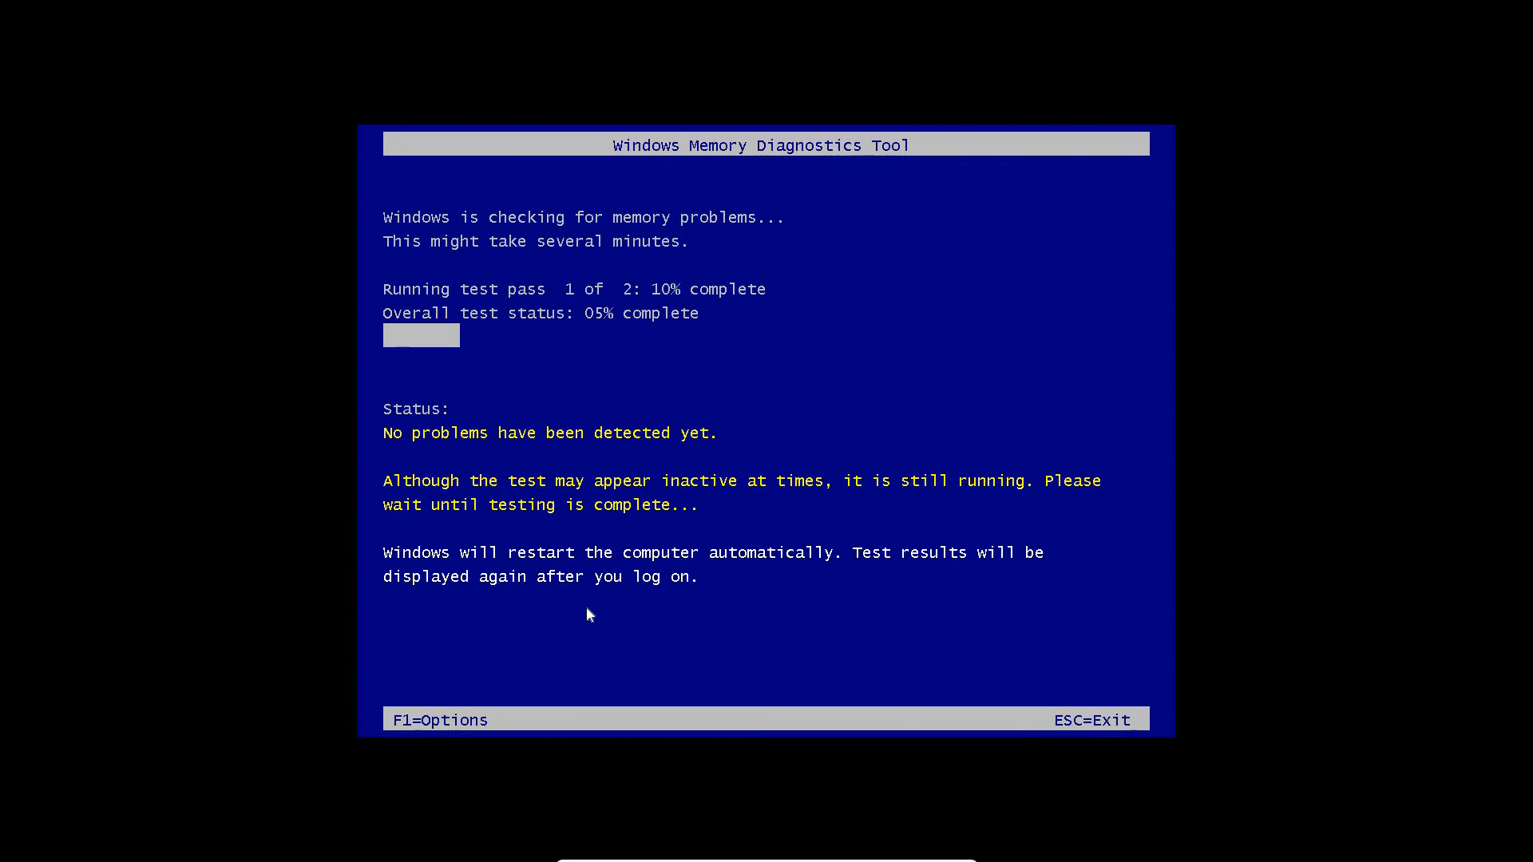